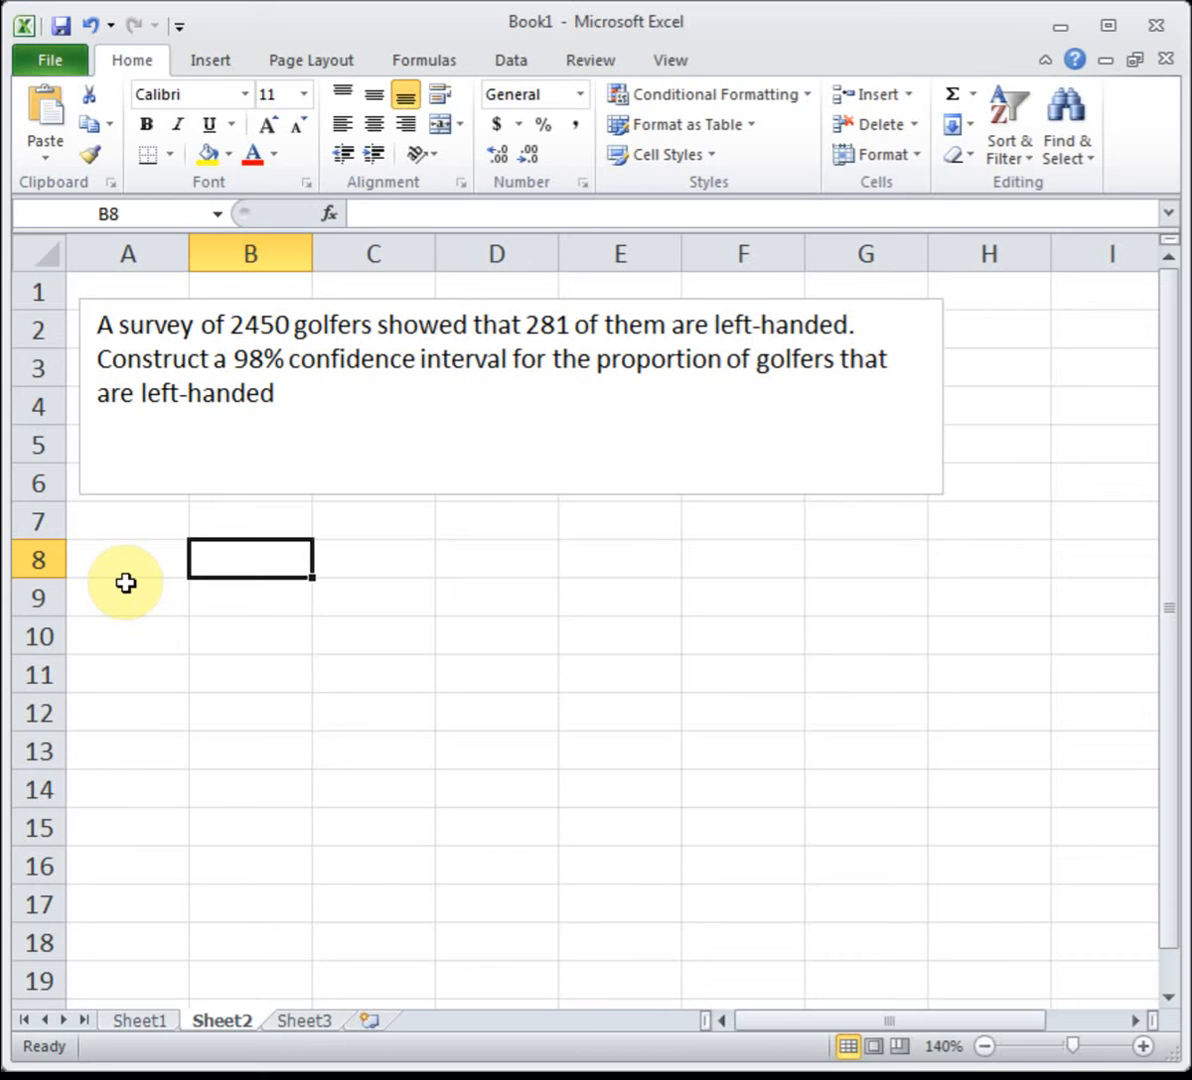
# Enter labels n = 2450 and x = 281, and compute p-hat as =C9/C8 (0.11469).
pyautogui.write('n')
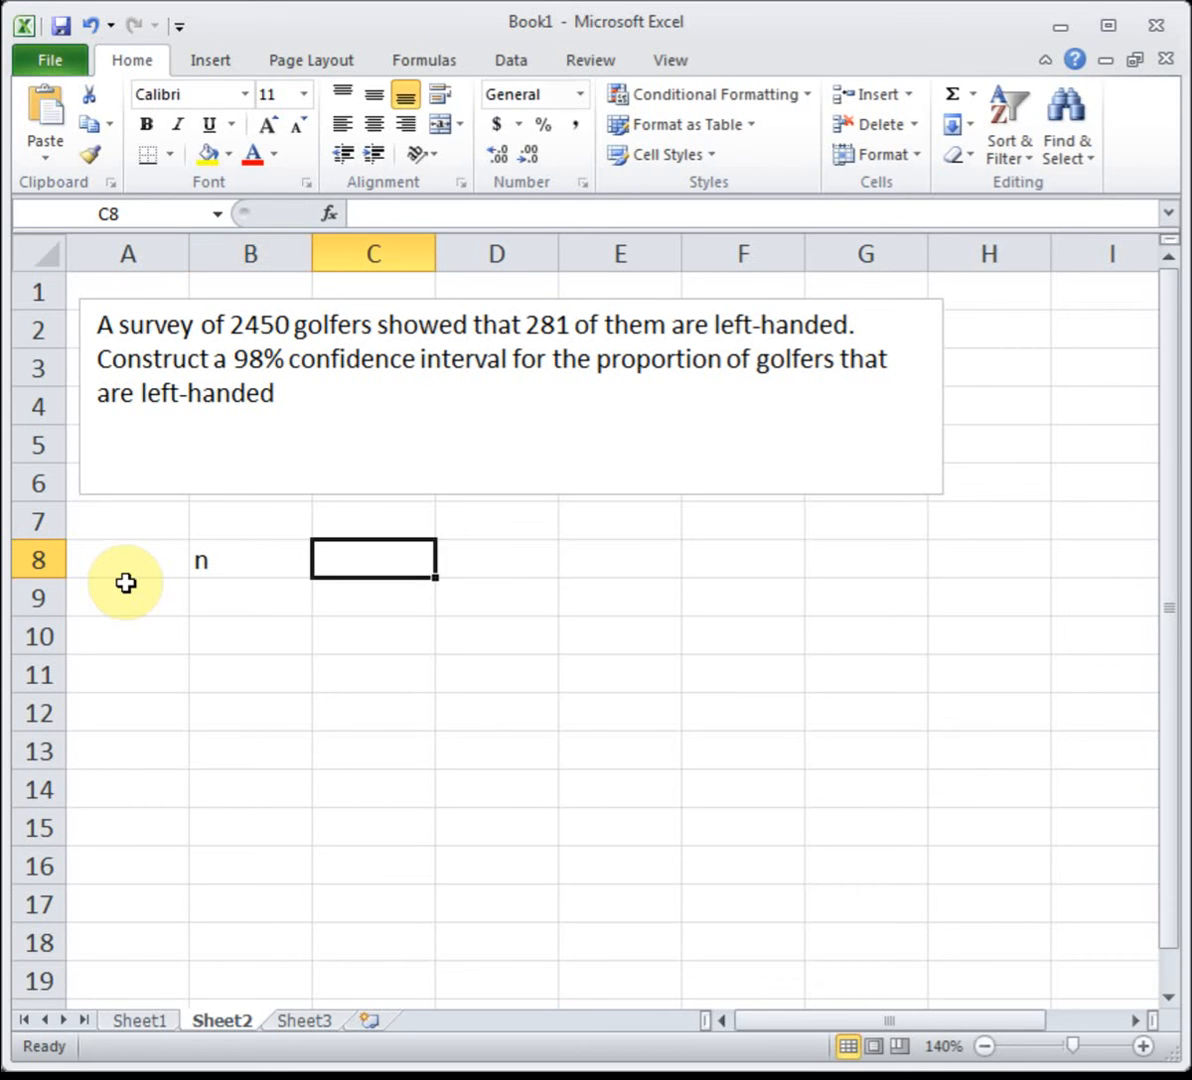
pyautogui.write('2450')
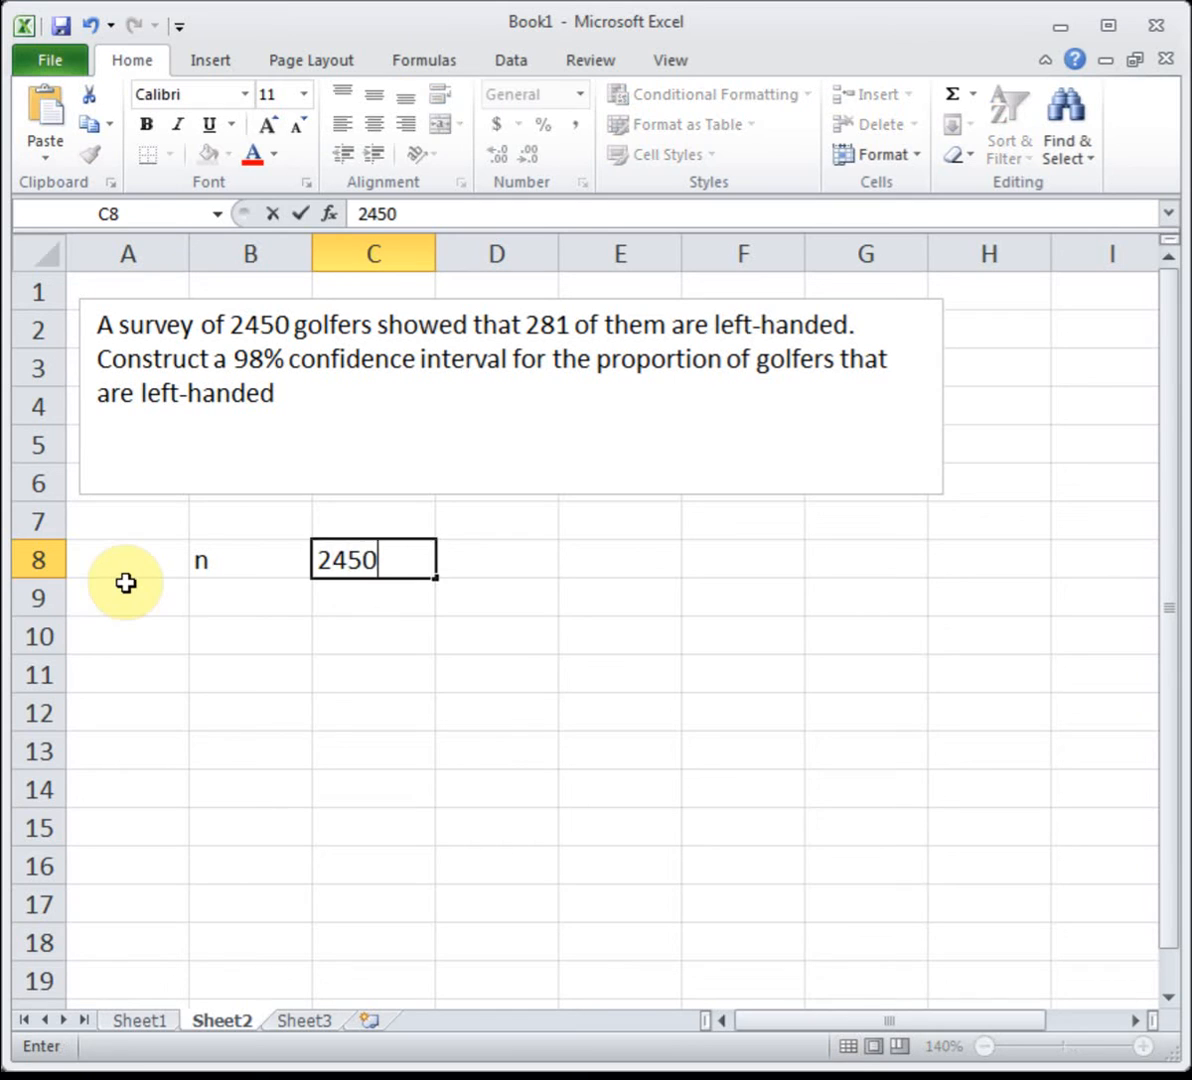
pyautogui.write('x')
pyautogui.click(374, 598)
pyautogui.write('281')
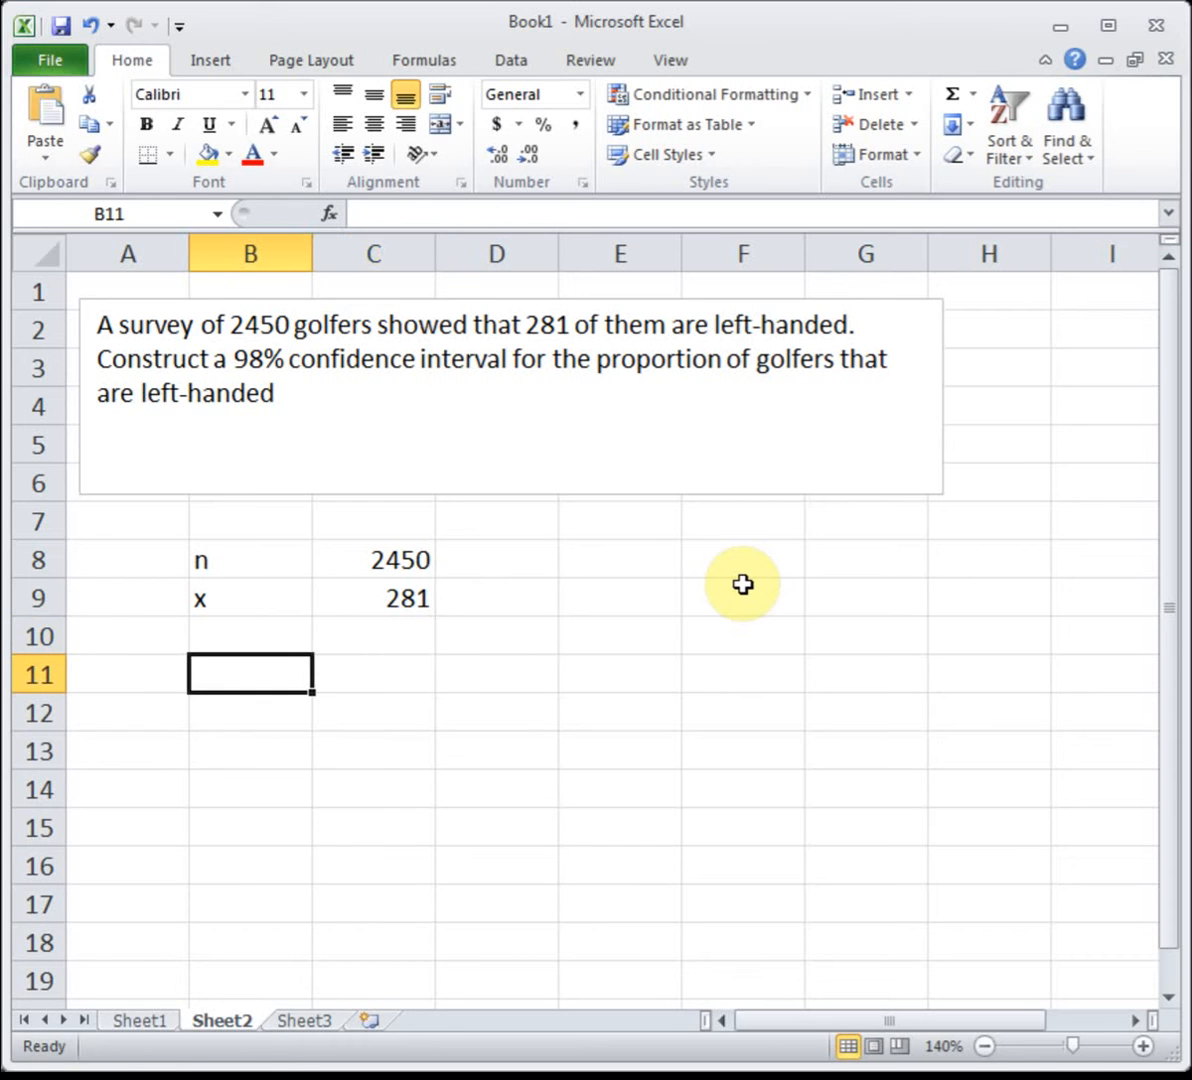
pyautogui.write('p-hat')
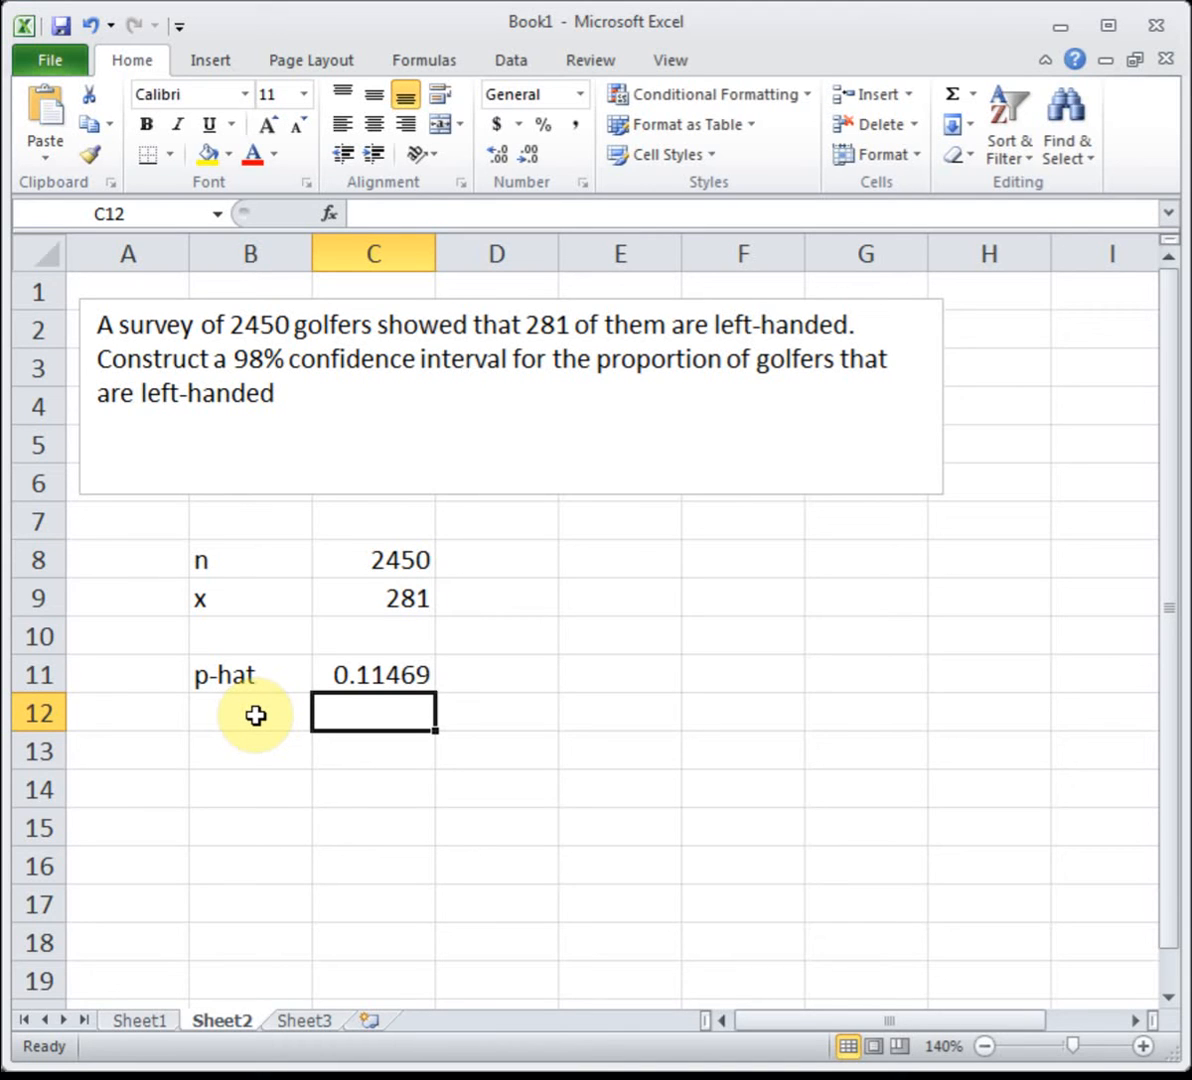
# Add a q-hat label in B12 with =1-C11 in C12, giving 0.88531.
pyautogui.click(240, 751)
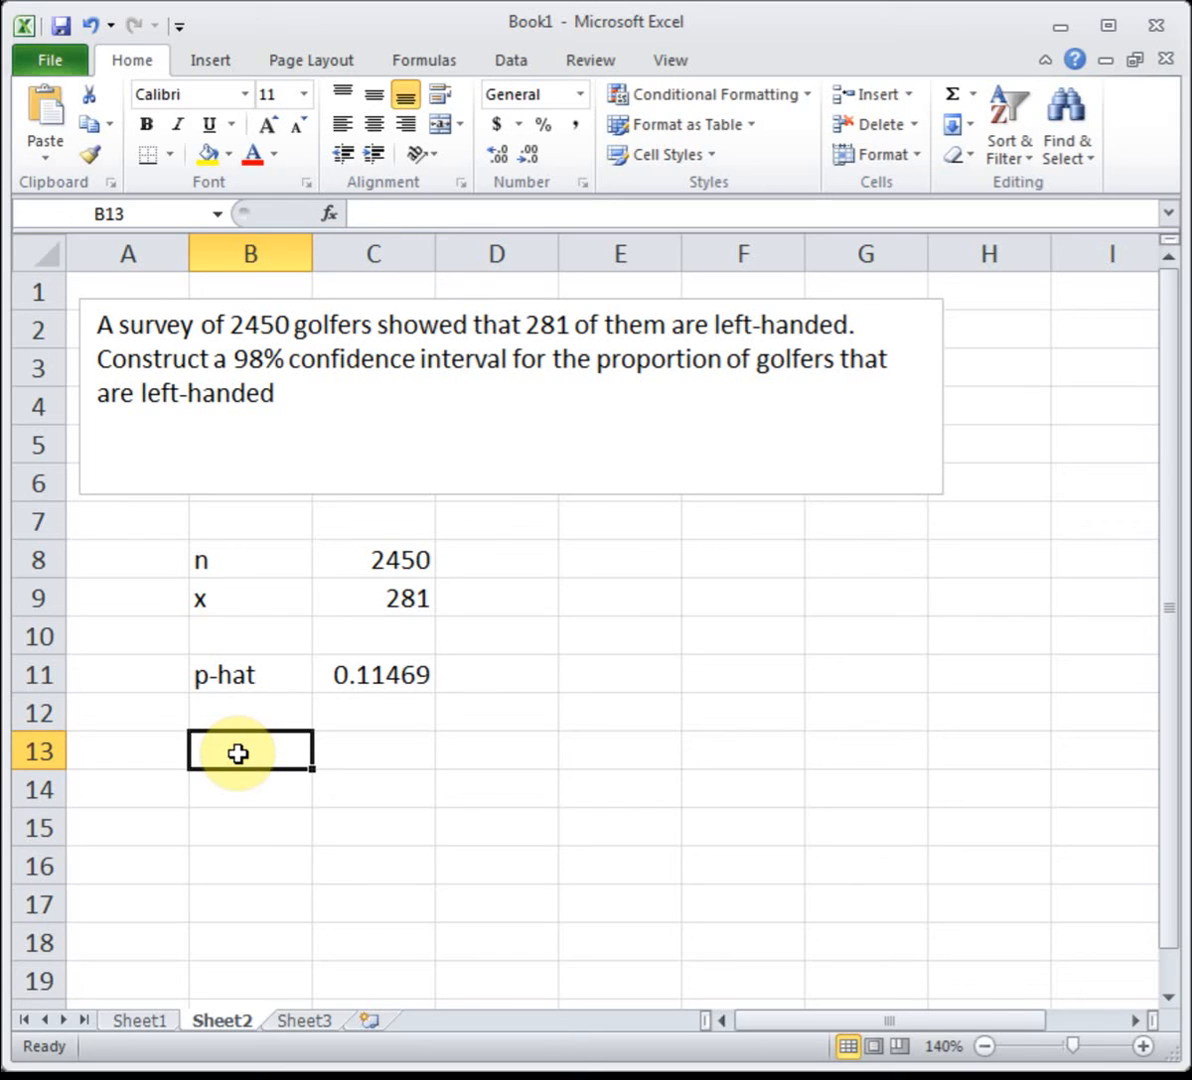
pyautogui.click(227, 713)
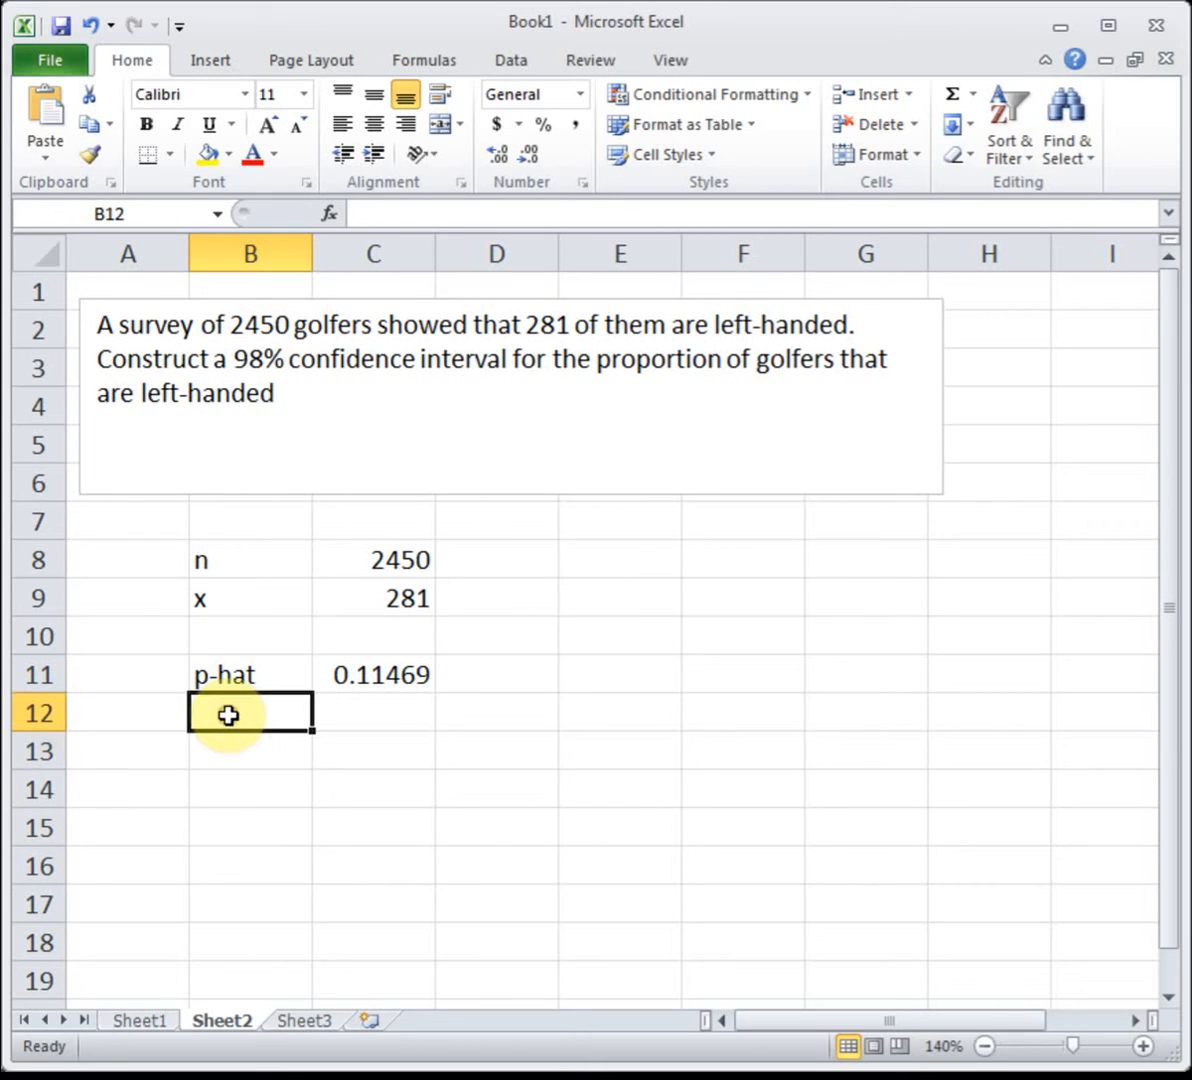
pyautogui.write('q-hat')
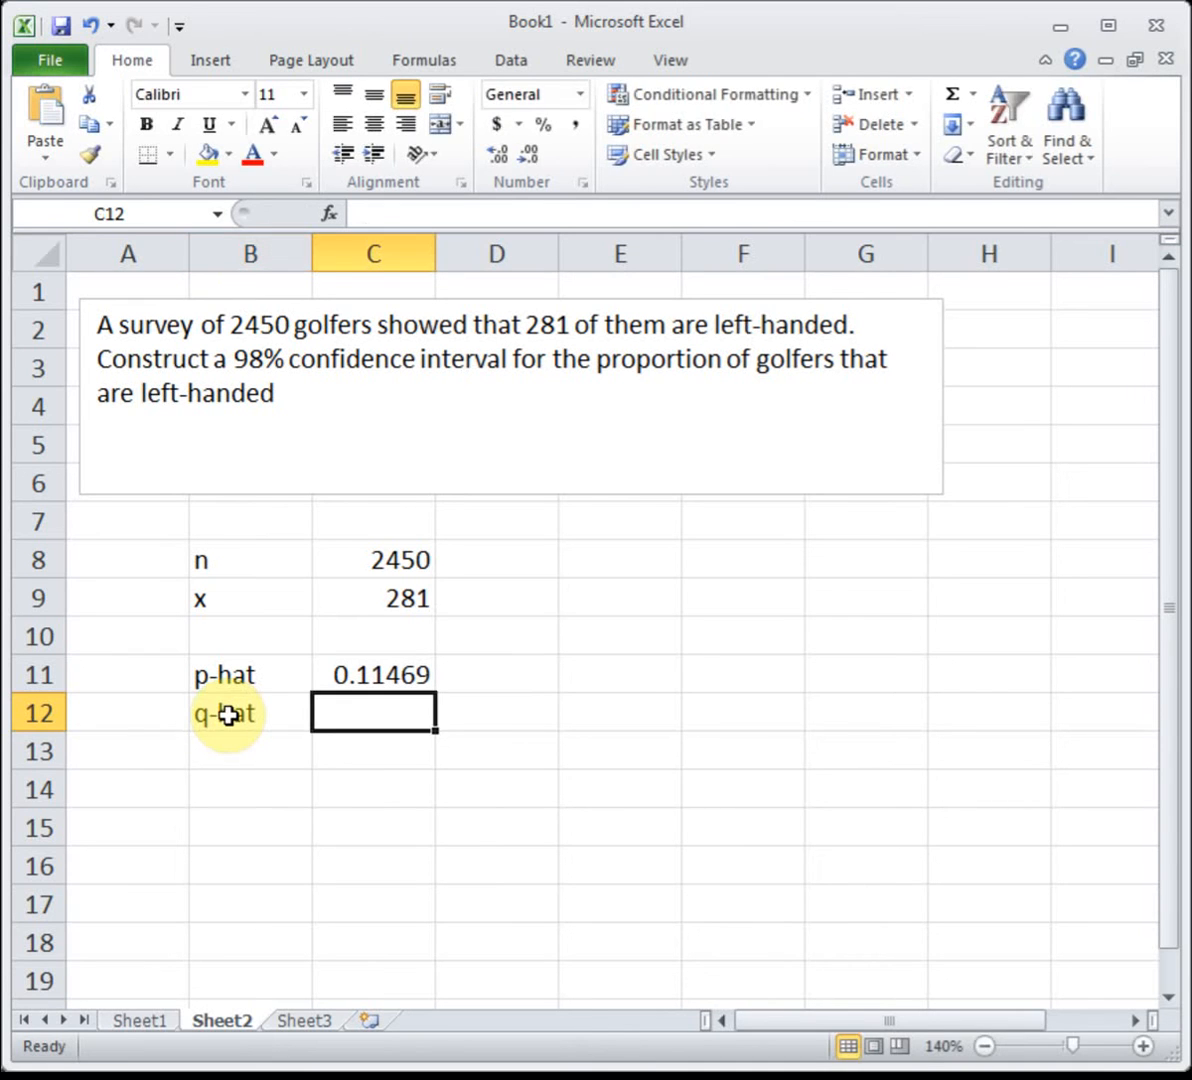
pyautogui.write('=1-')
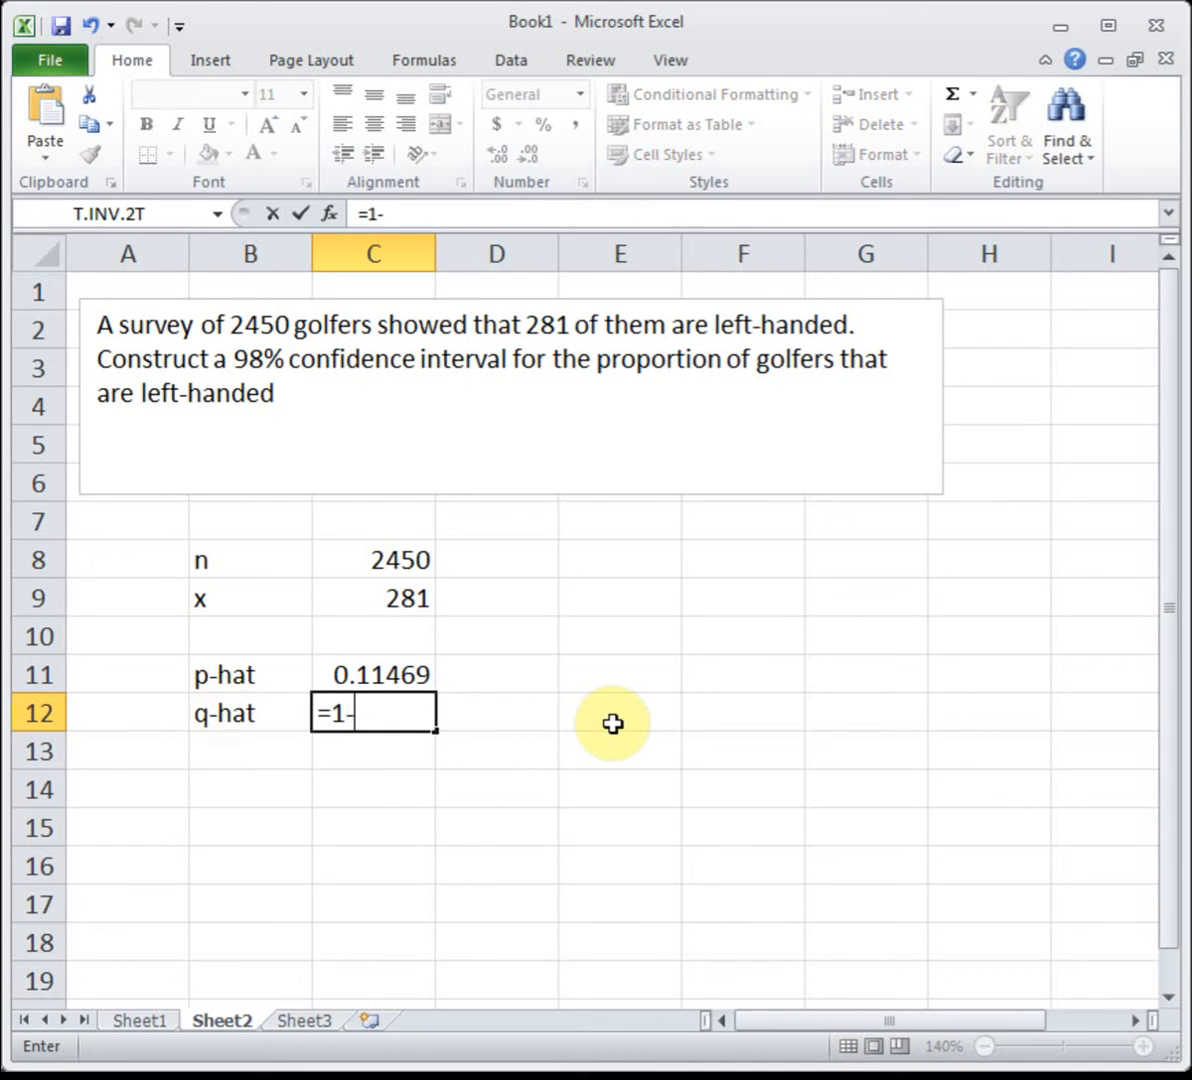
pyautogui.moveTo(395, 675)
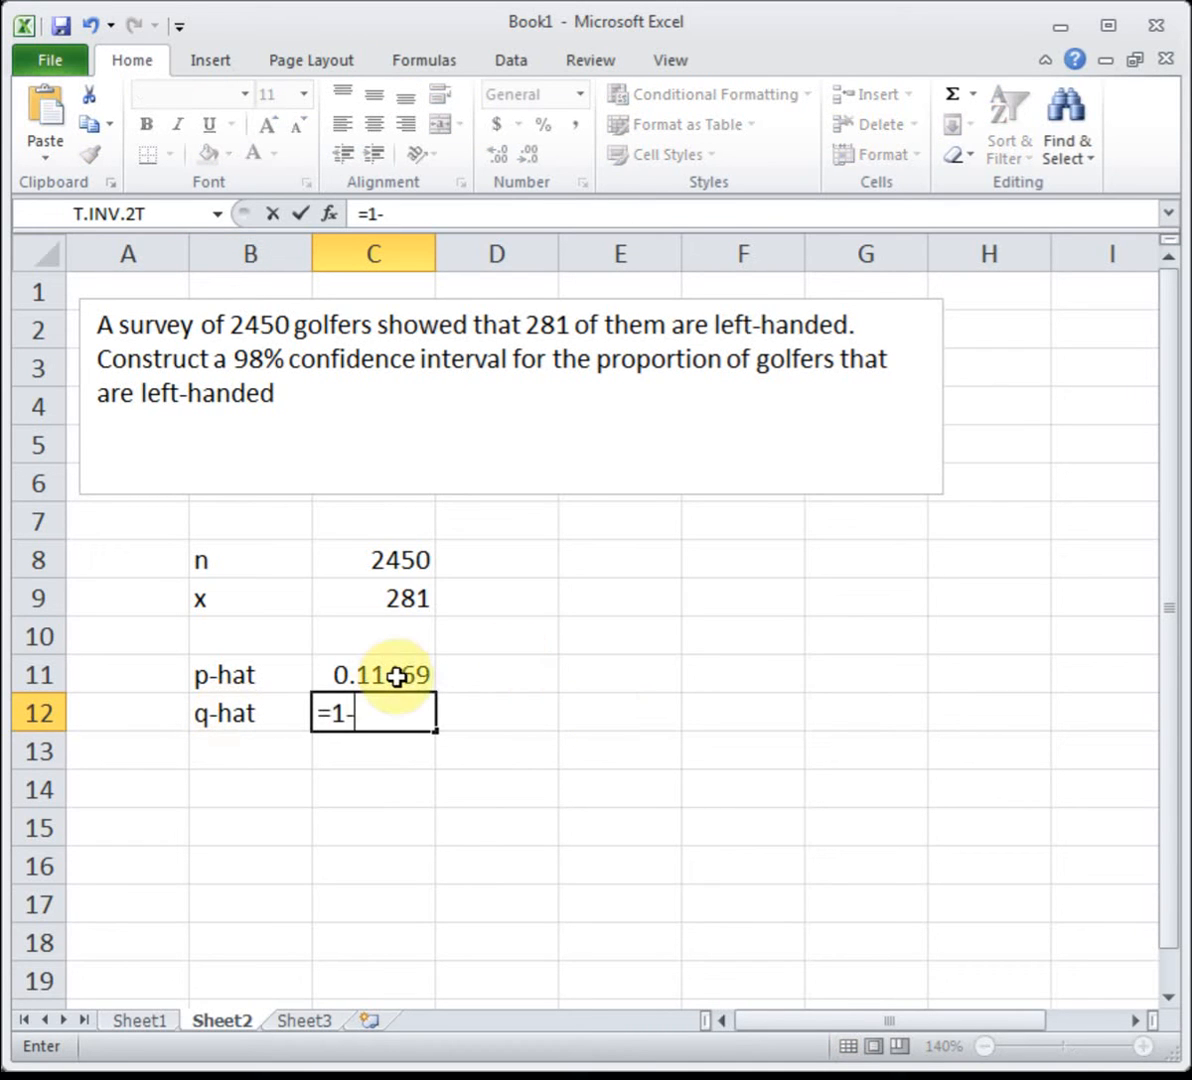
pyautogui.click(373, 674)
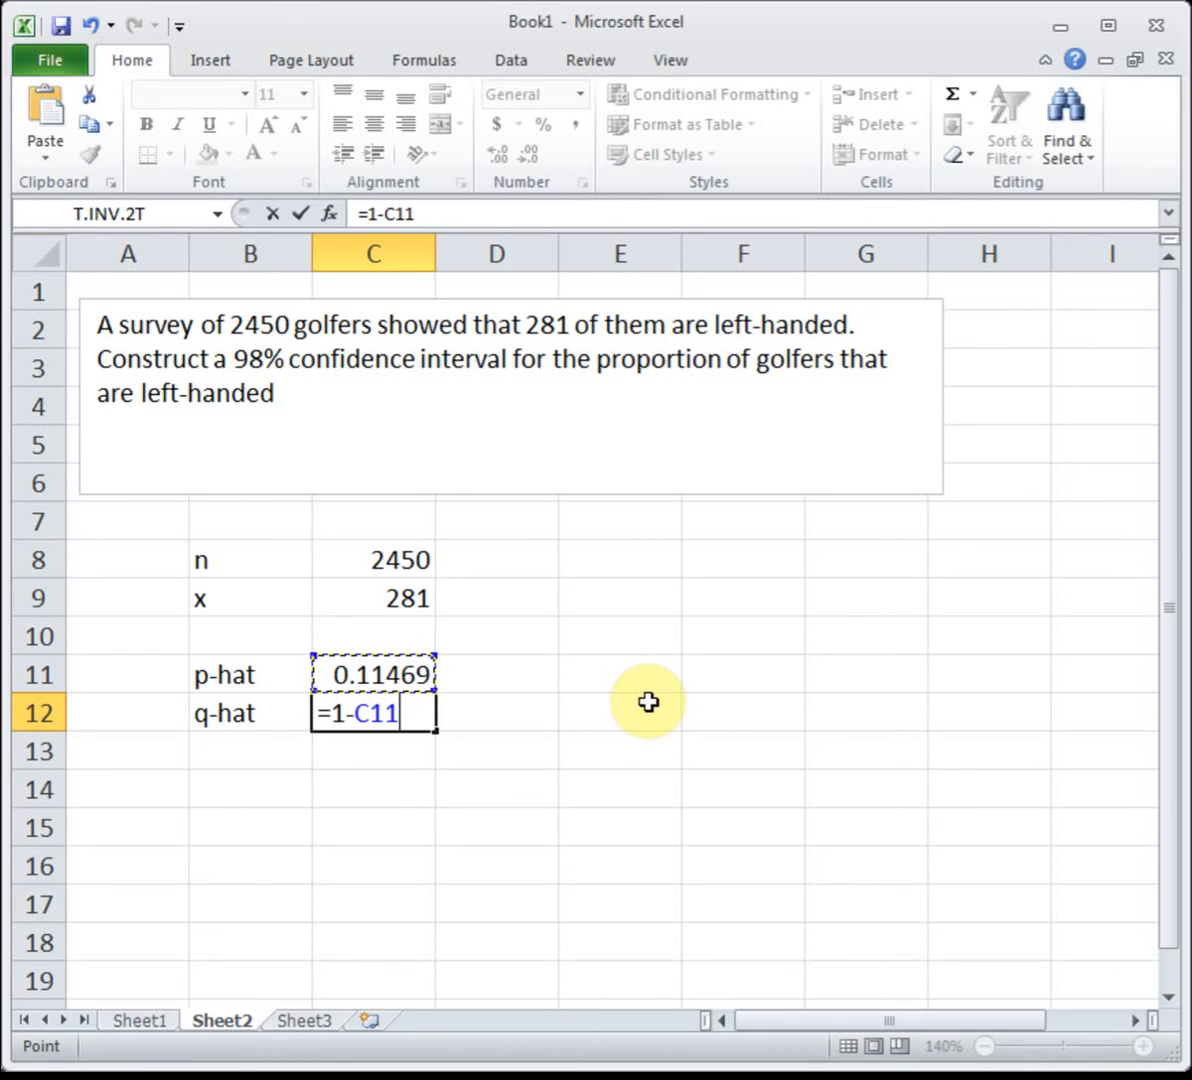
pyautogui.press('Enter')
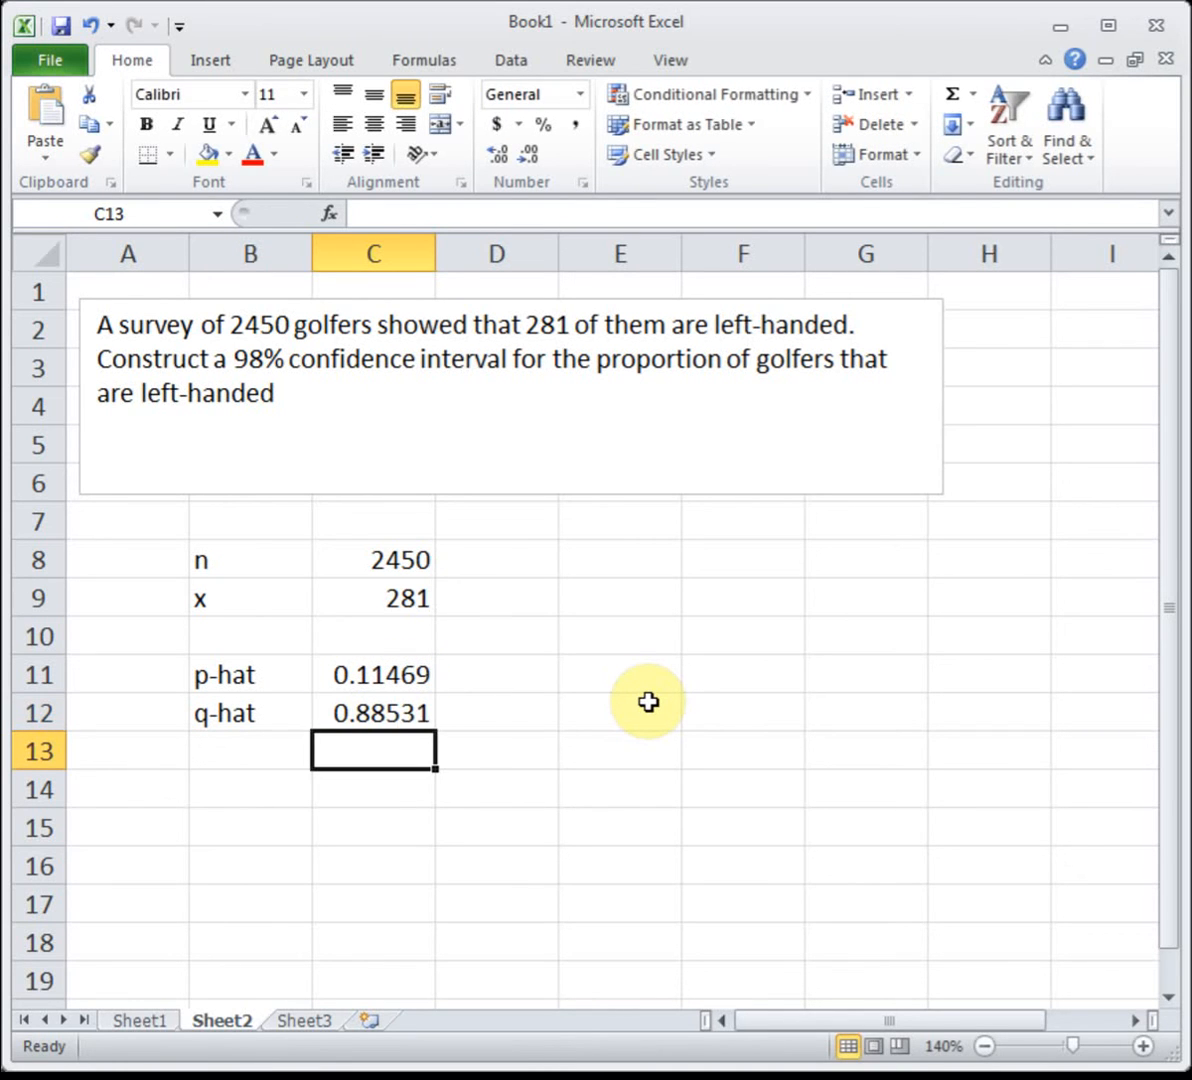
pyautogui.moveTo(475, 729)
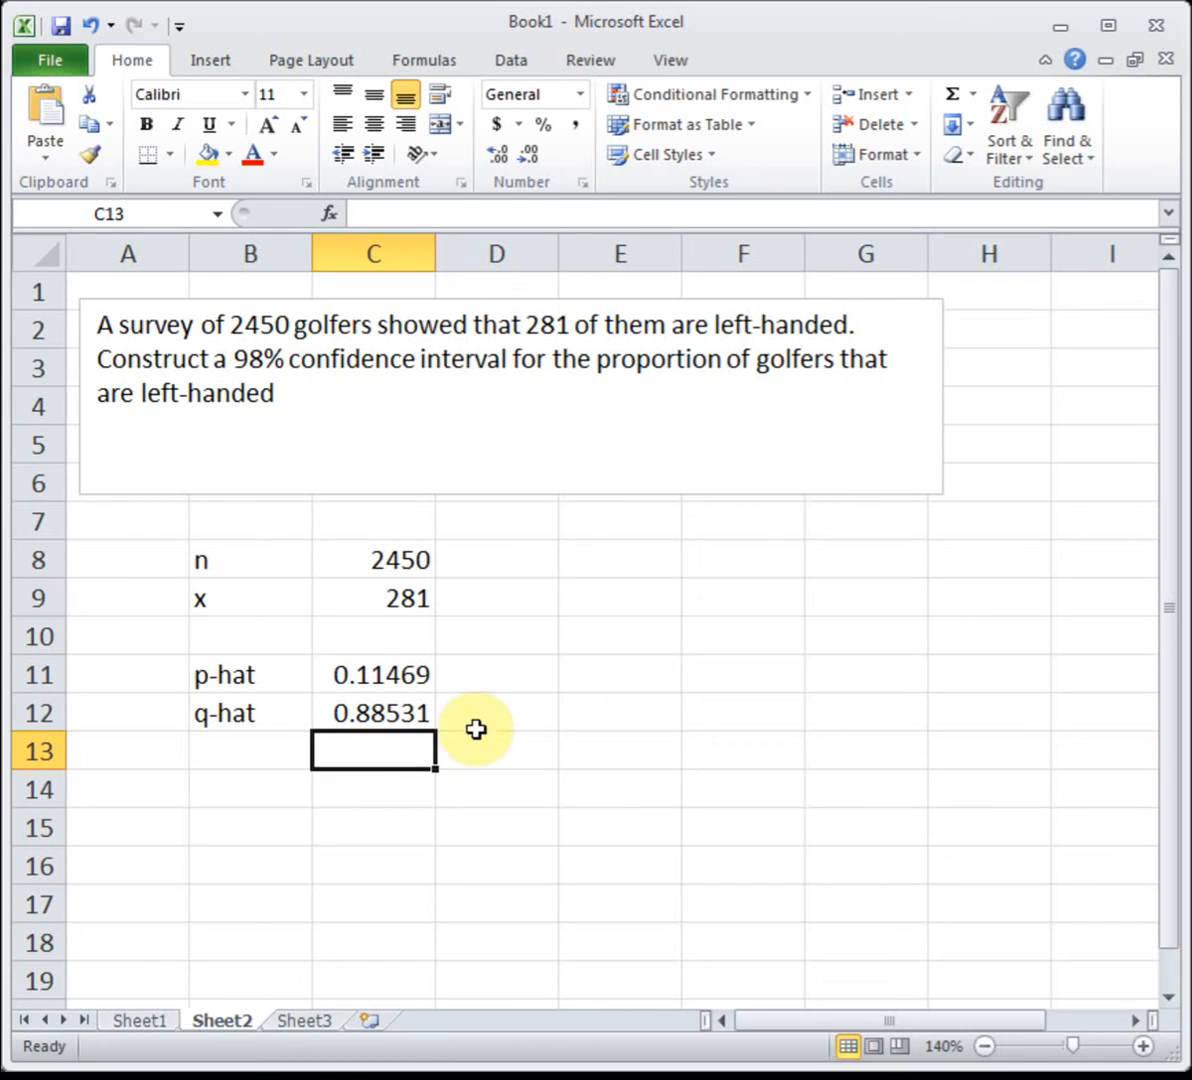
# Add an n*p-hat row computing =C8*C11, showing 281.
pyautogui.write('n')
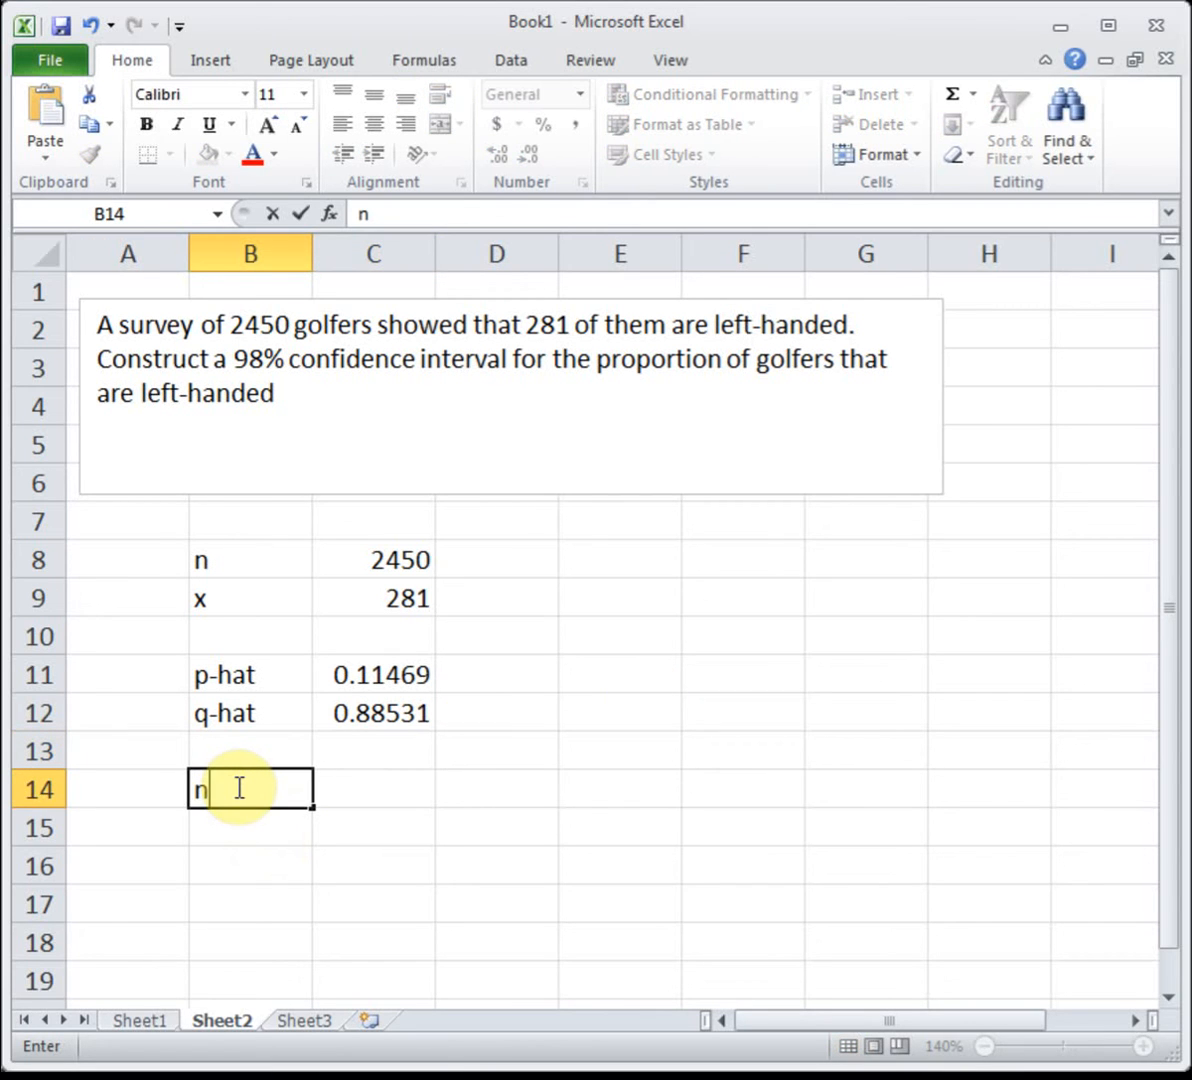
pyautogui.write('*;')
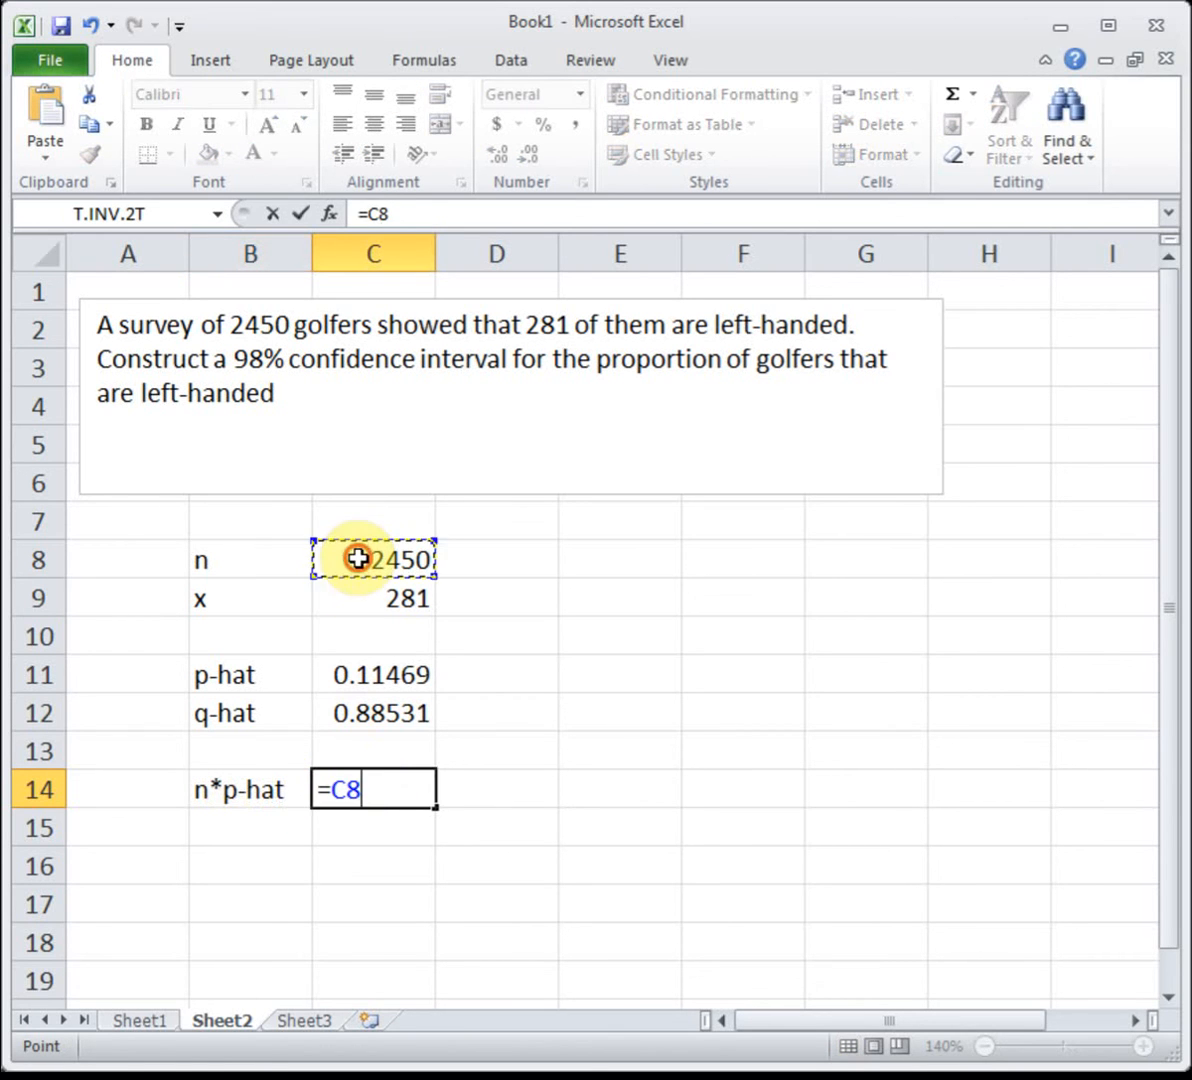
pyautogui.write('*')
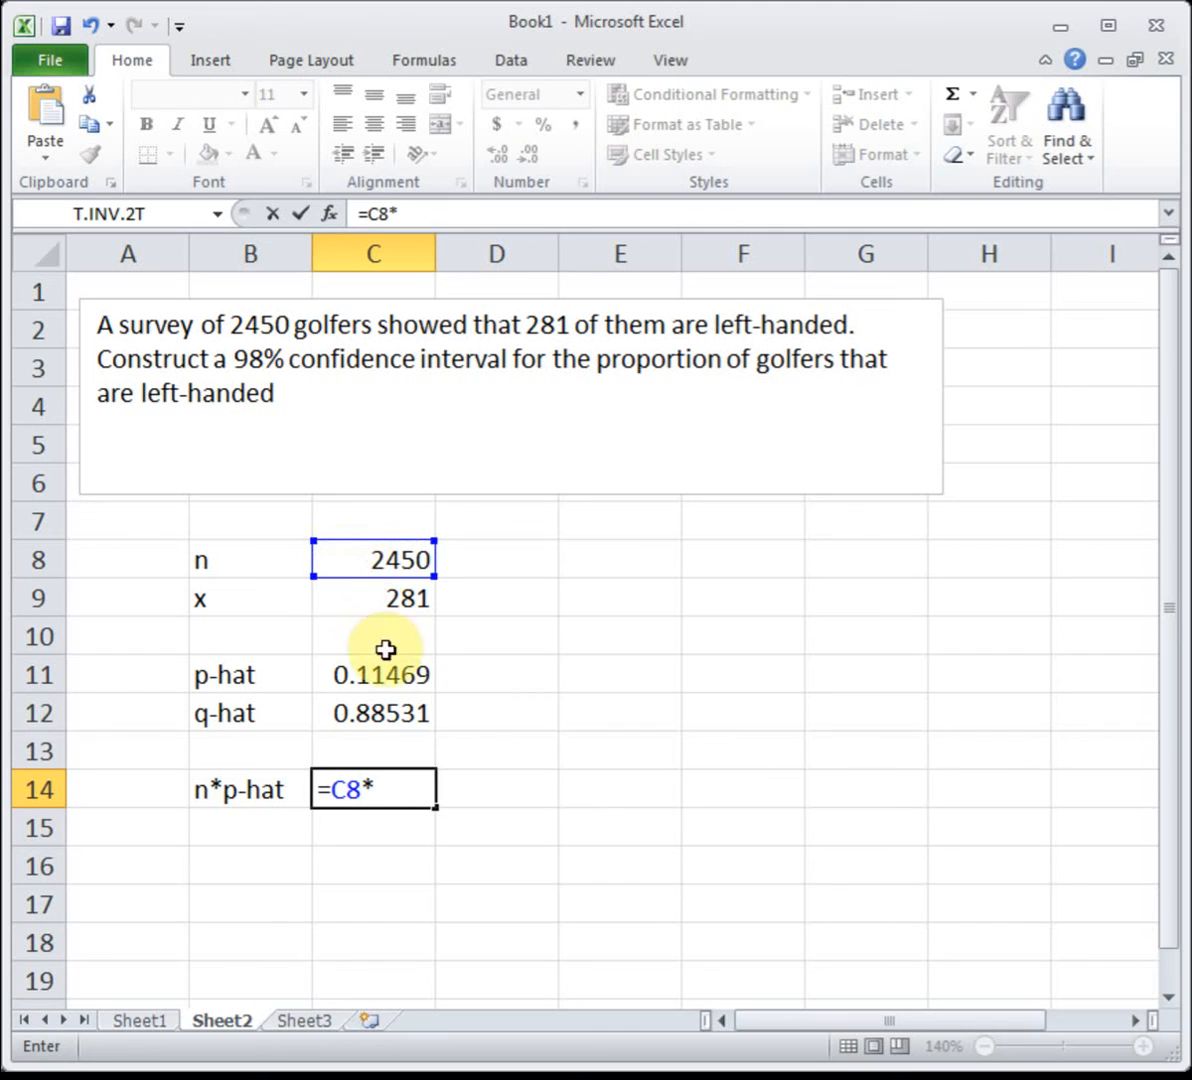
pyautogui.click(373, 674)
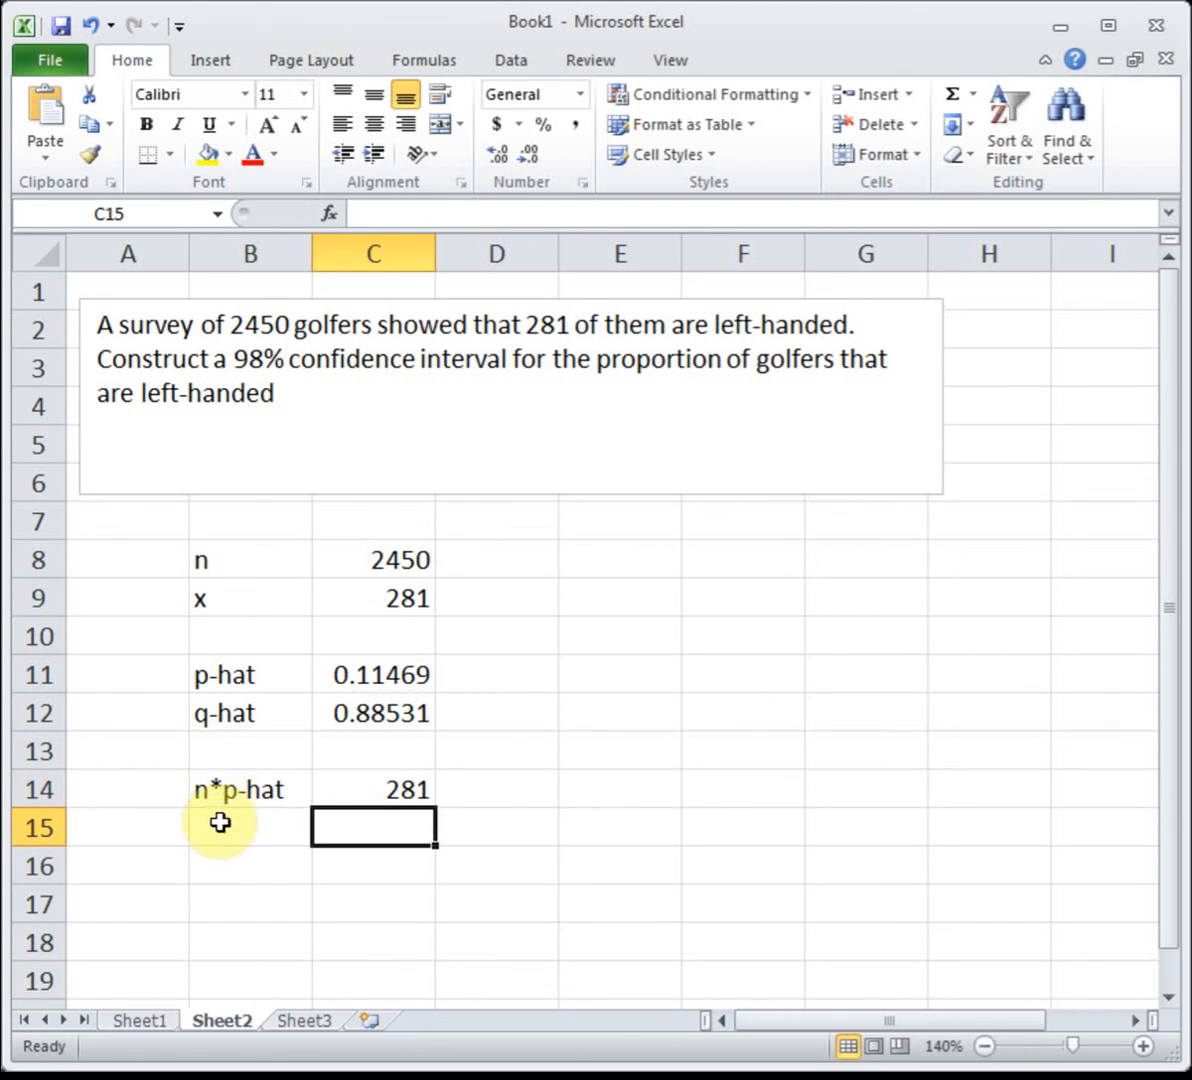
# Add an n*q-hat row computing =C8*C12, showing 2169.
pyautogui.write('n*q')
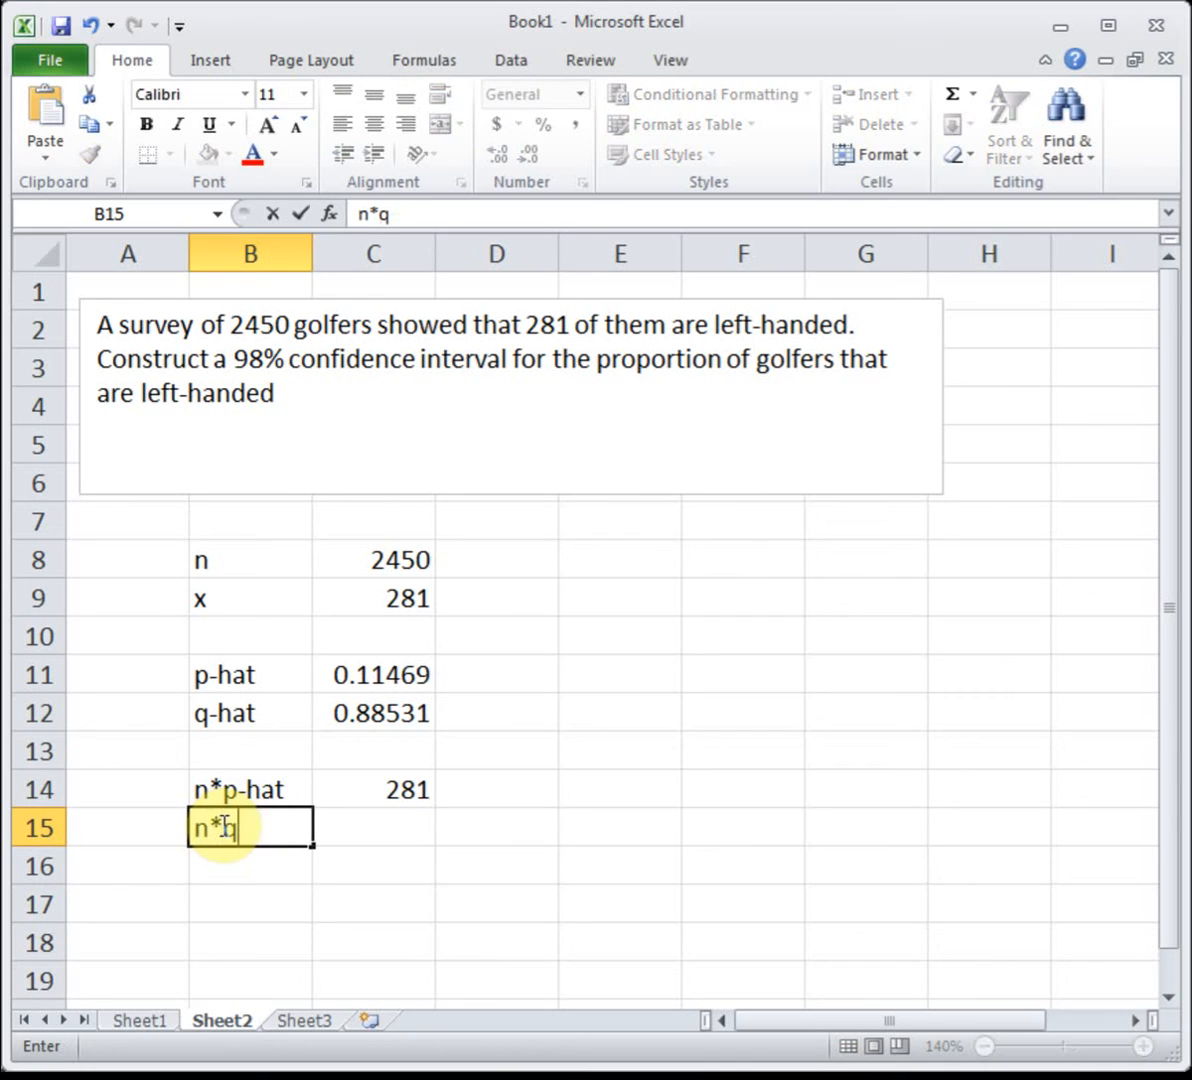
pyautogui.click(378, 828)
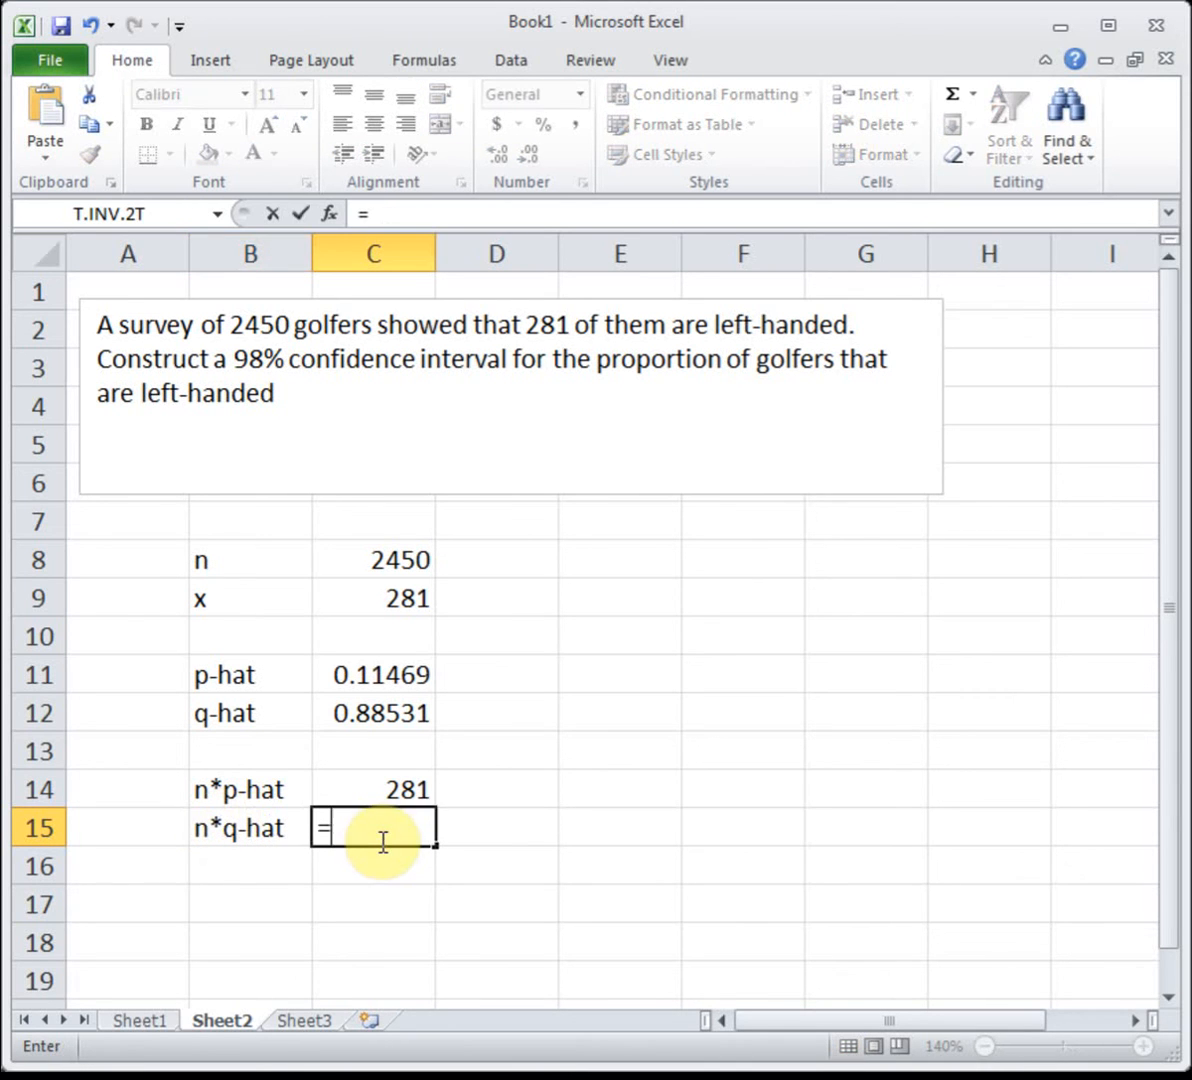
pyautogui.click(373, 559)
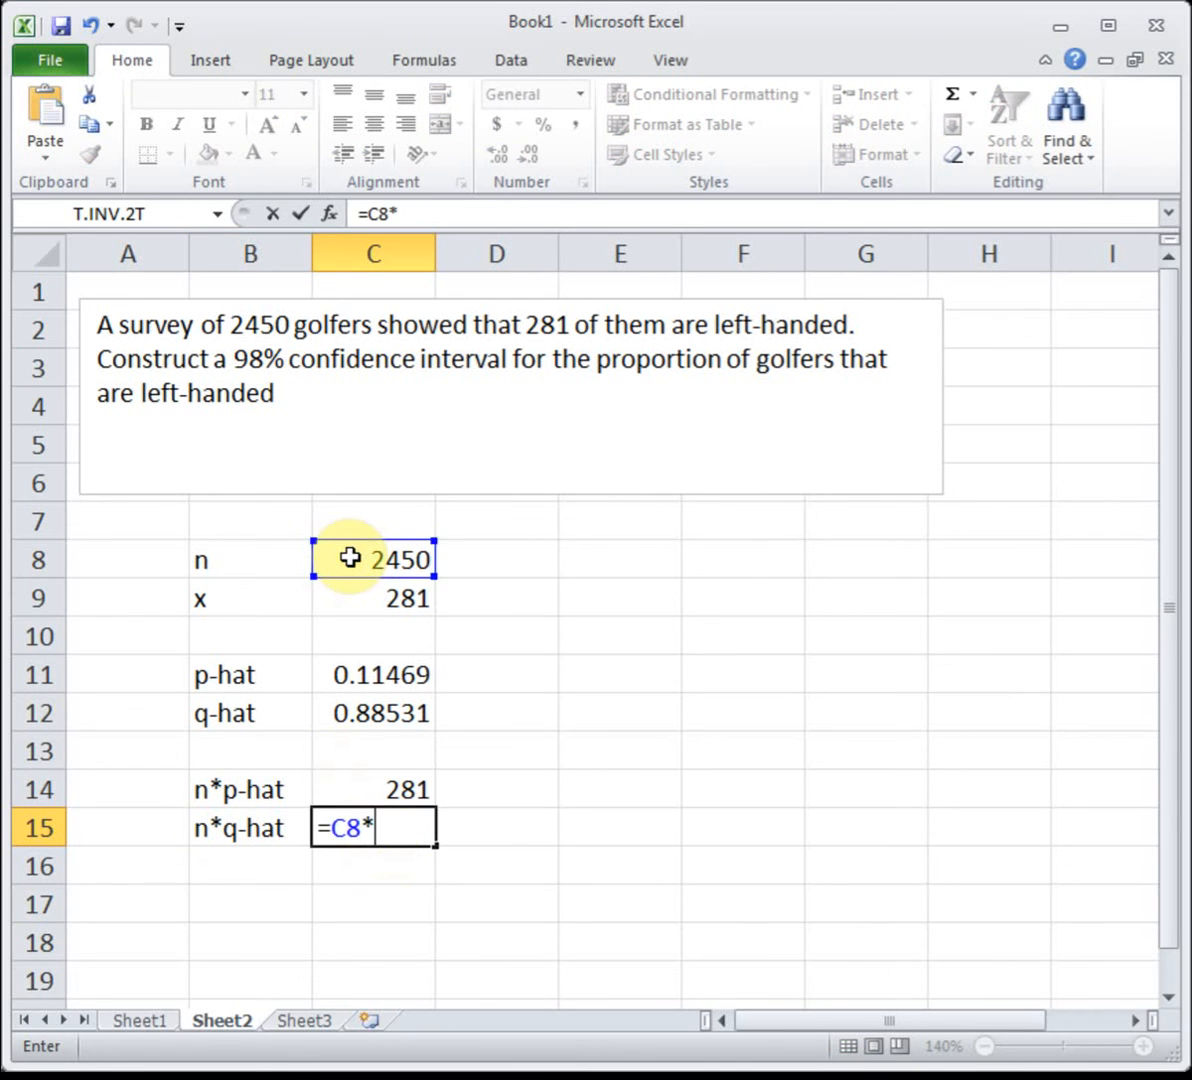
pyautogui.press('Enter')
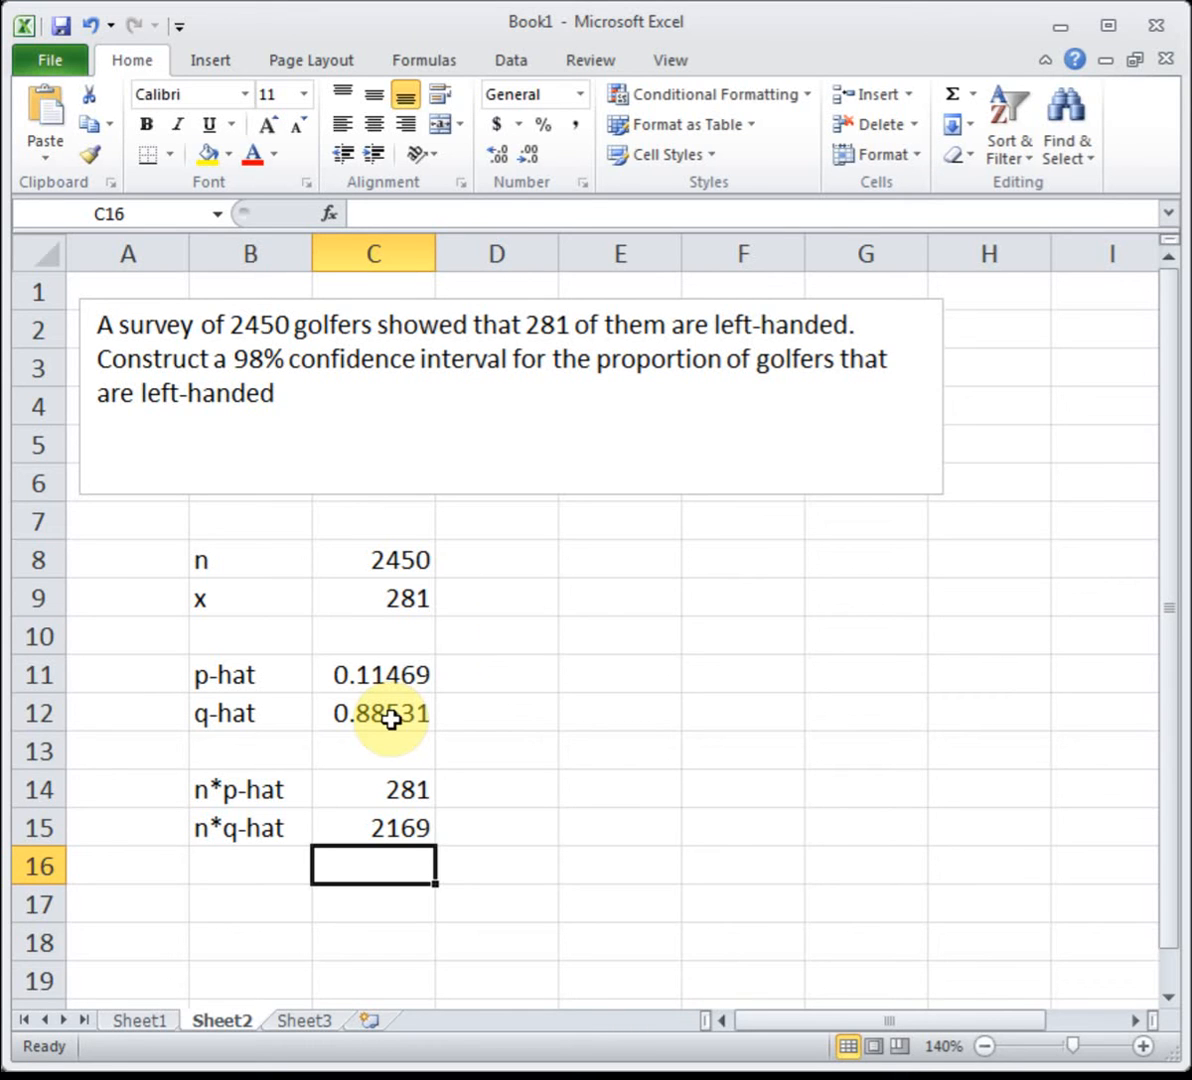
# Label B17 z-c and enter =NORM.S.INV(0.01) in C17, giving -2.32635.
pyautogui.click(230, 905)
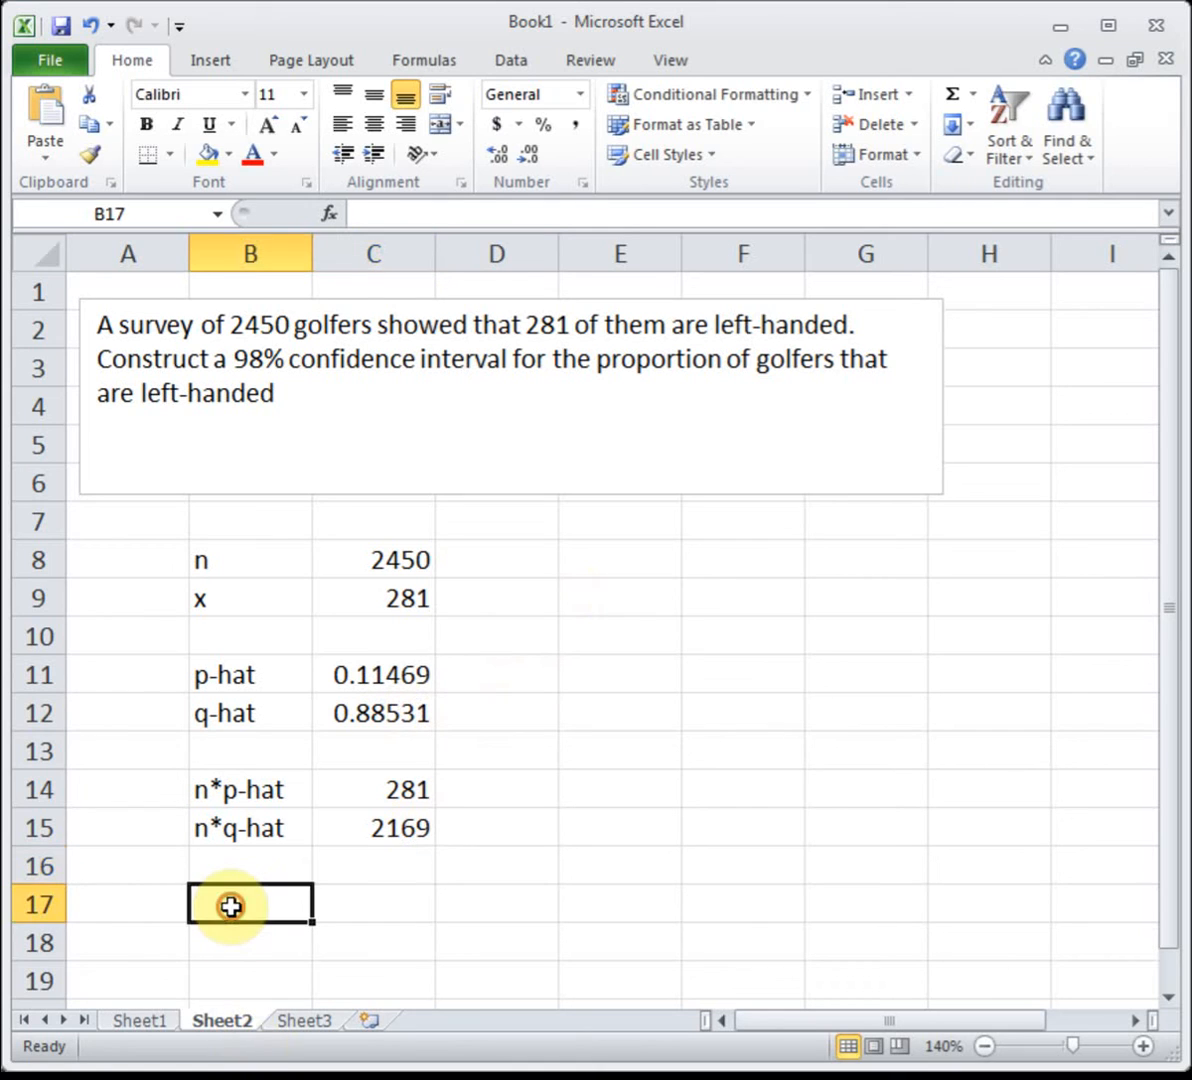
pyautogui.write('z-c')
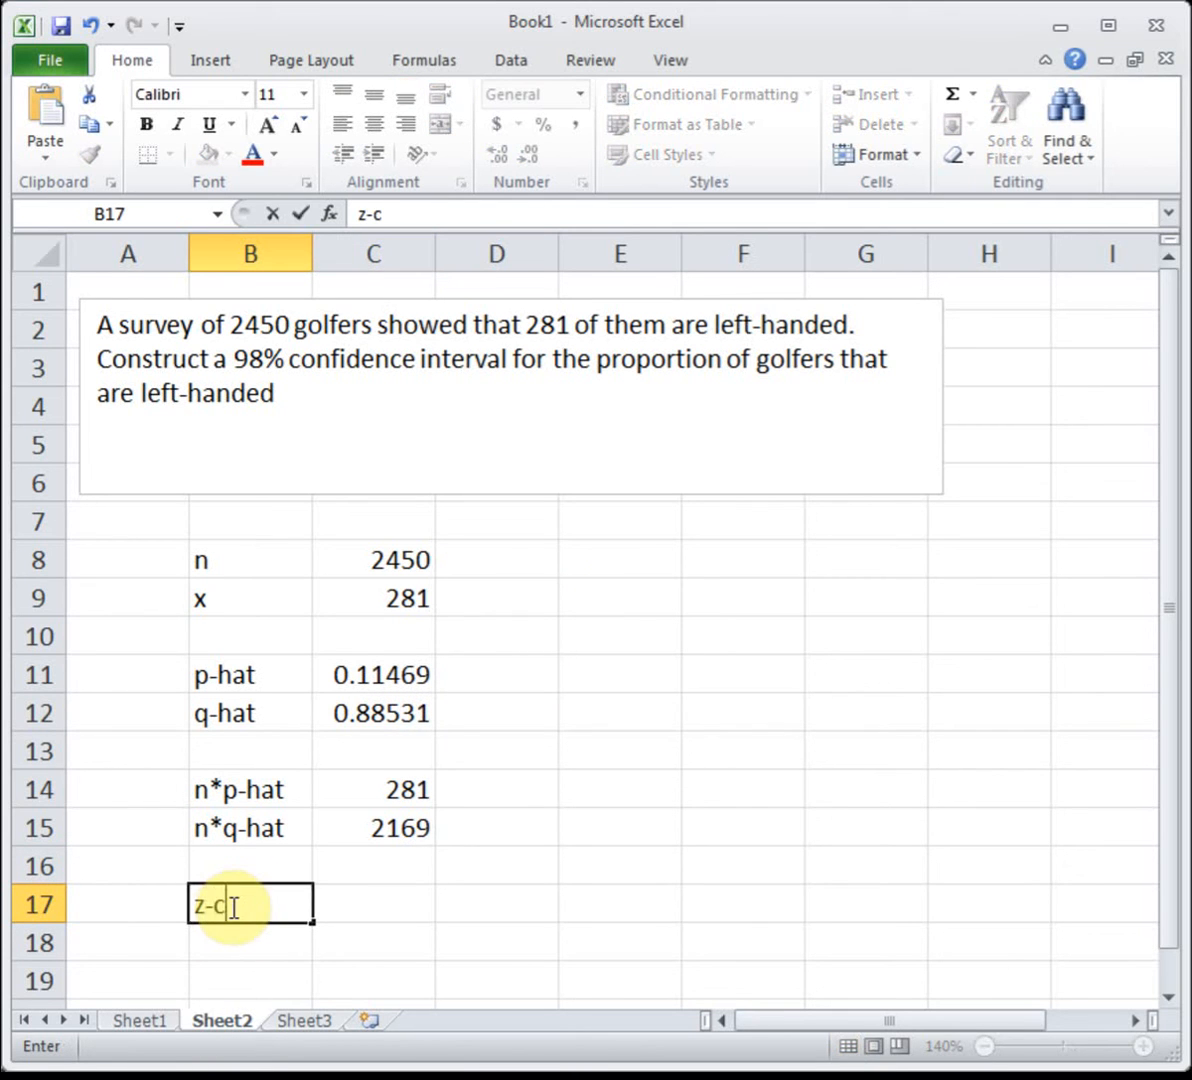
pyautogui.click(380, 904)
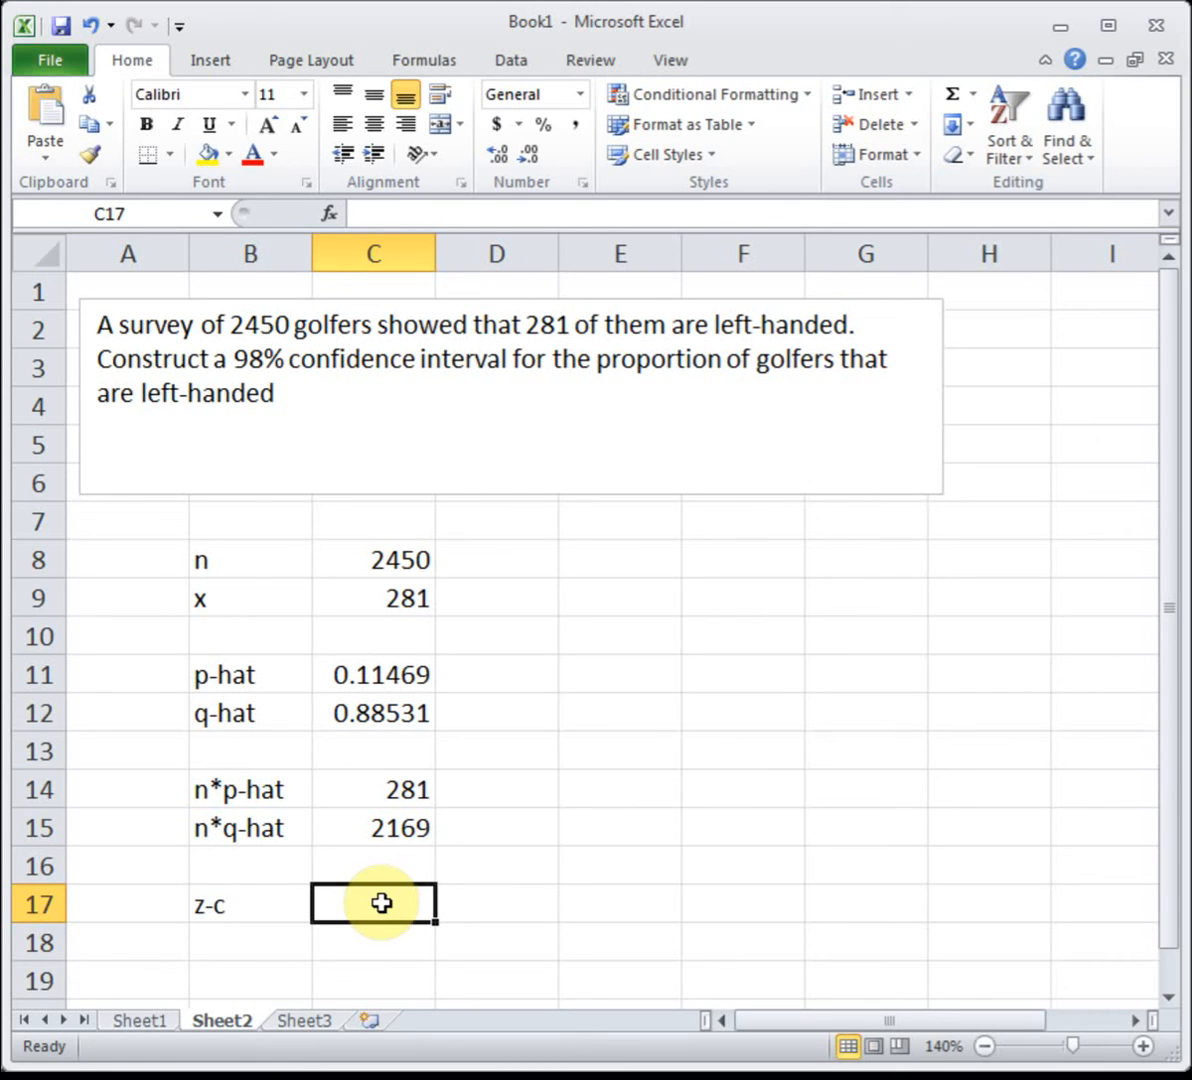
pyautogui.write('=')
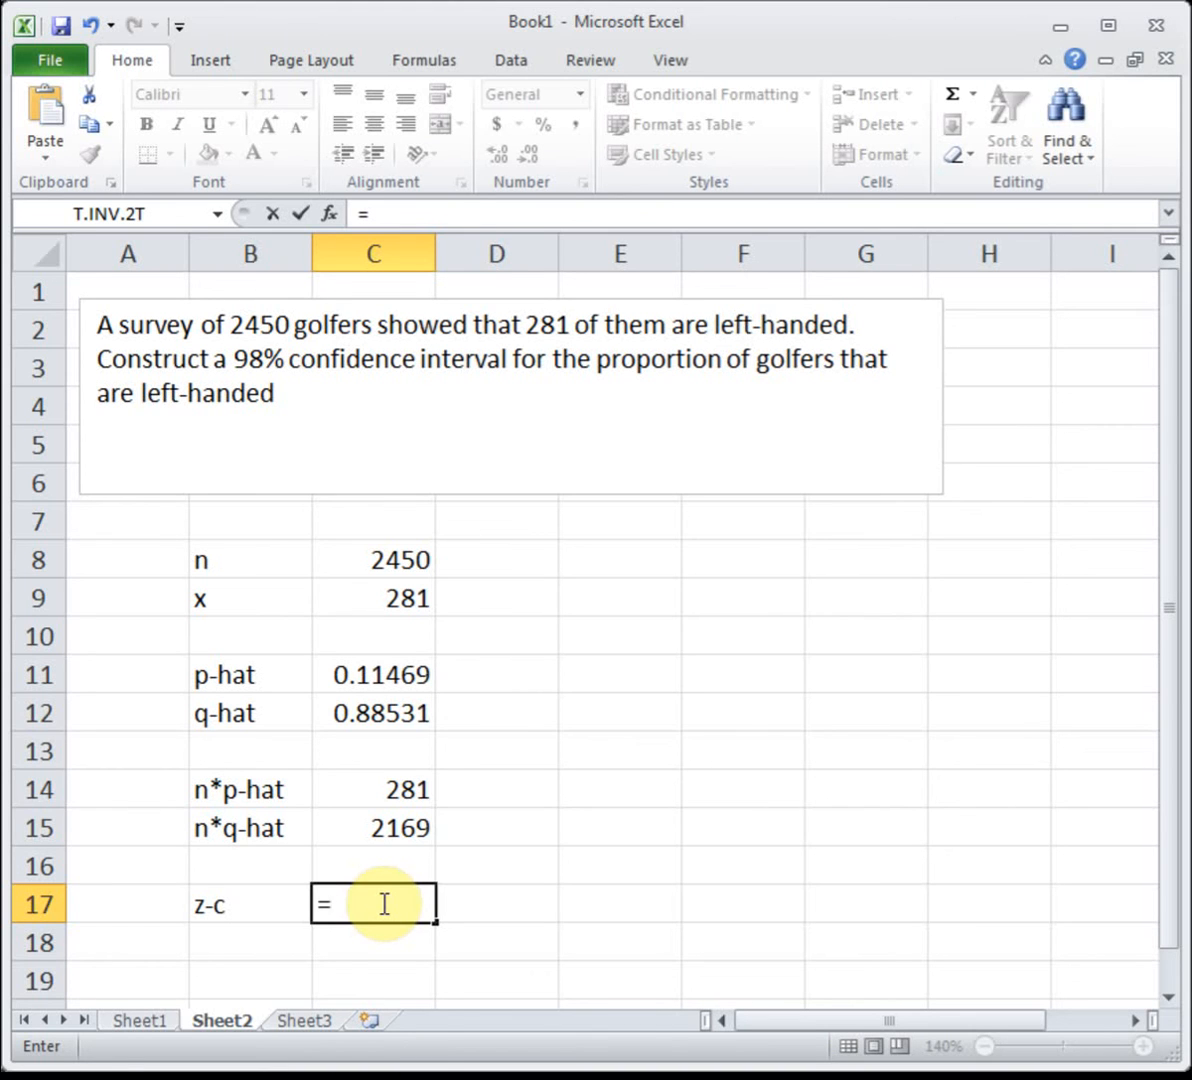
pyautogui.write('norm.s.inv(')
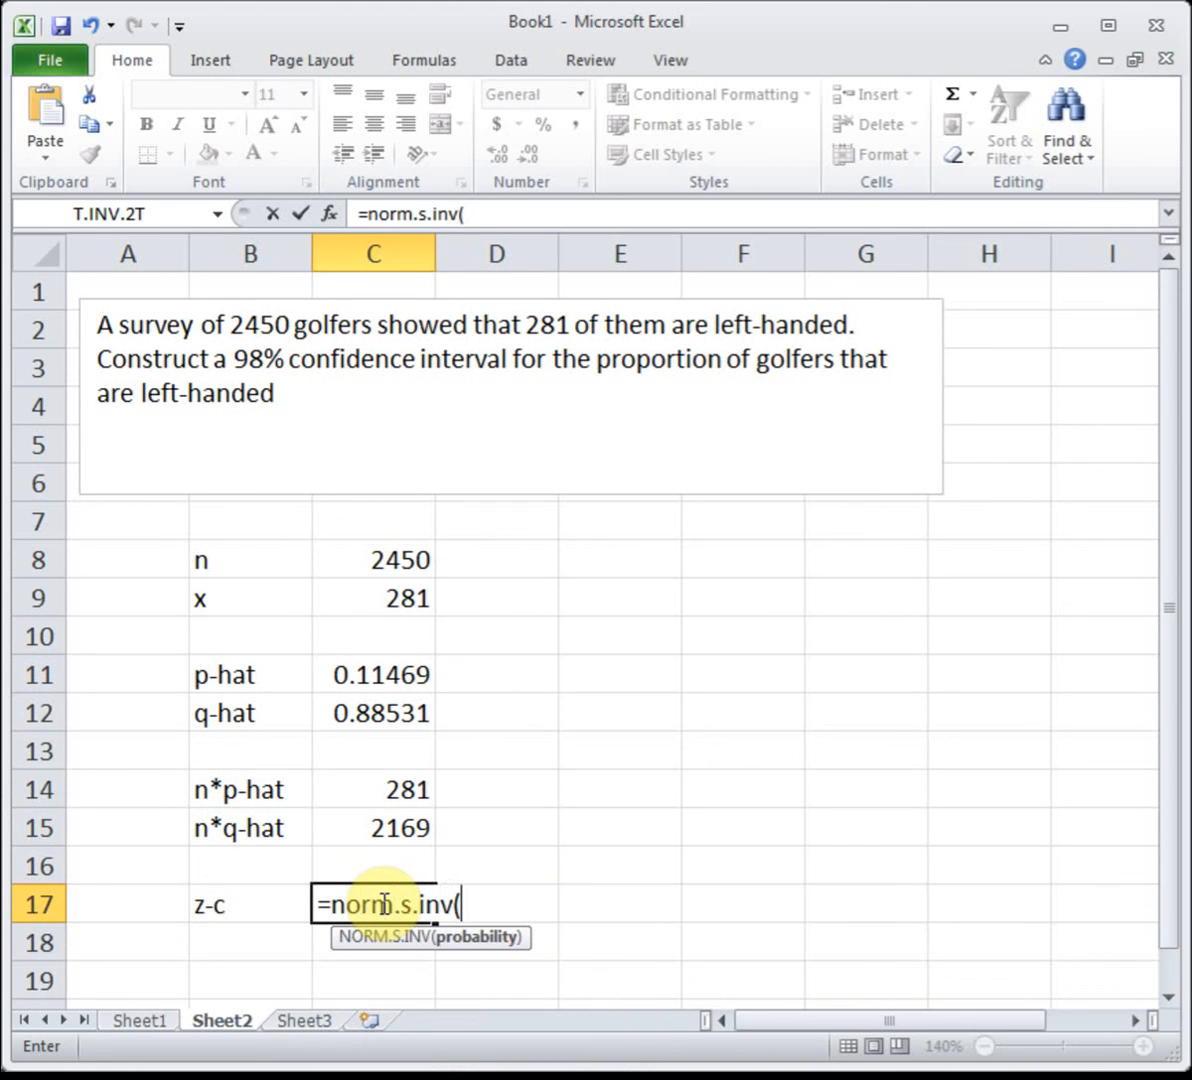
pyautogui.write('0.01')
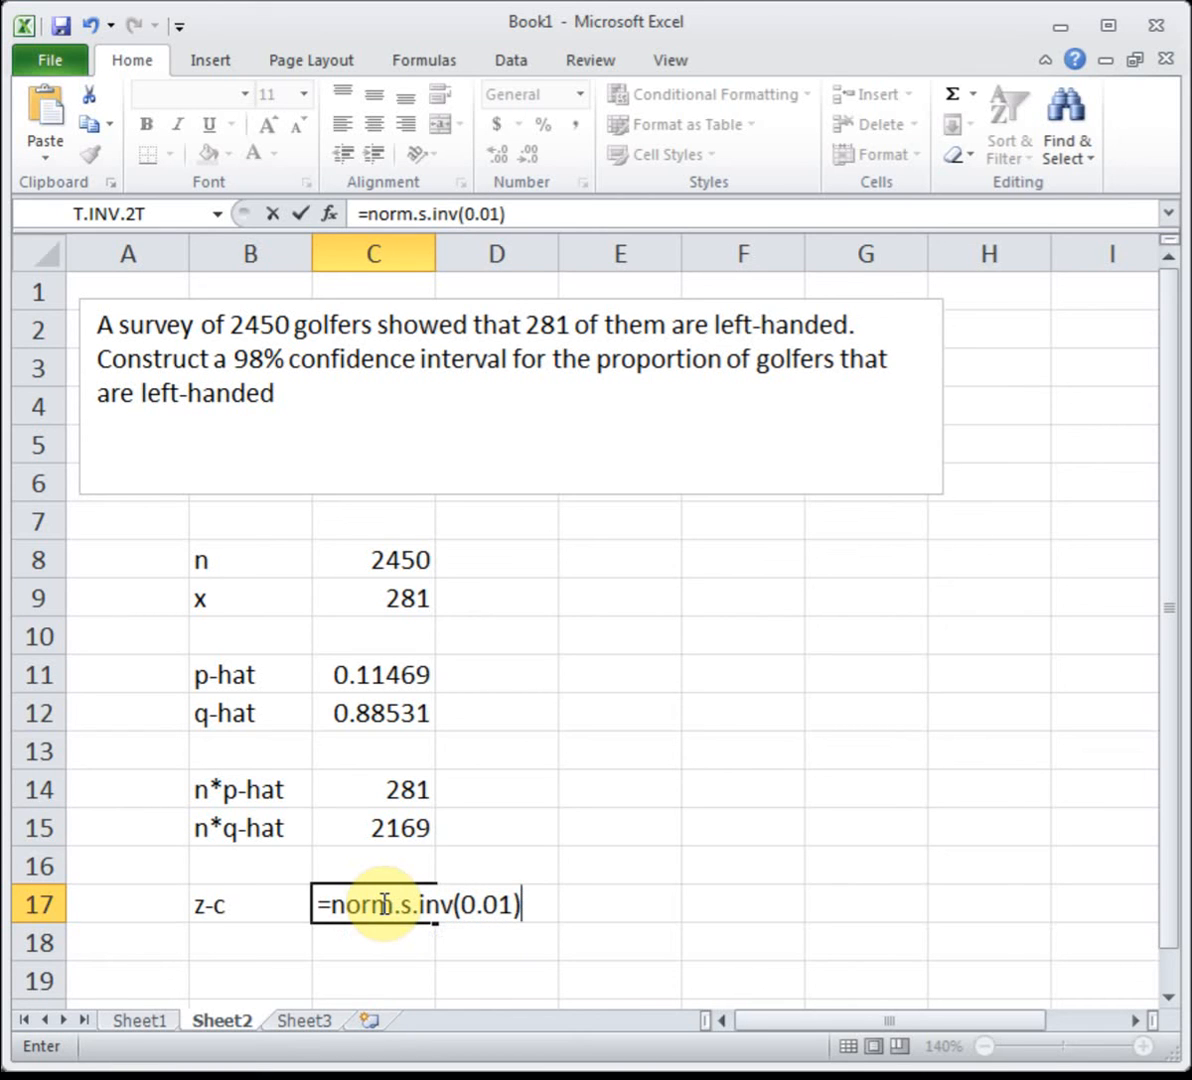
pyautogui.moveTo(980, 921)
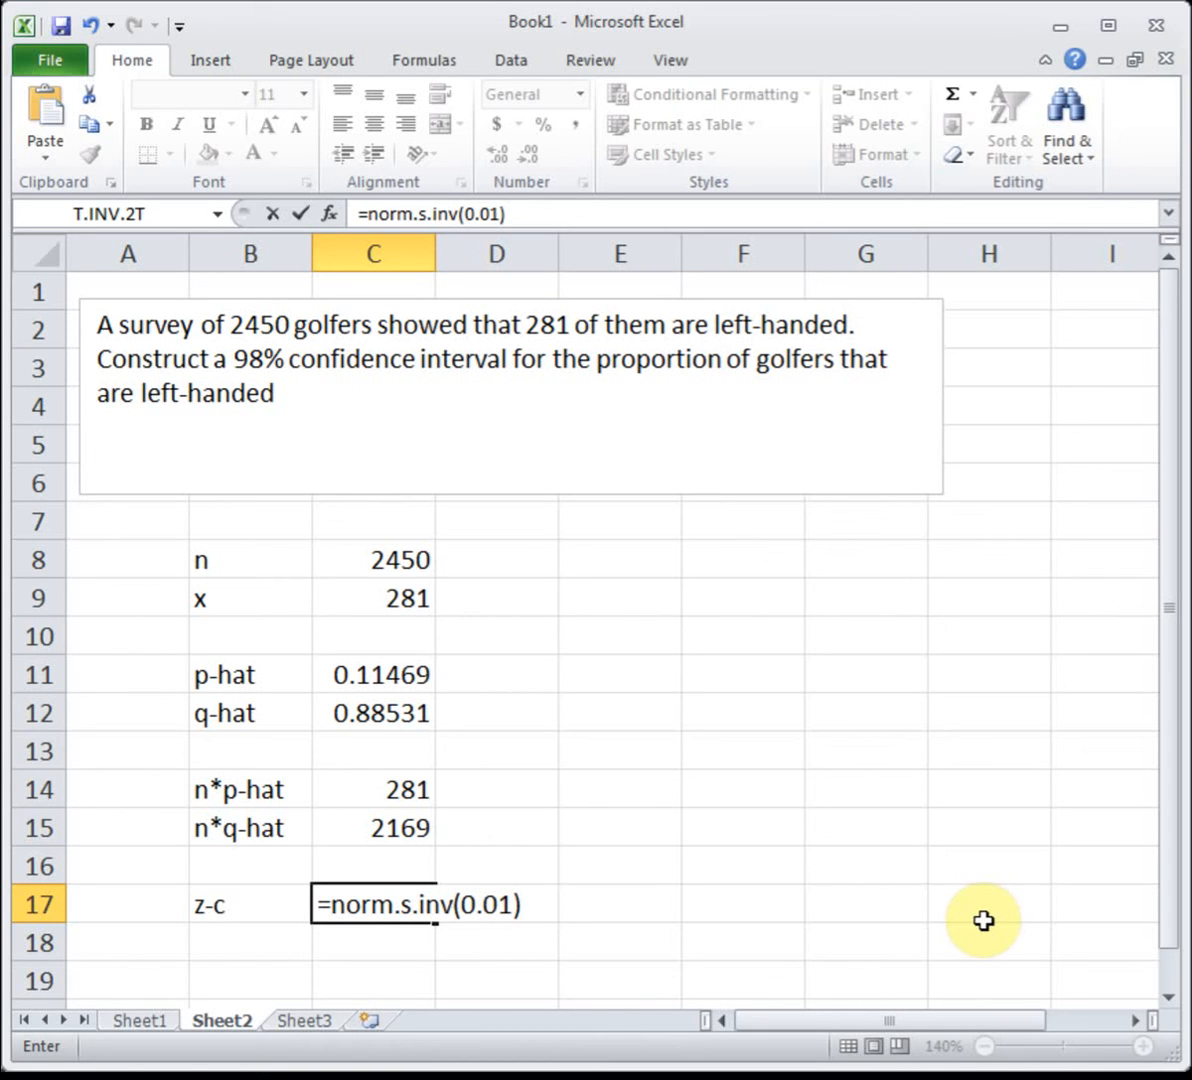
pyautogui.press('Enter')
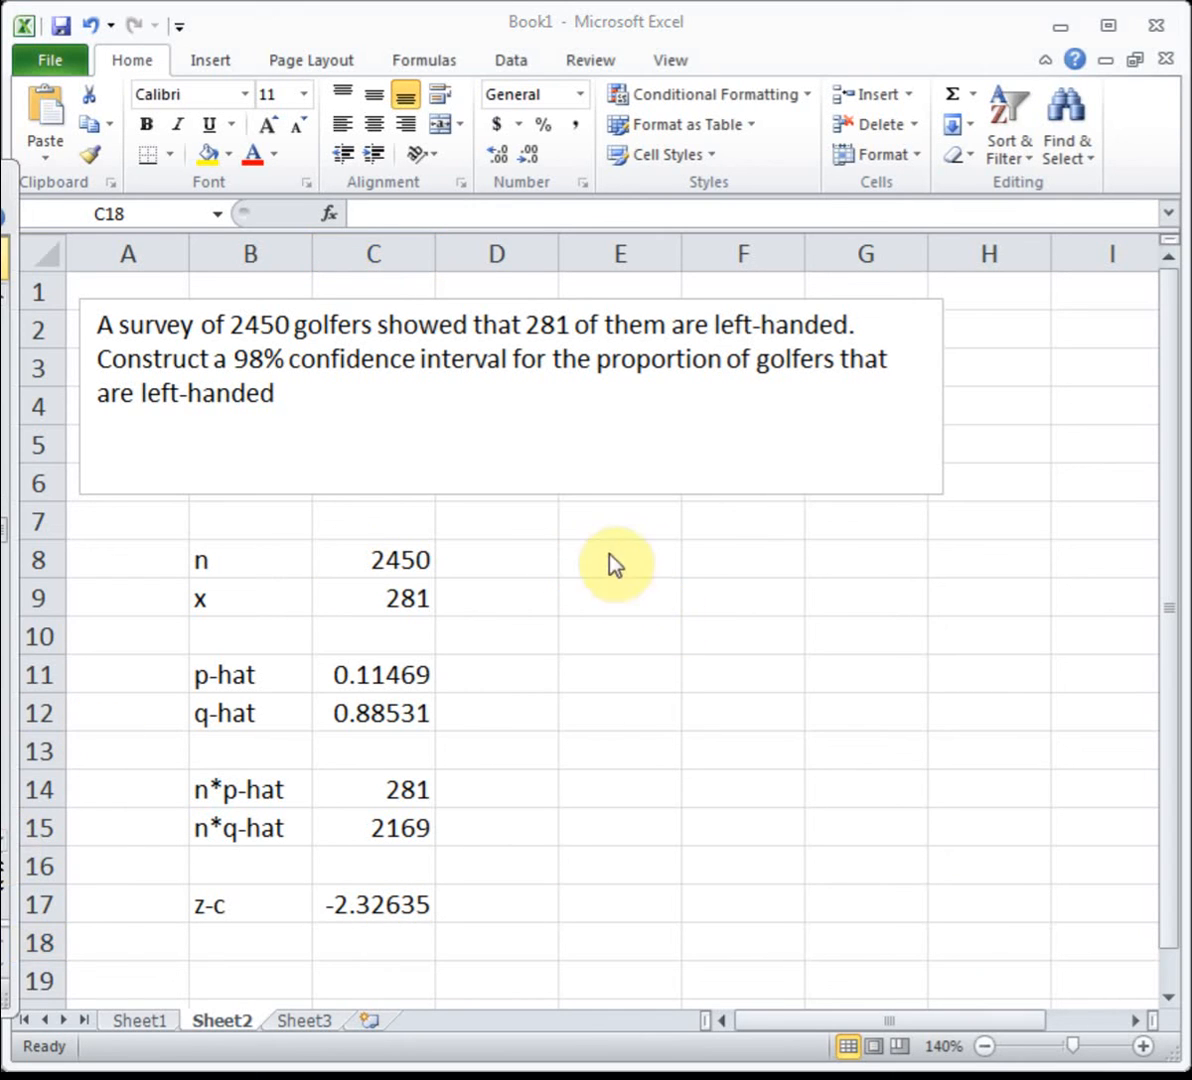
# Enter =2.3264*SQRT(C11*C12/C8) in F8 for margin of error E, giving 0.01498.
pyautogui.click(609, 559)
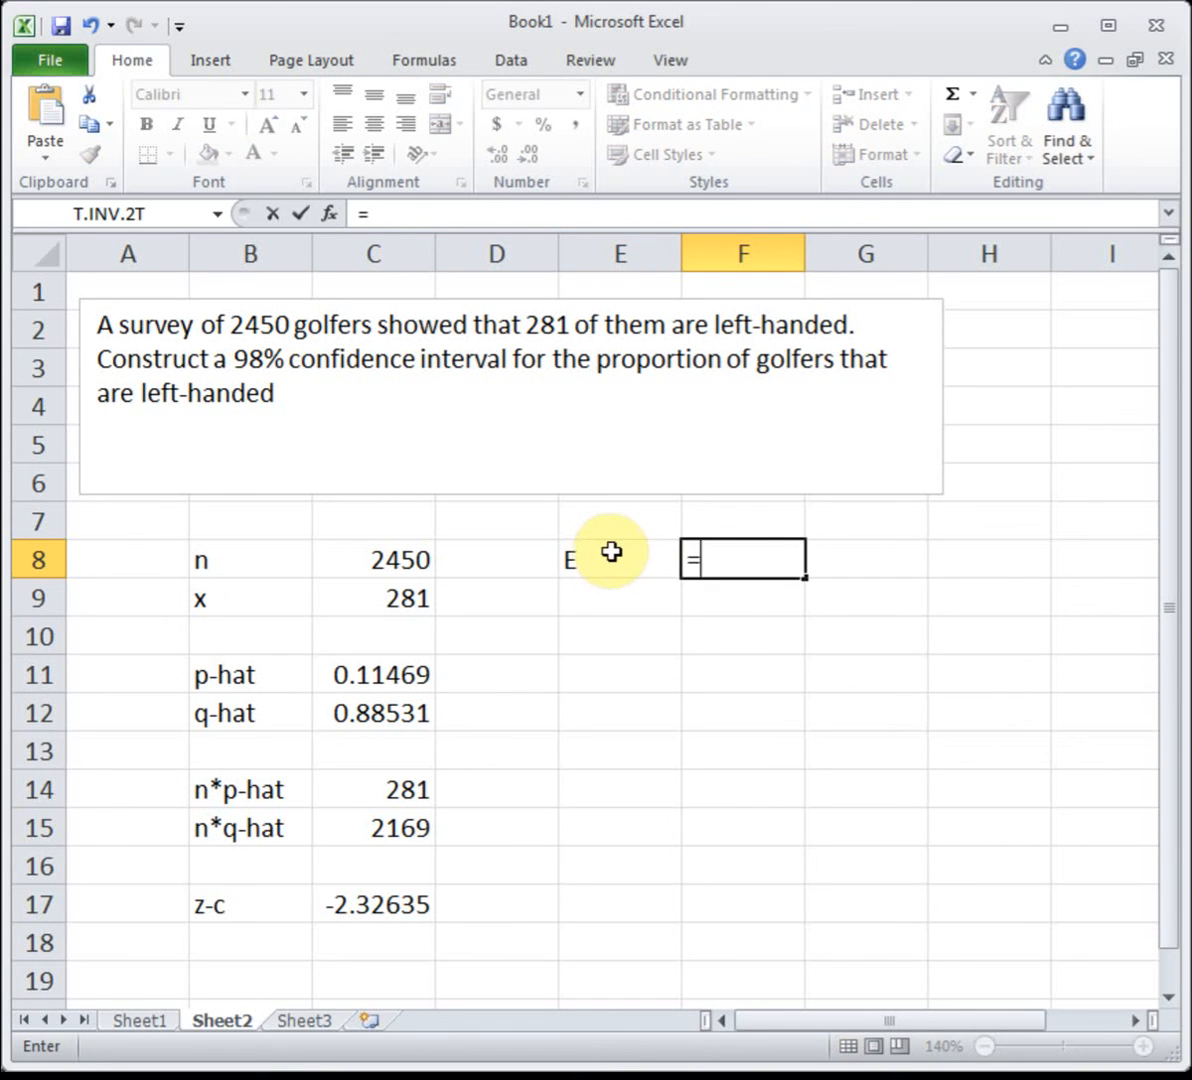
pyautogui.moveTo(1000, 570)
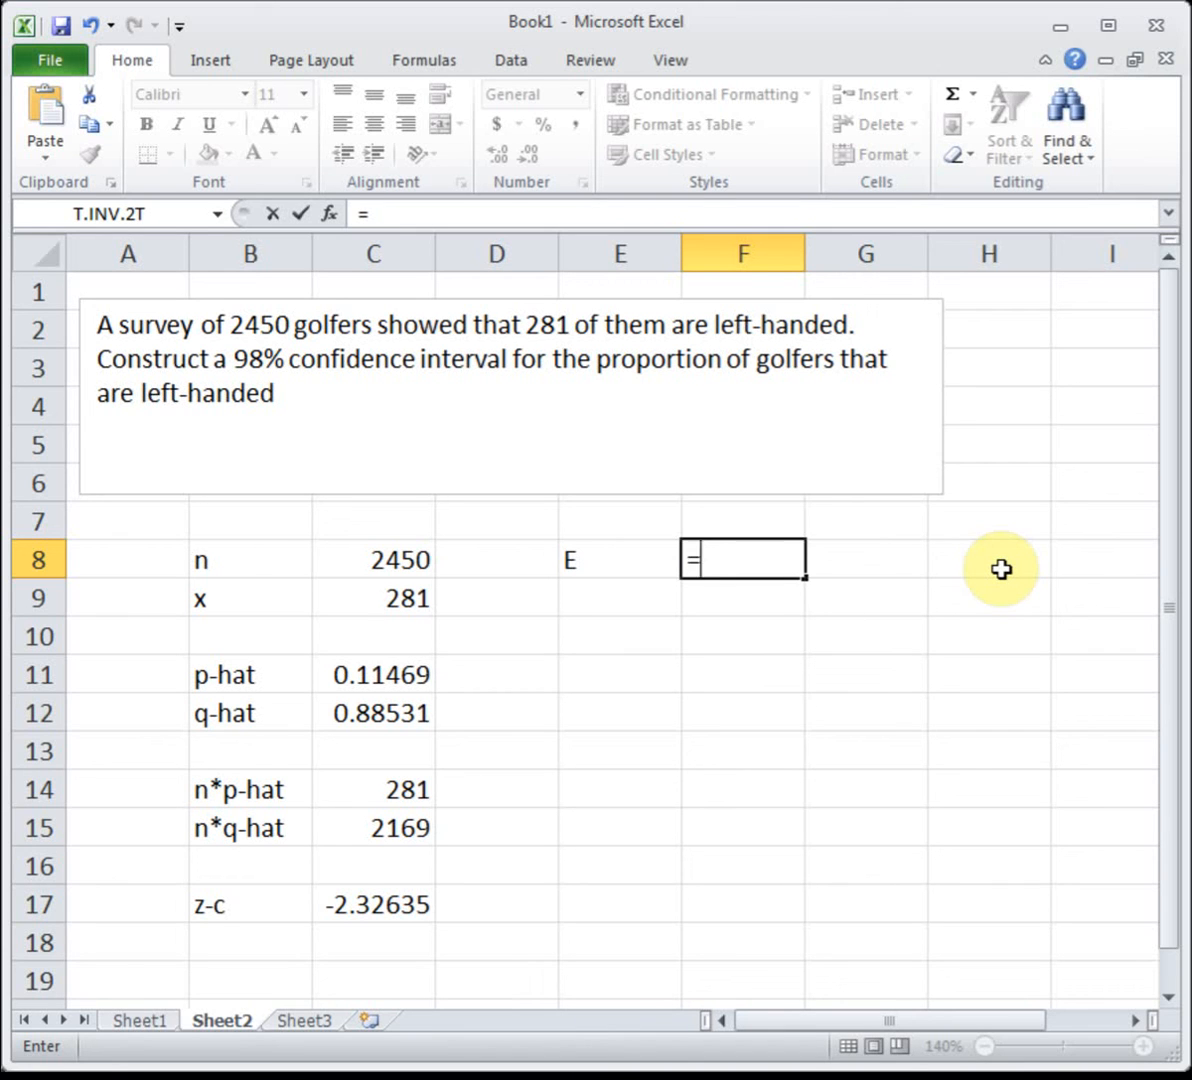
pyautogui.write('2.326')
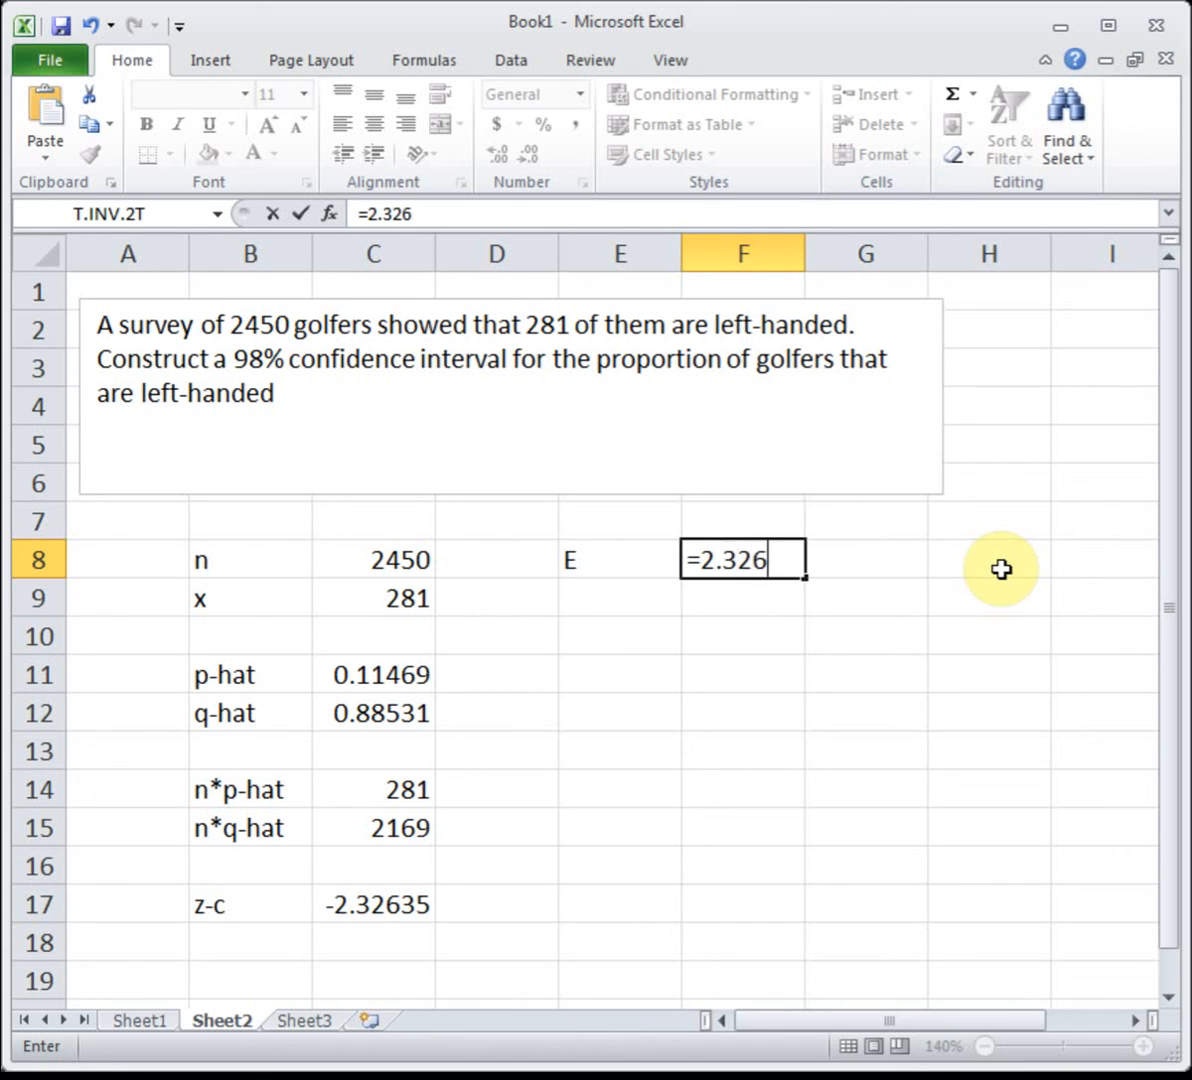
pyautogui.write('4*sqrt(C11')
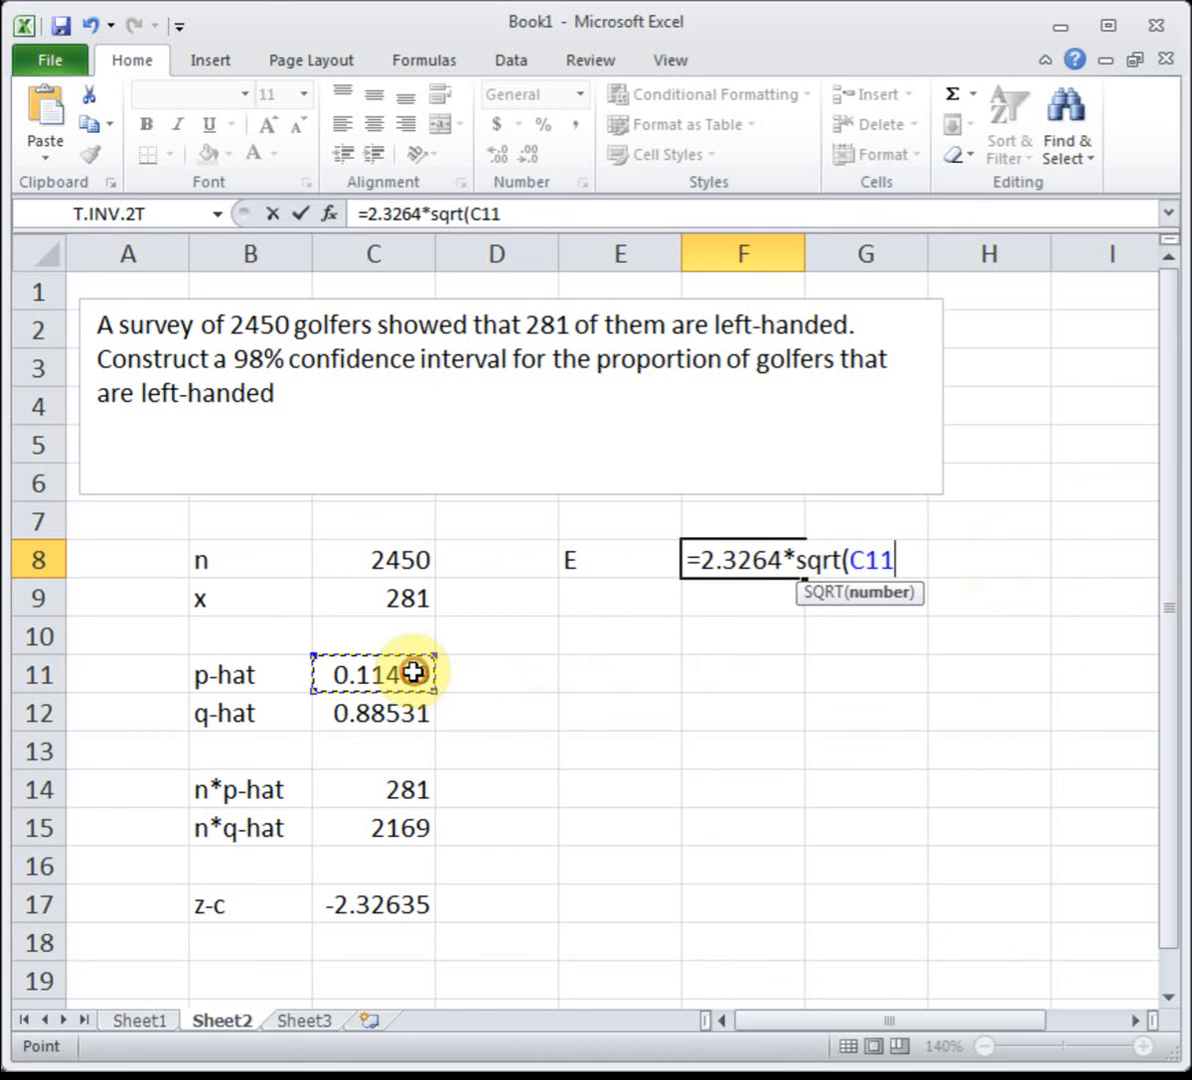
pyautogui.click(399, 712)
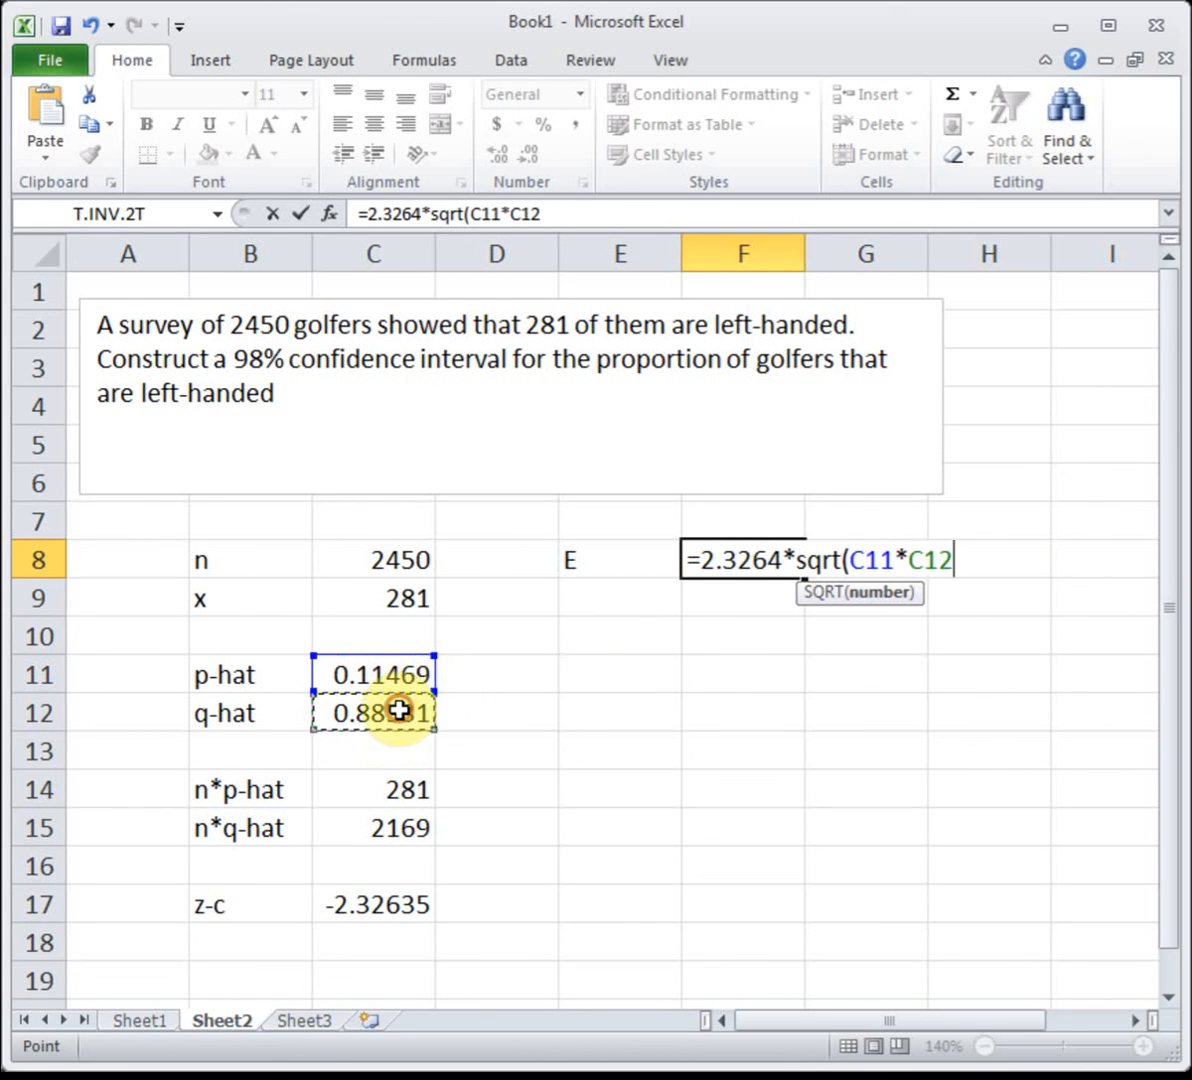
pyautogui.click(374, 560)
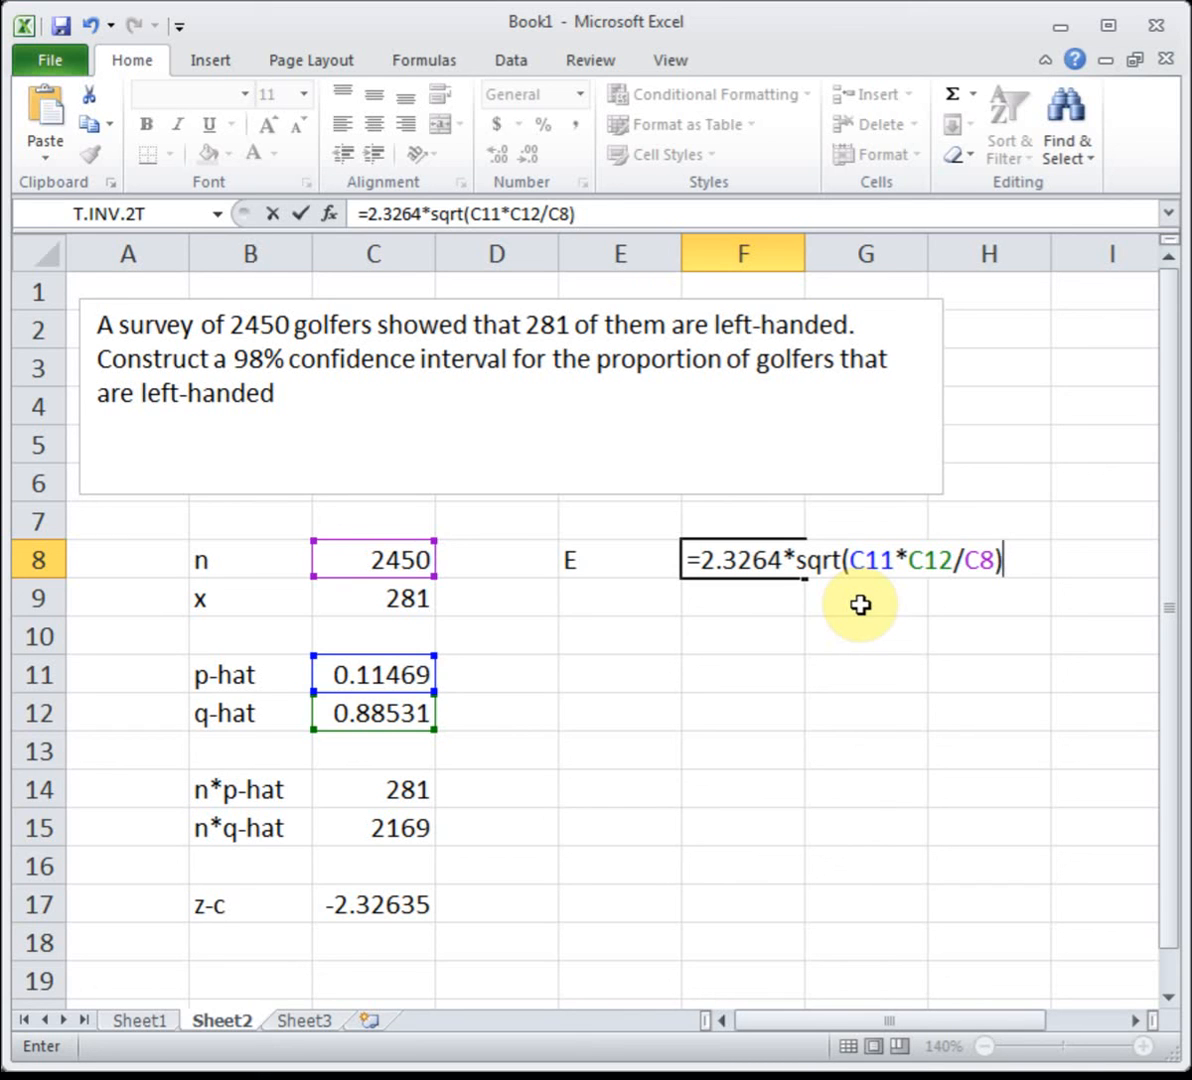
pyautogui.press('Enter')
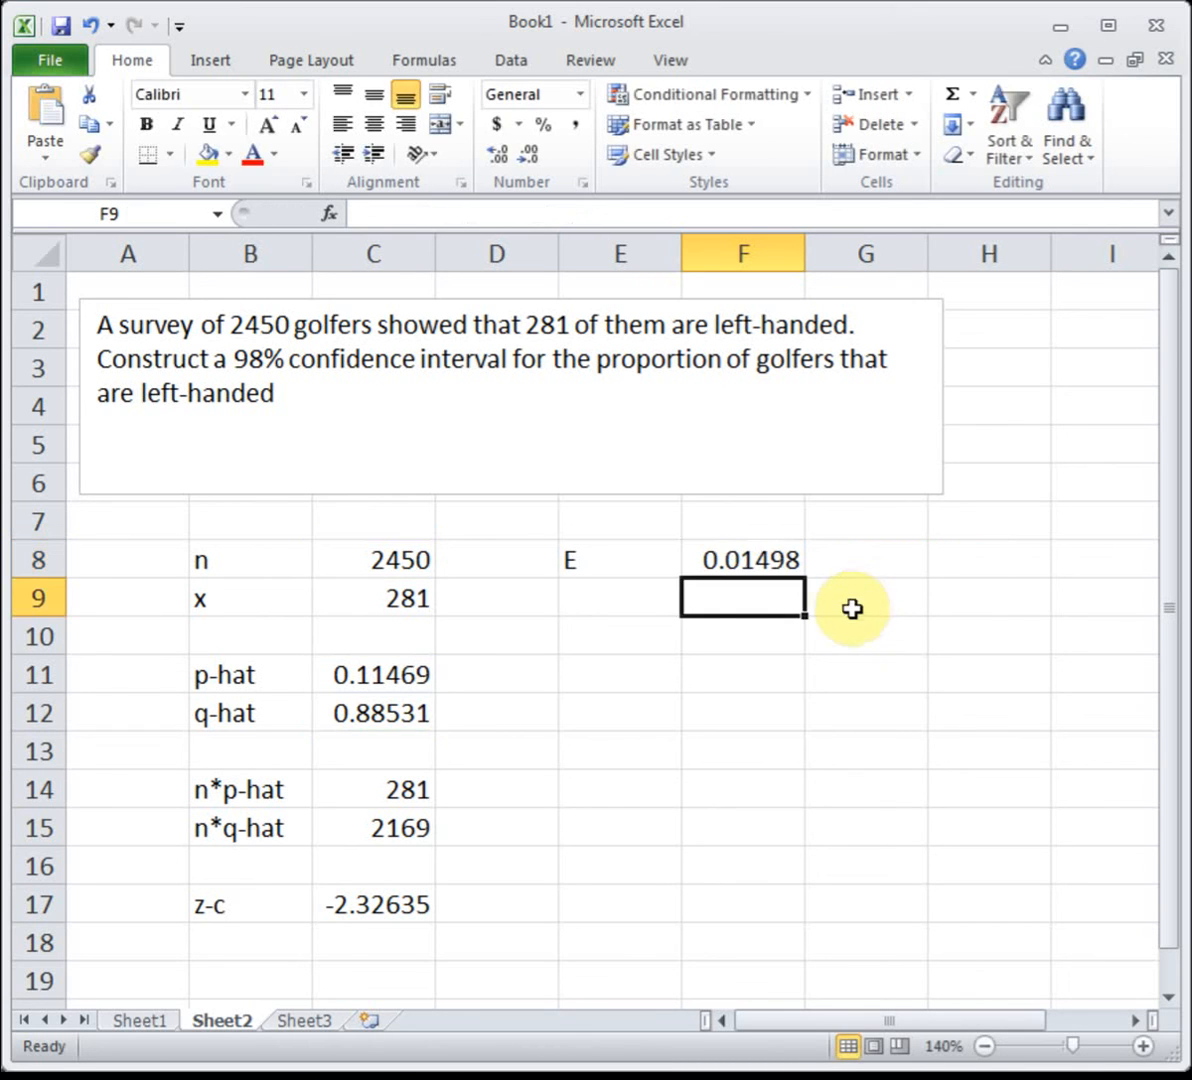
# Add lower bound =C11-F8 (0.09972) and upper bound =C11+F8 (0.12967) rows.
pyautogui.write('lower')
pyautogui.click(743, 636)
pyautogui.write('=C11-')
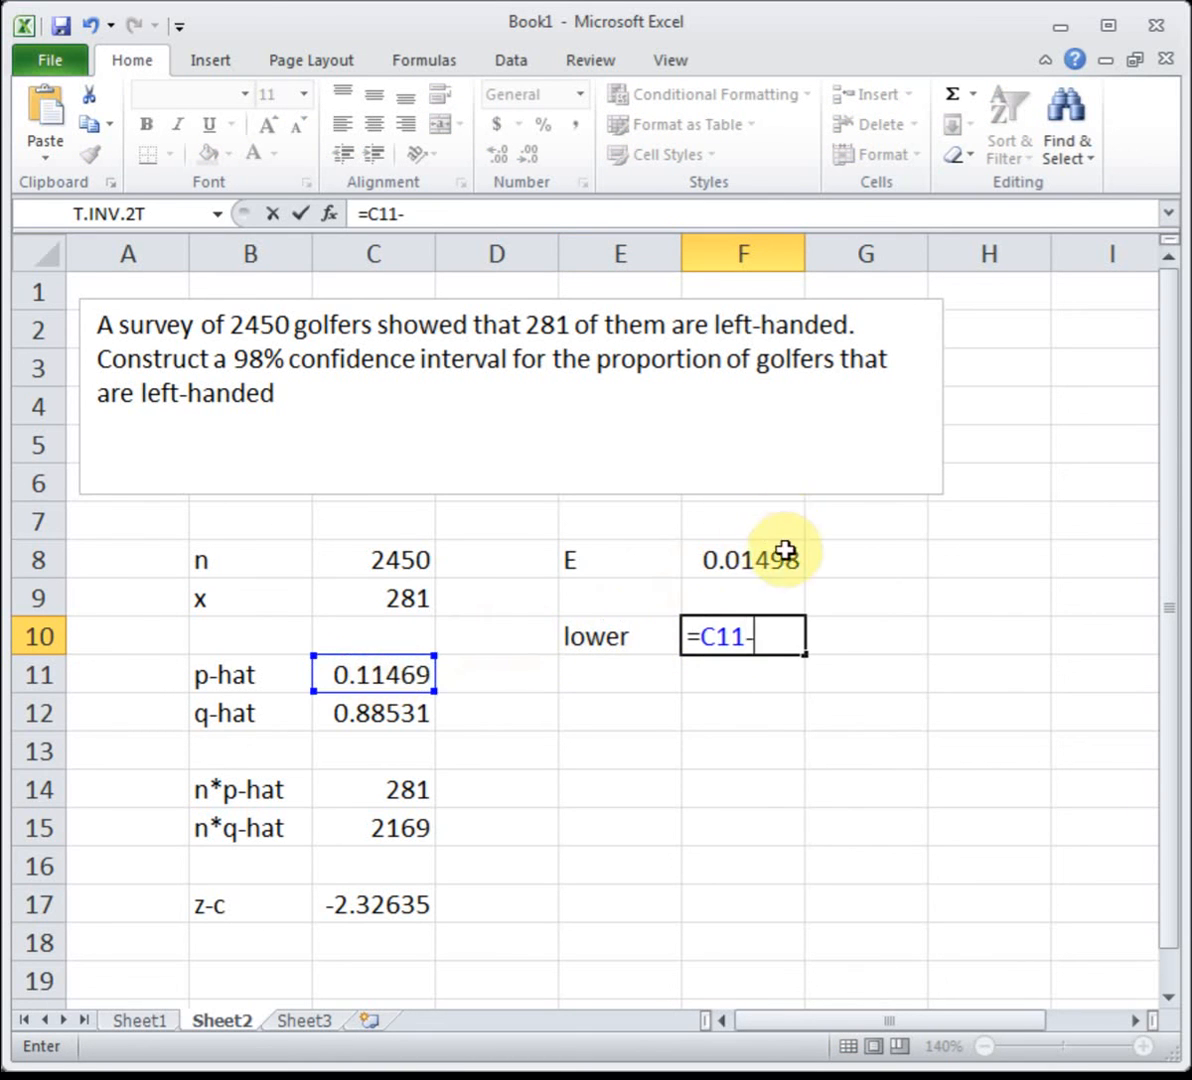
pyautogui.press('Enter')
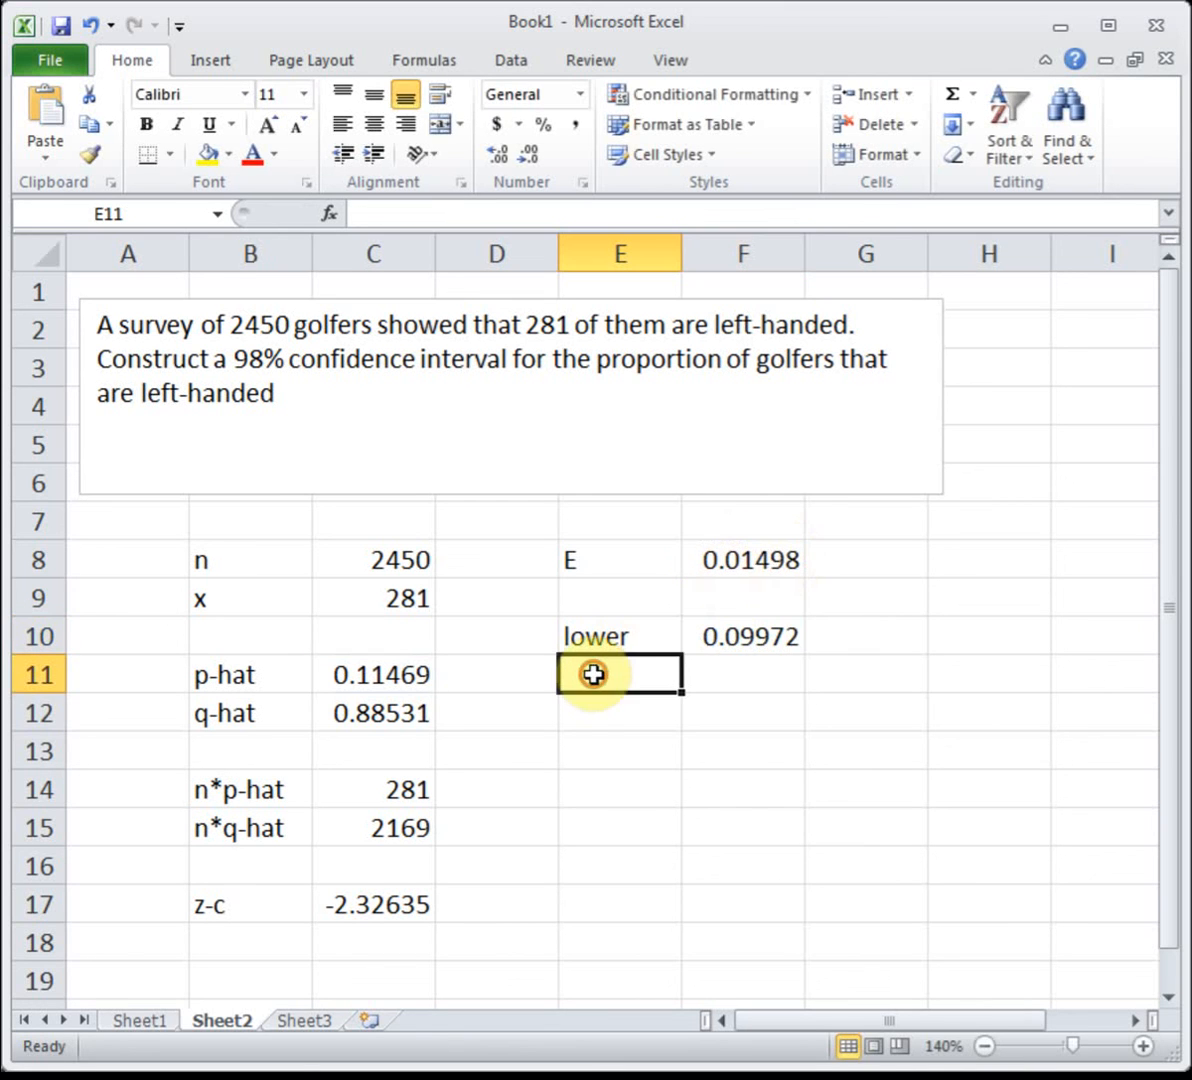
pyautogui.write('upper')
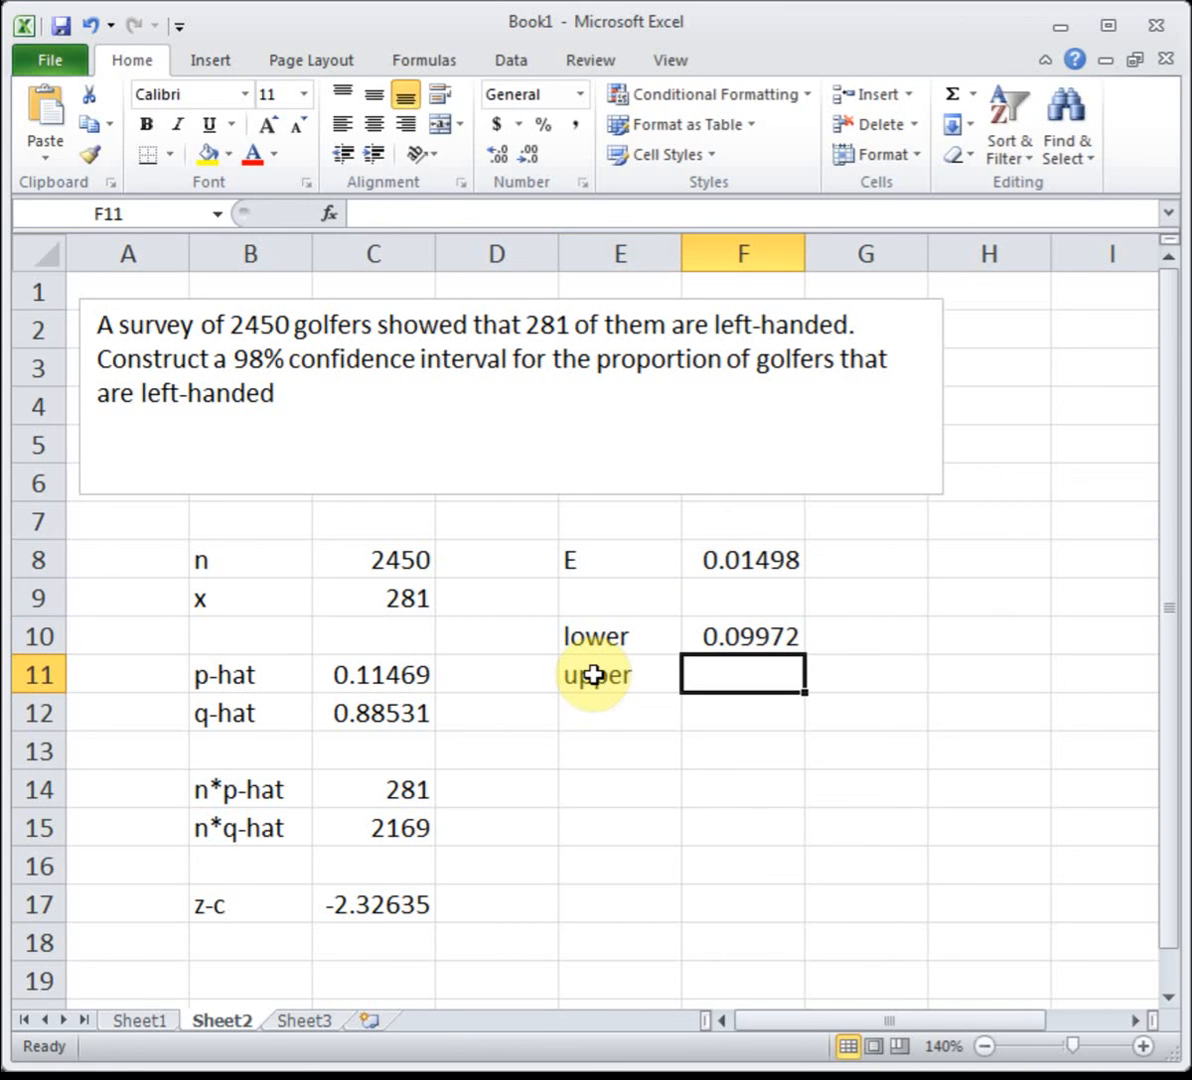
pyautogui.click(363, 675)
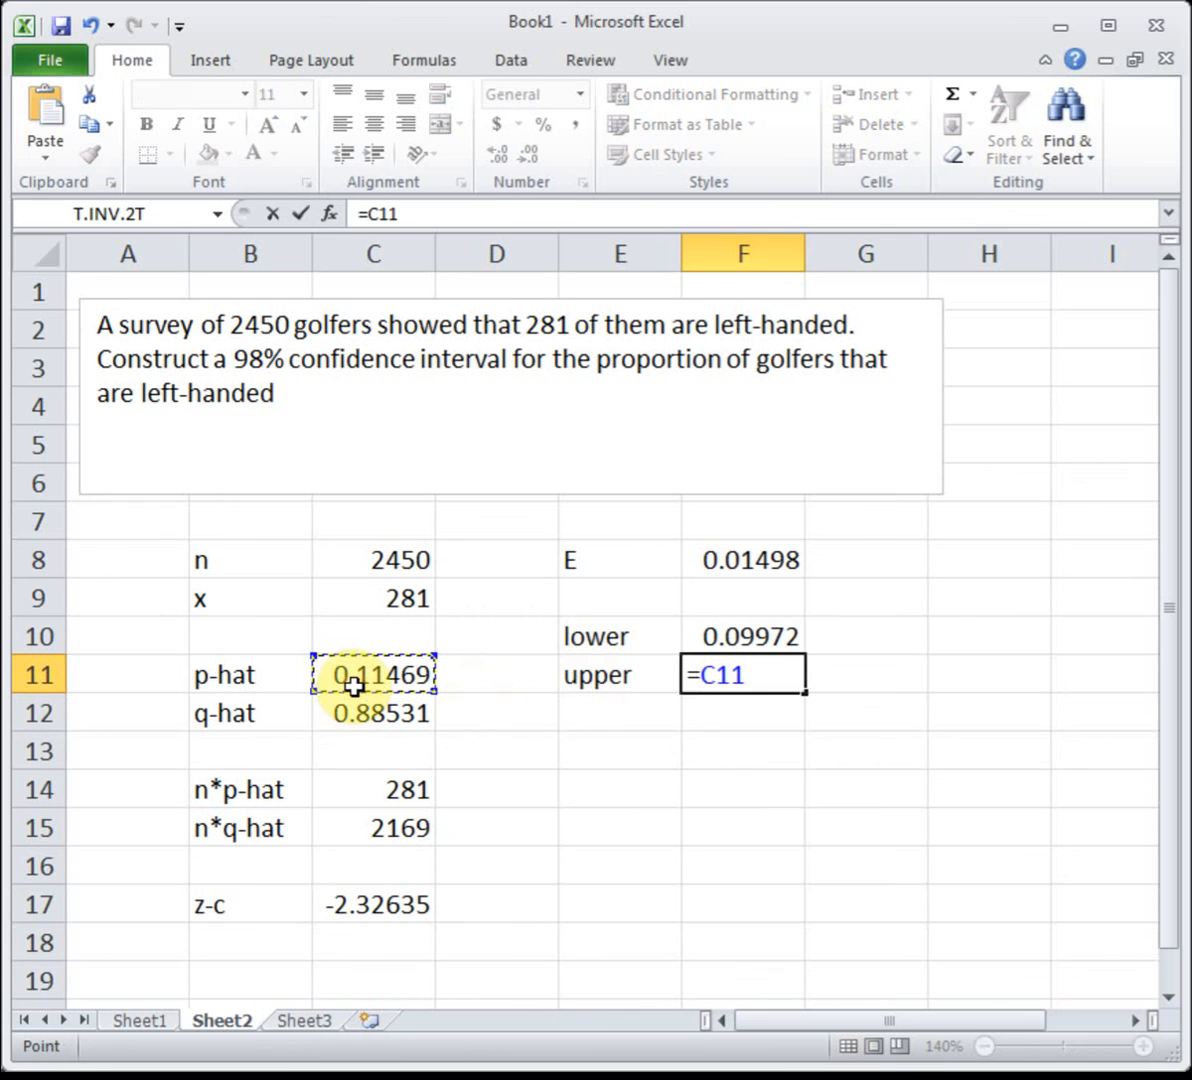
pyautogui.click(744, 559)
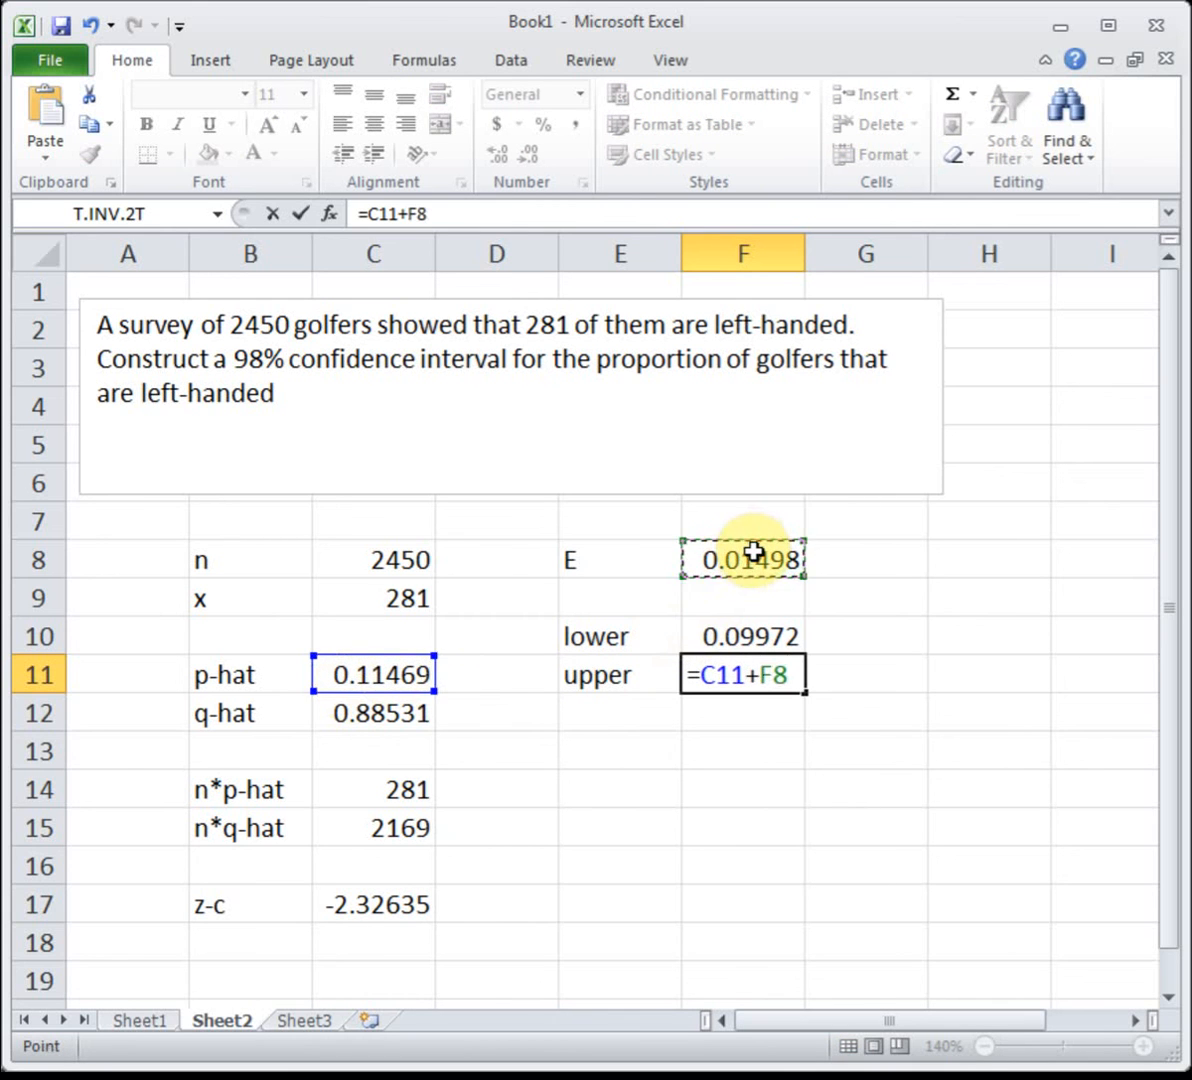
pyautogui.click(210, 60)
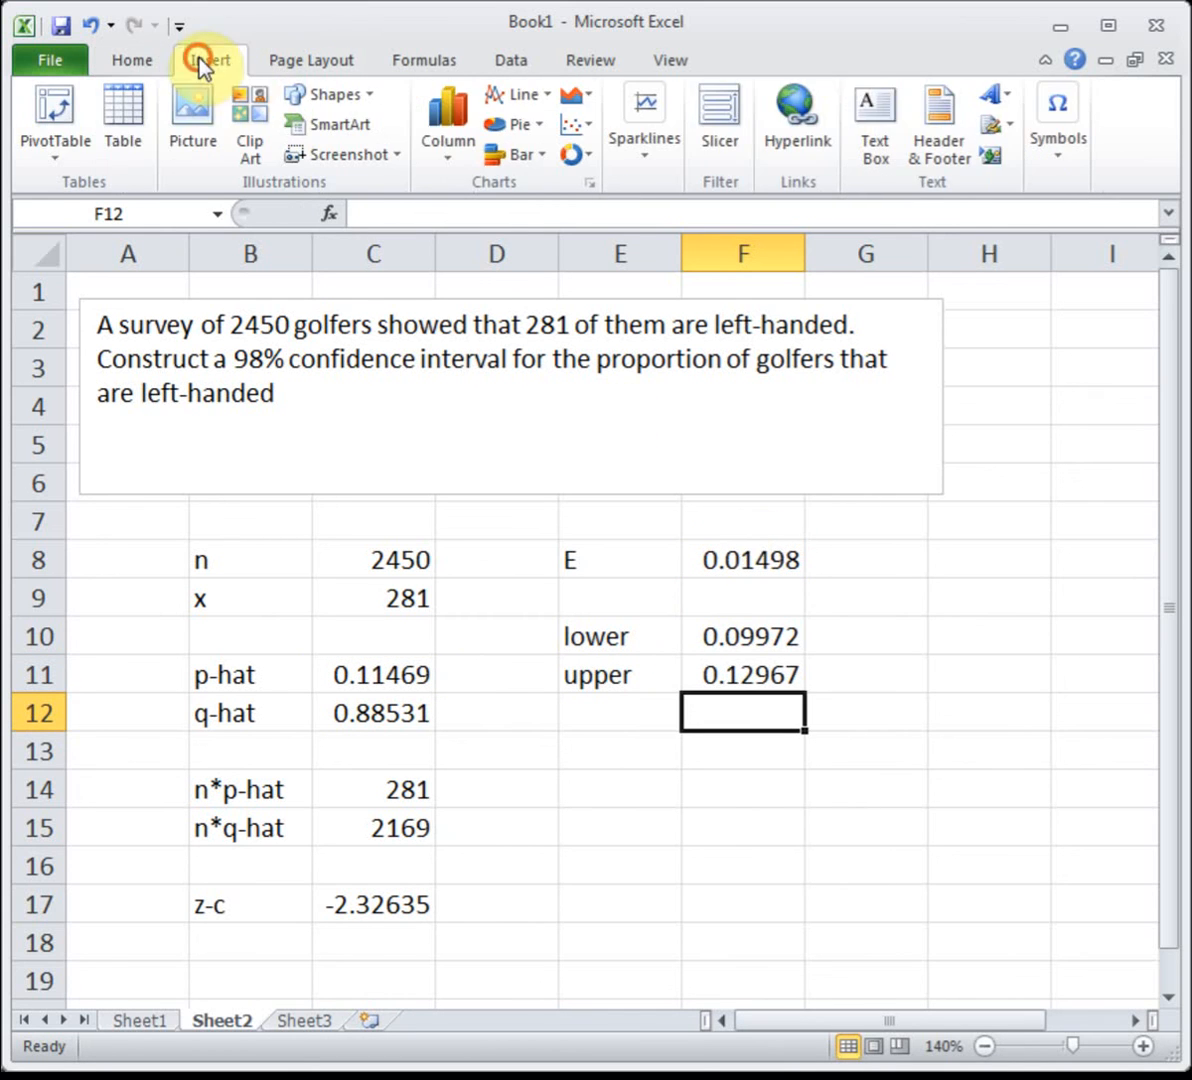
# Draw a text box stating 98% confidence left-handed golfers are between 9.97% and 12.97%.
pyautogui.click(874, 120)
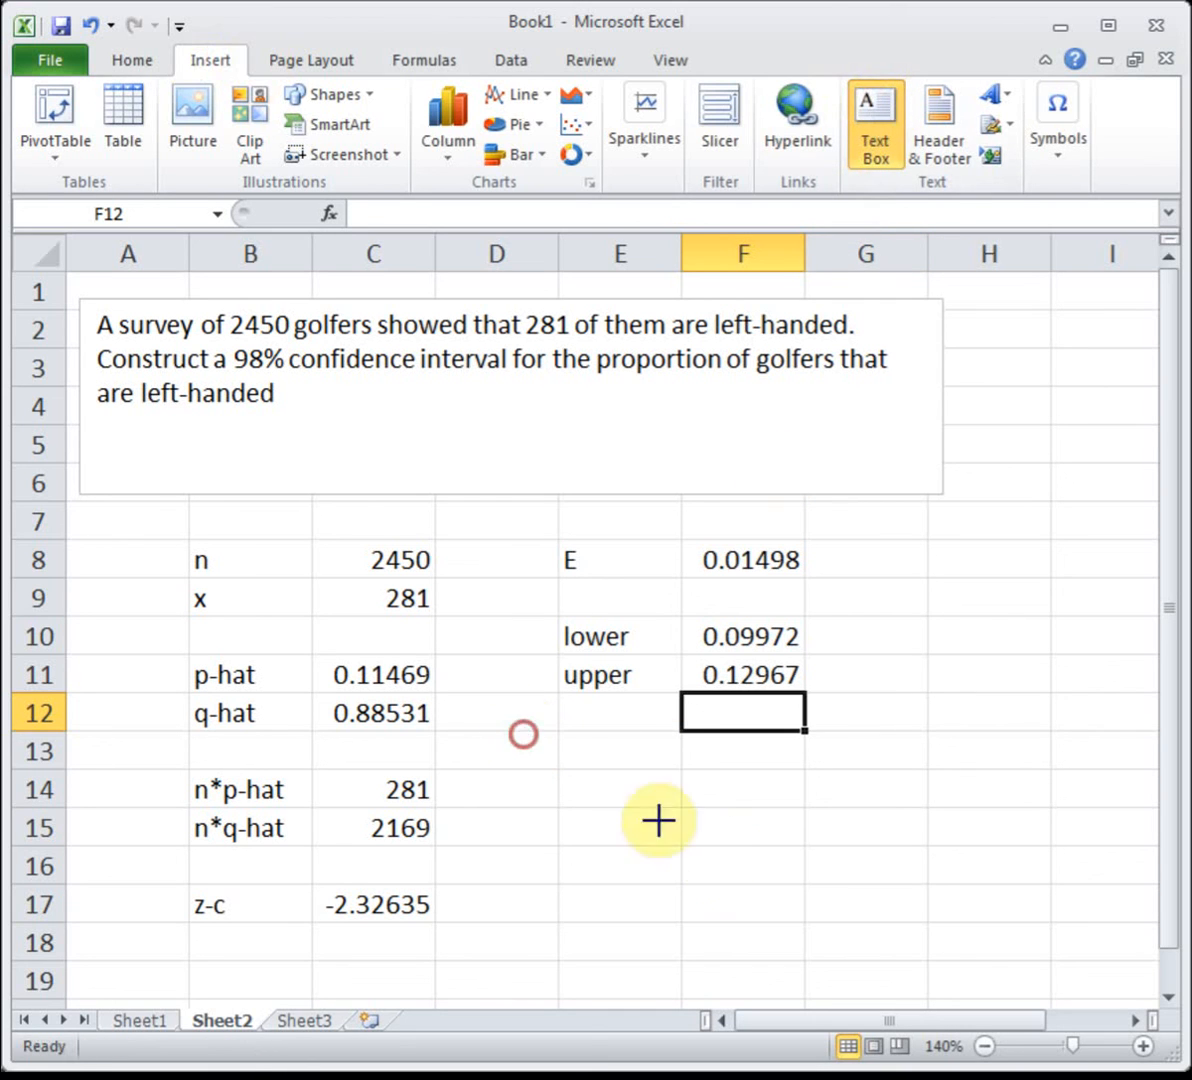
pyautogui.moveTo(521, 733); pyautogui.dragTo(1110, 985)
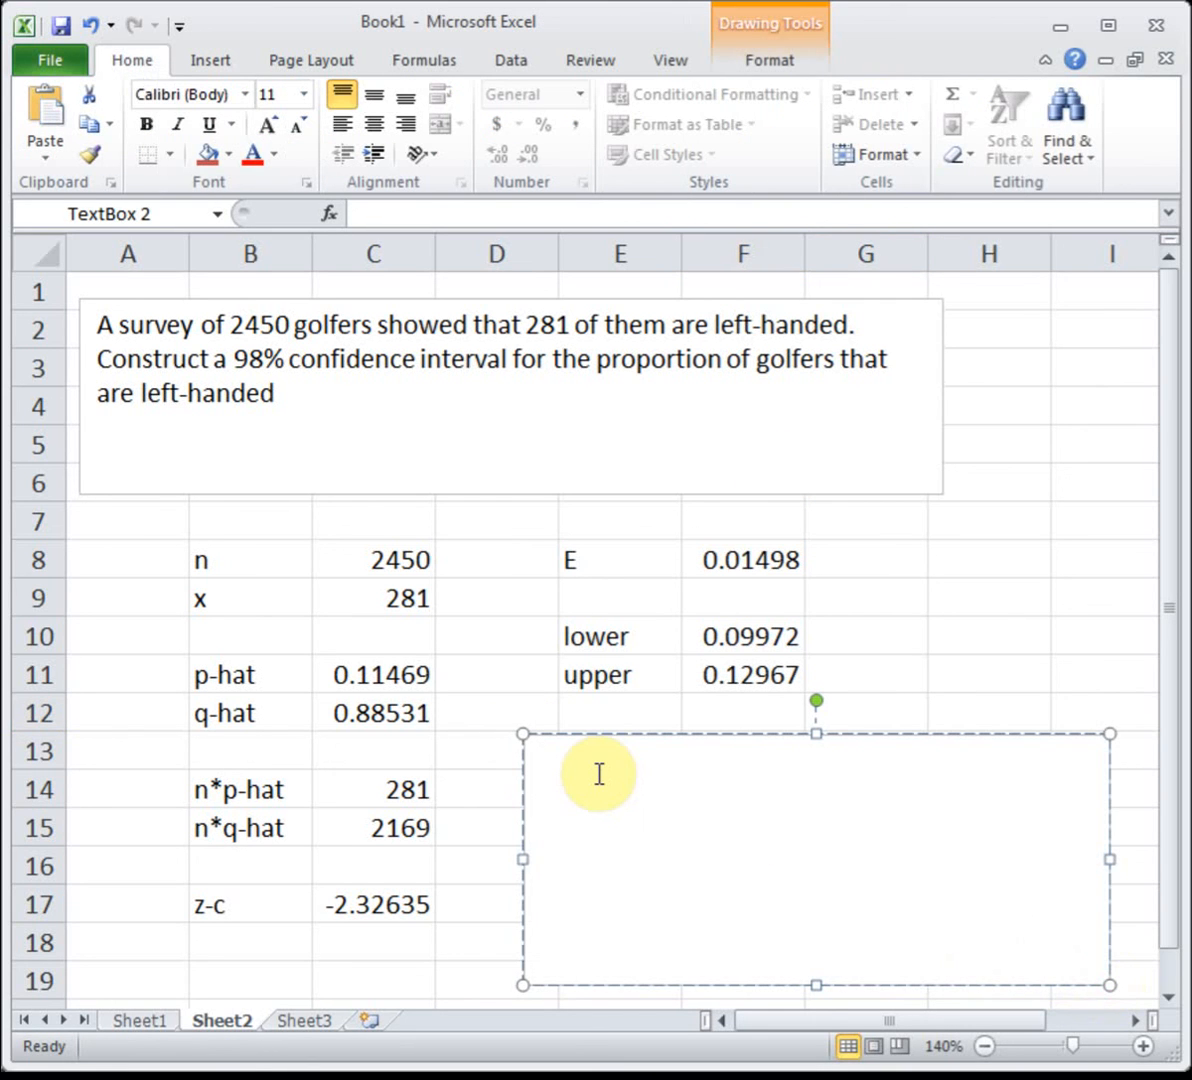
pyautogui.write('We are 98')
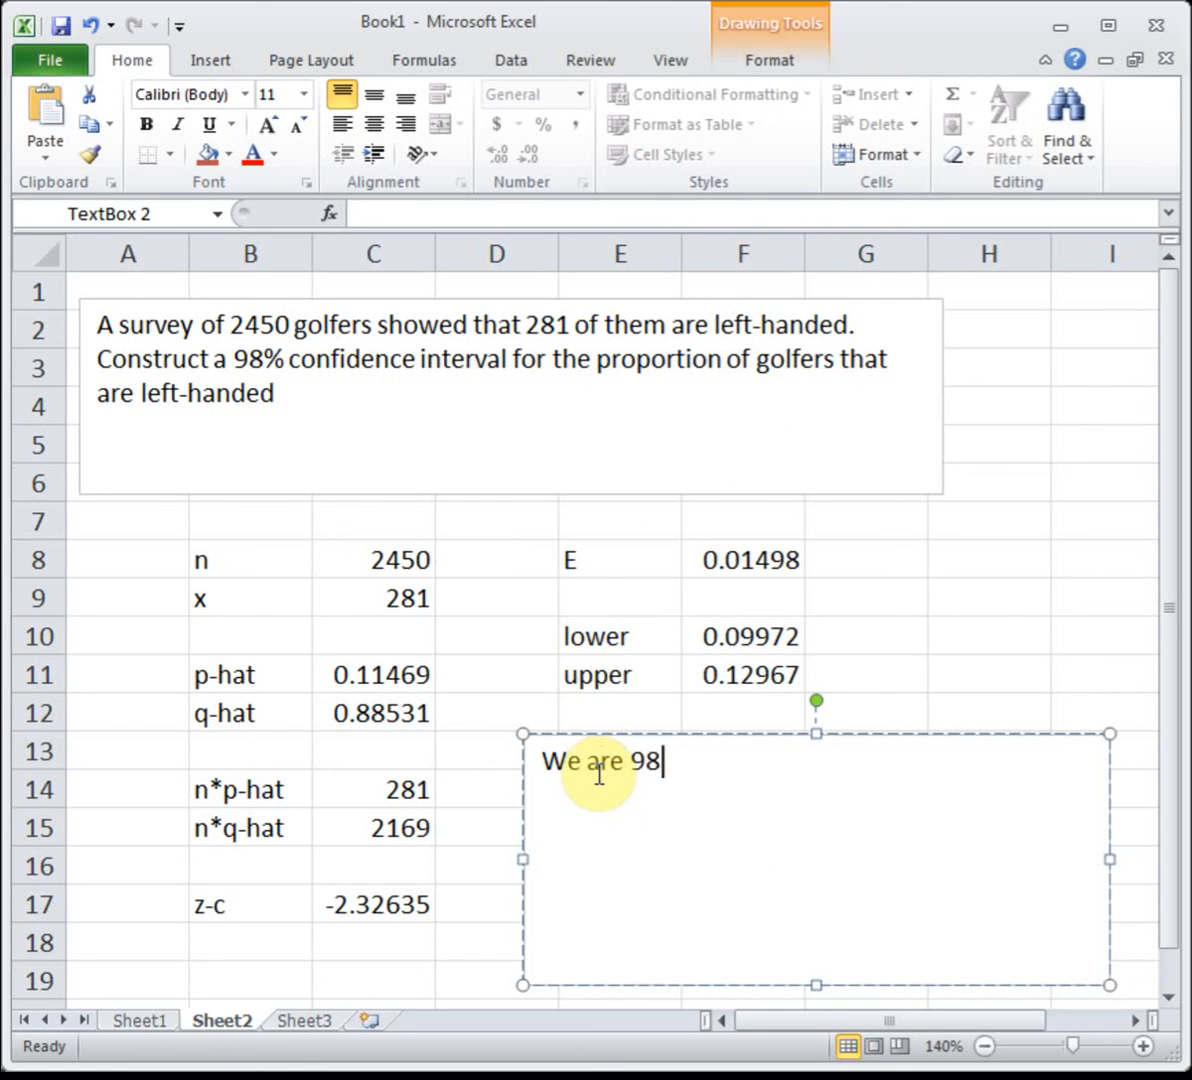
pyautogui.write('% confident t')
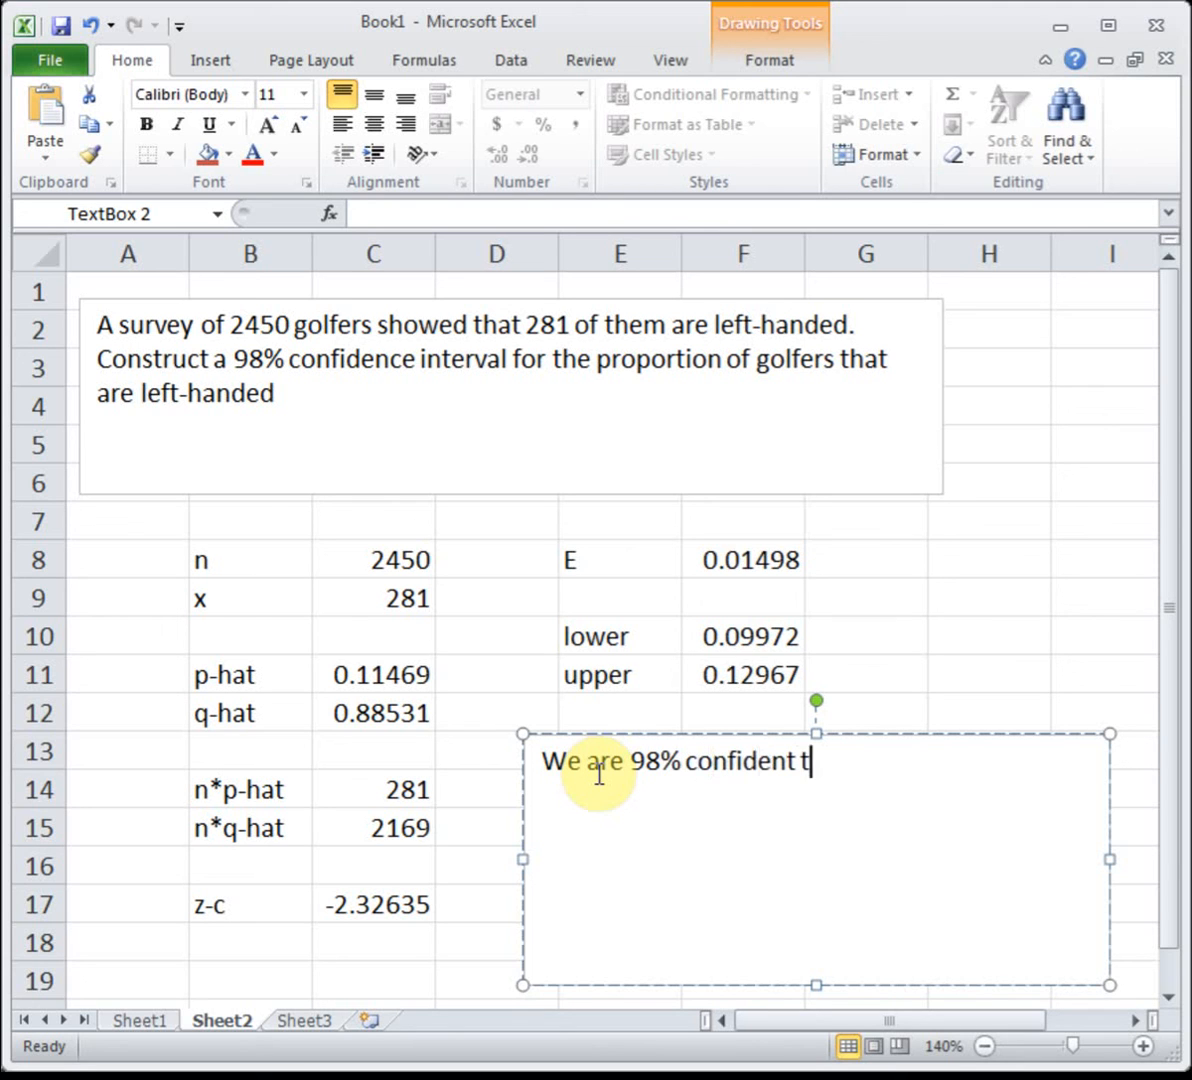
pyautogui.write('hat the popul')
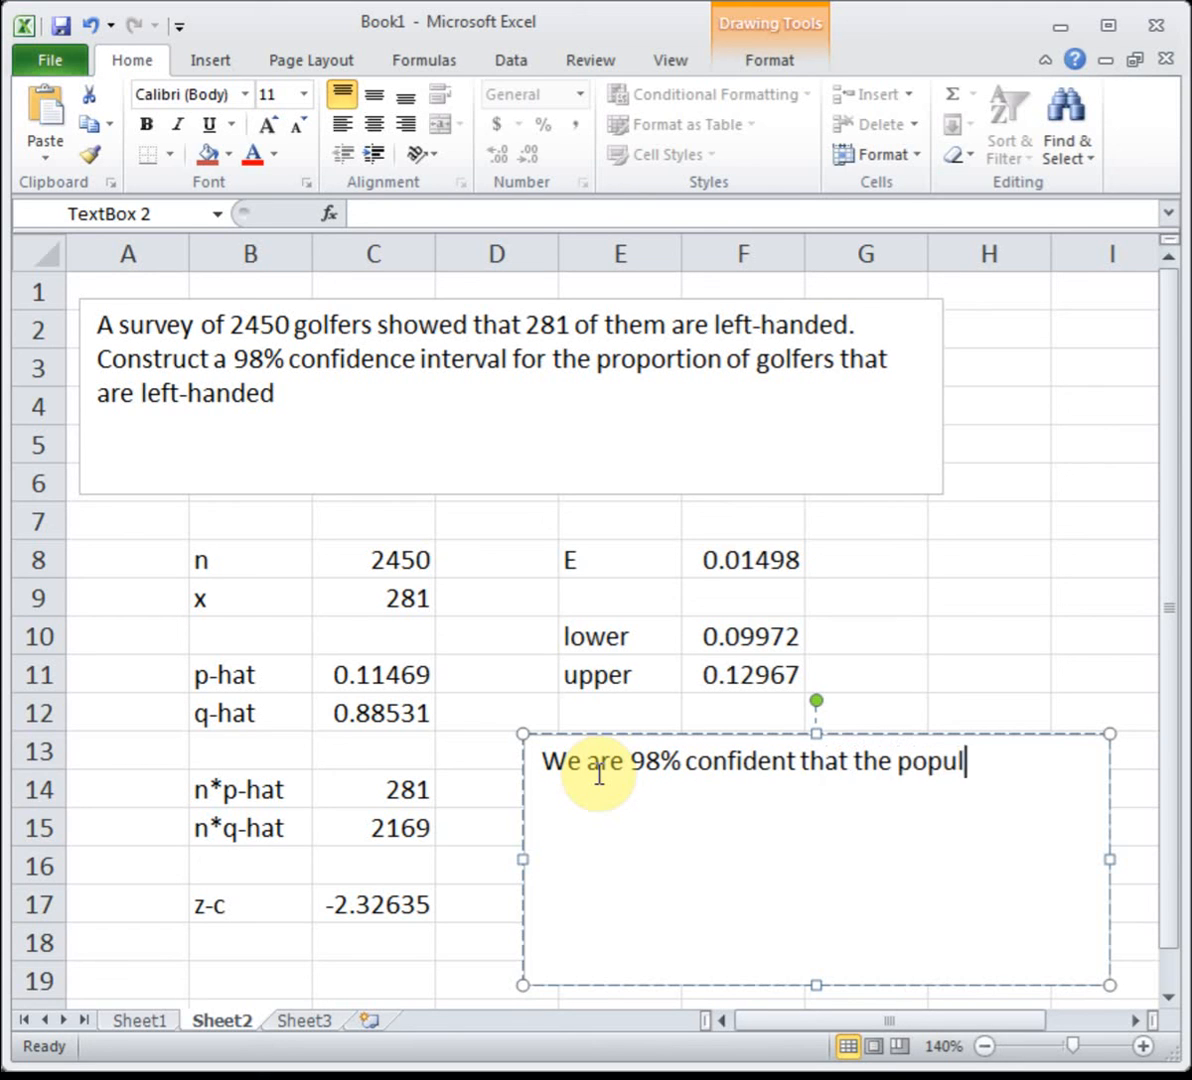
pyautogui.write('ation portp')
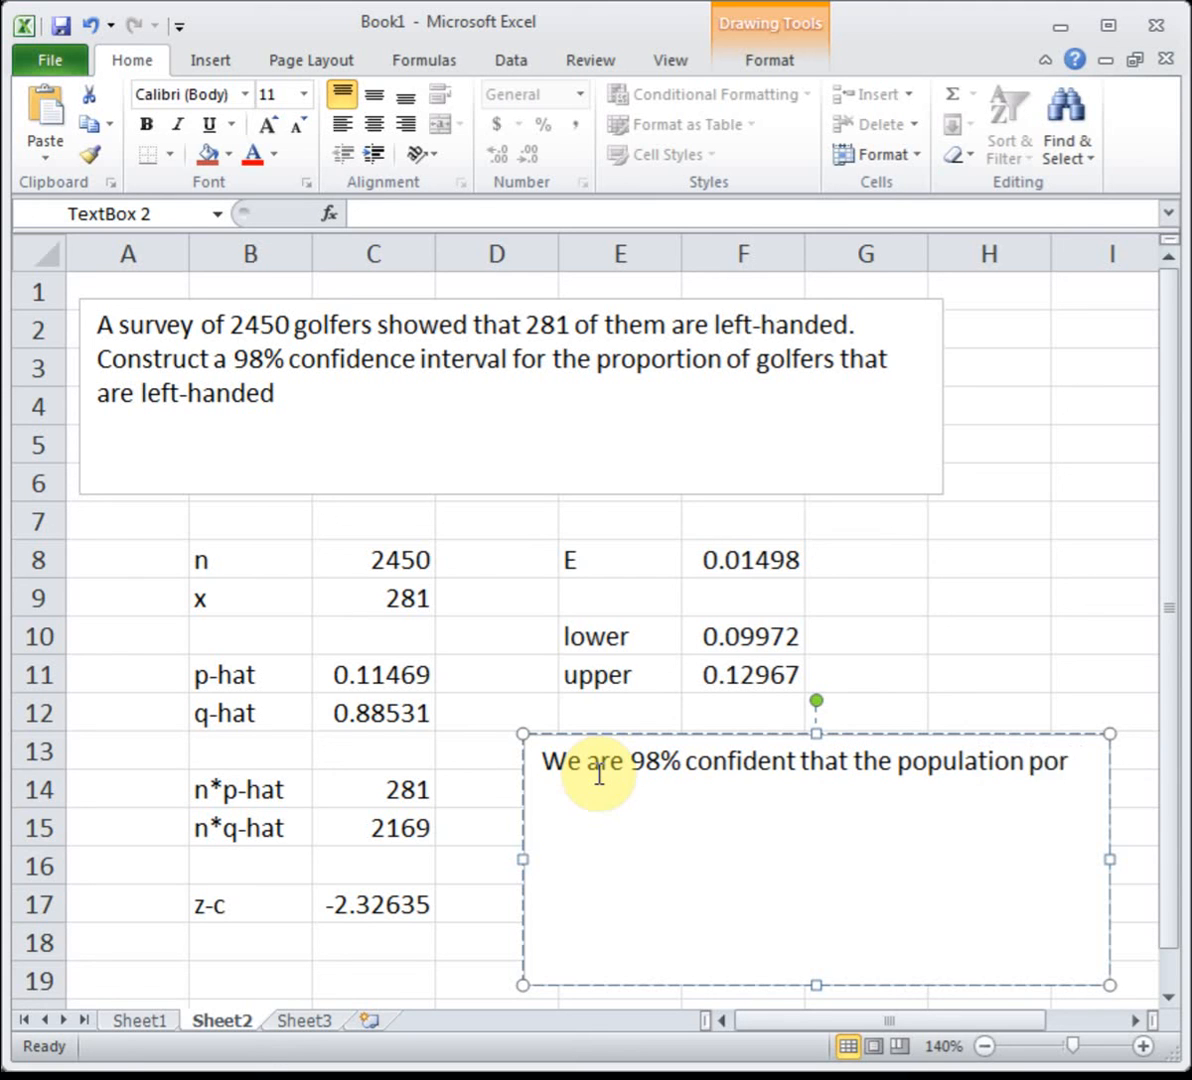
pyautogui.write('proportion of gol')
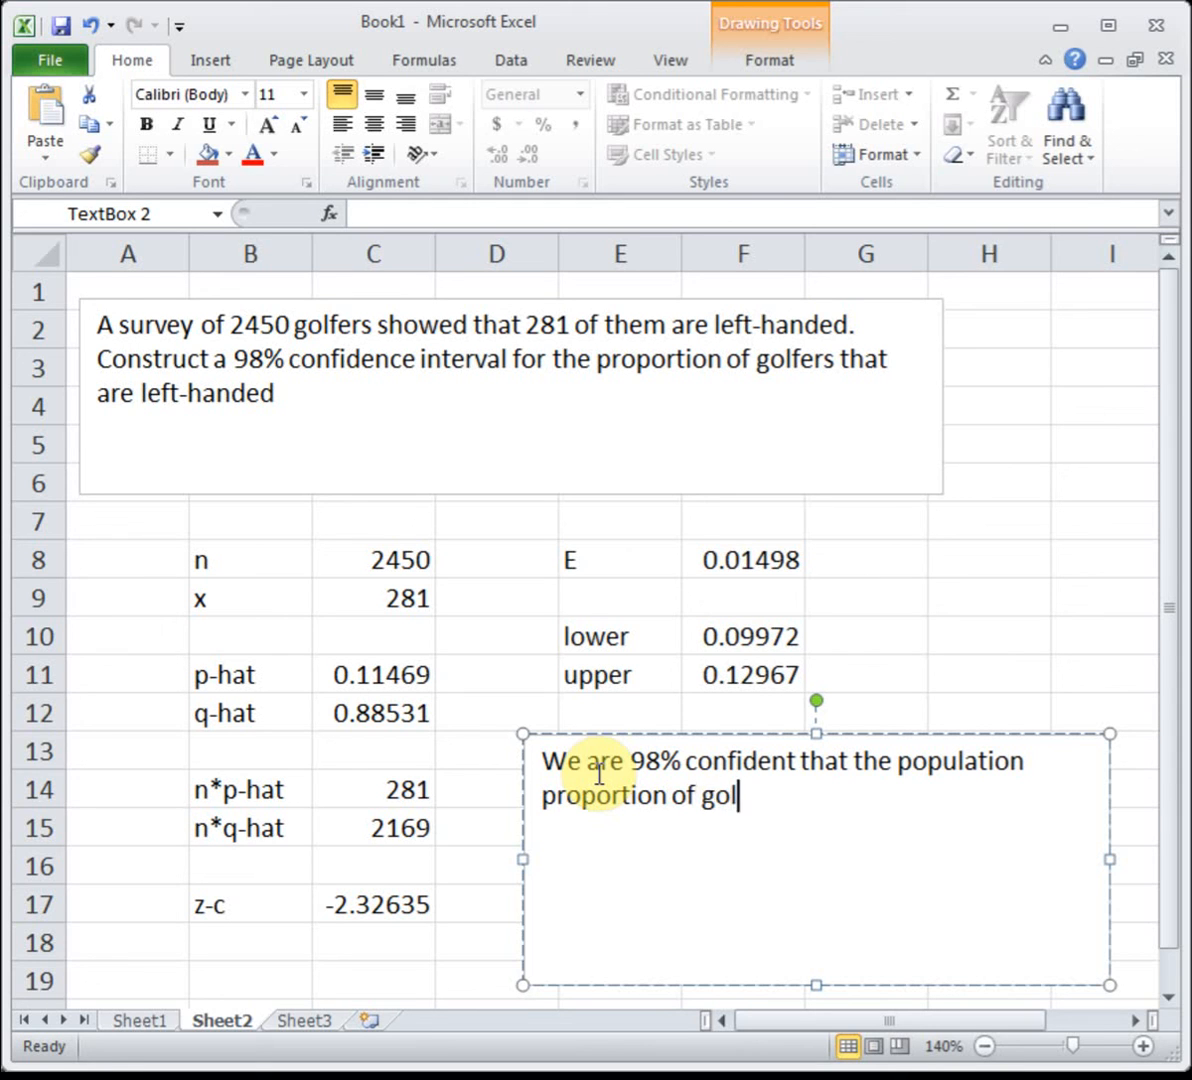
pyautogui.write('fers that a')
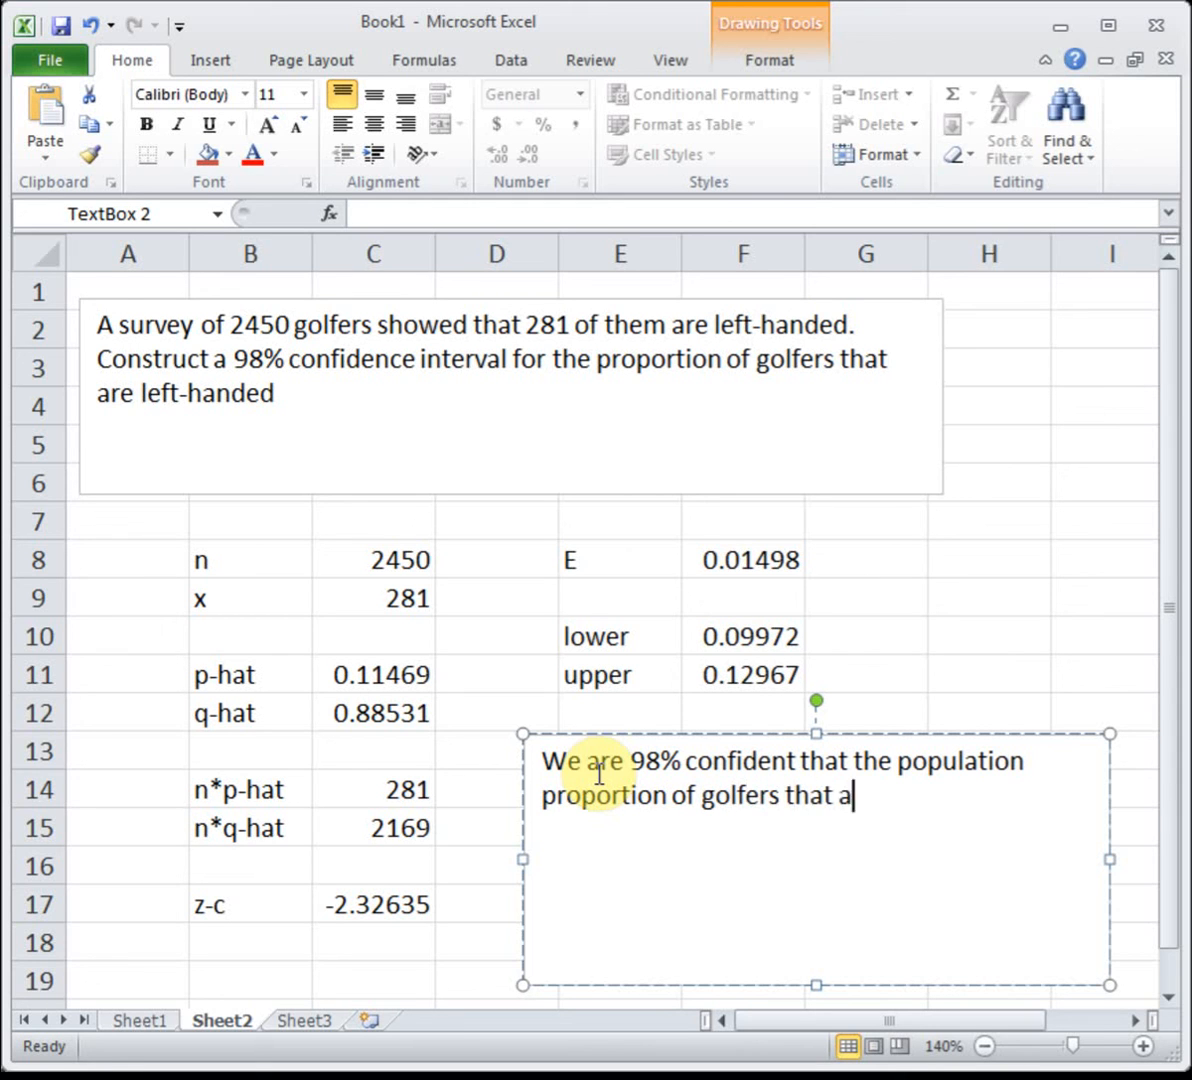
pyautogui.write('re left-handed')
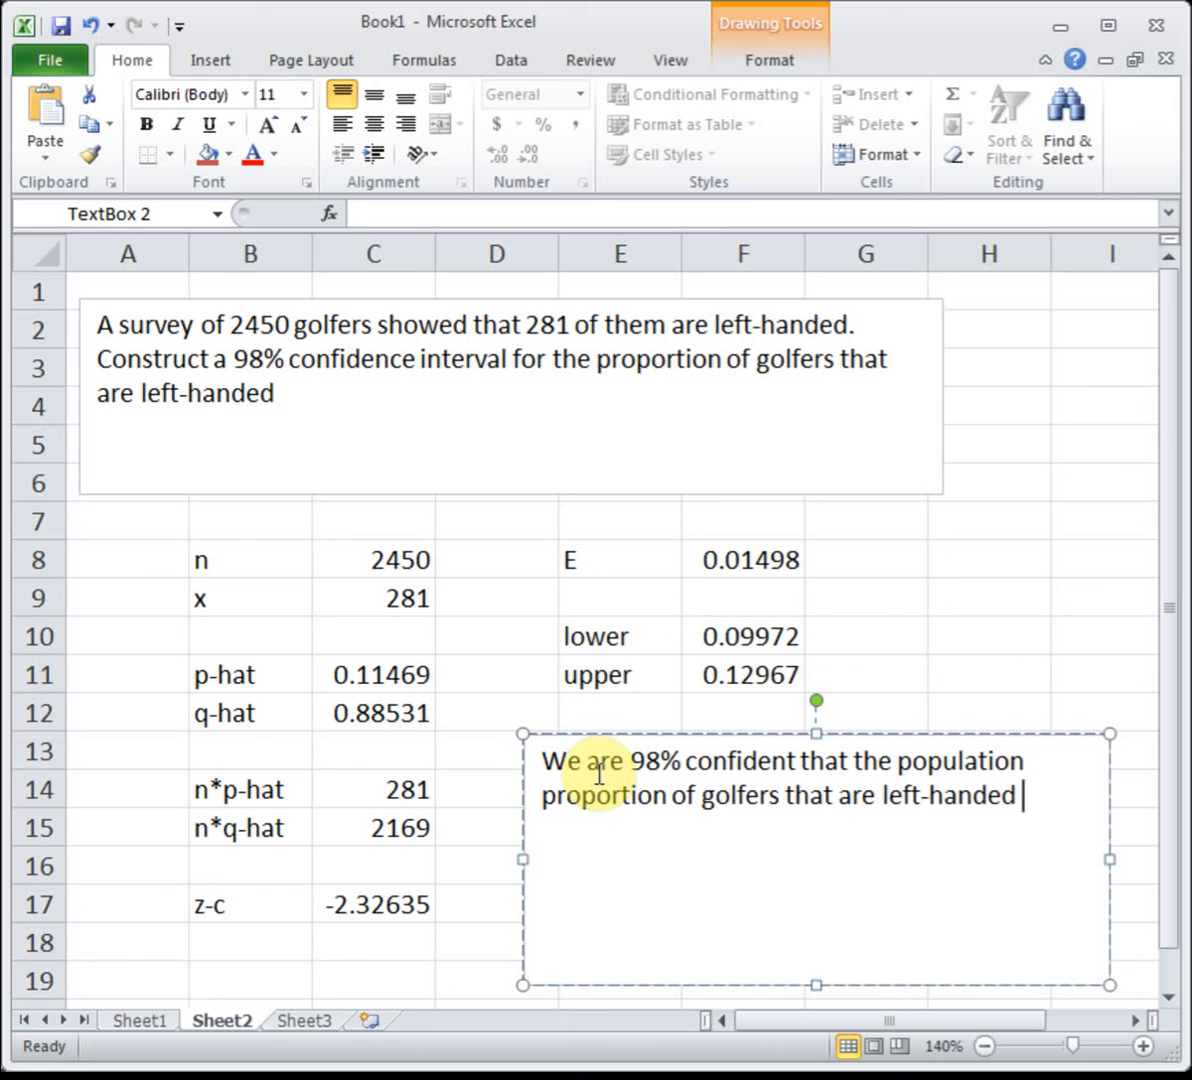
pyautogui.write('is between')
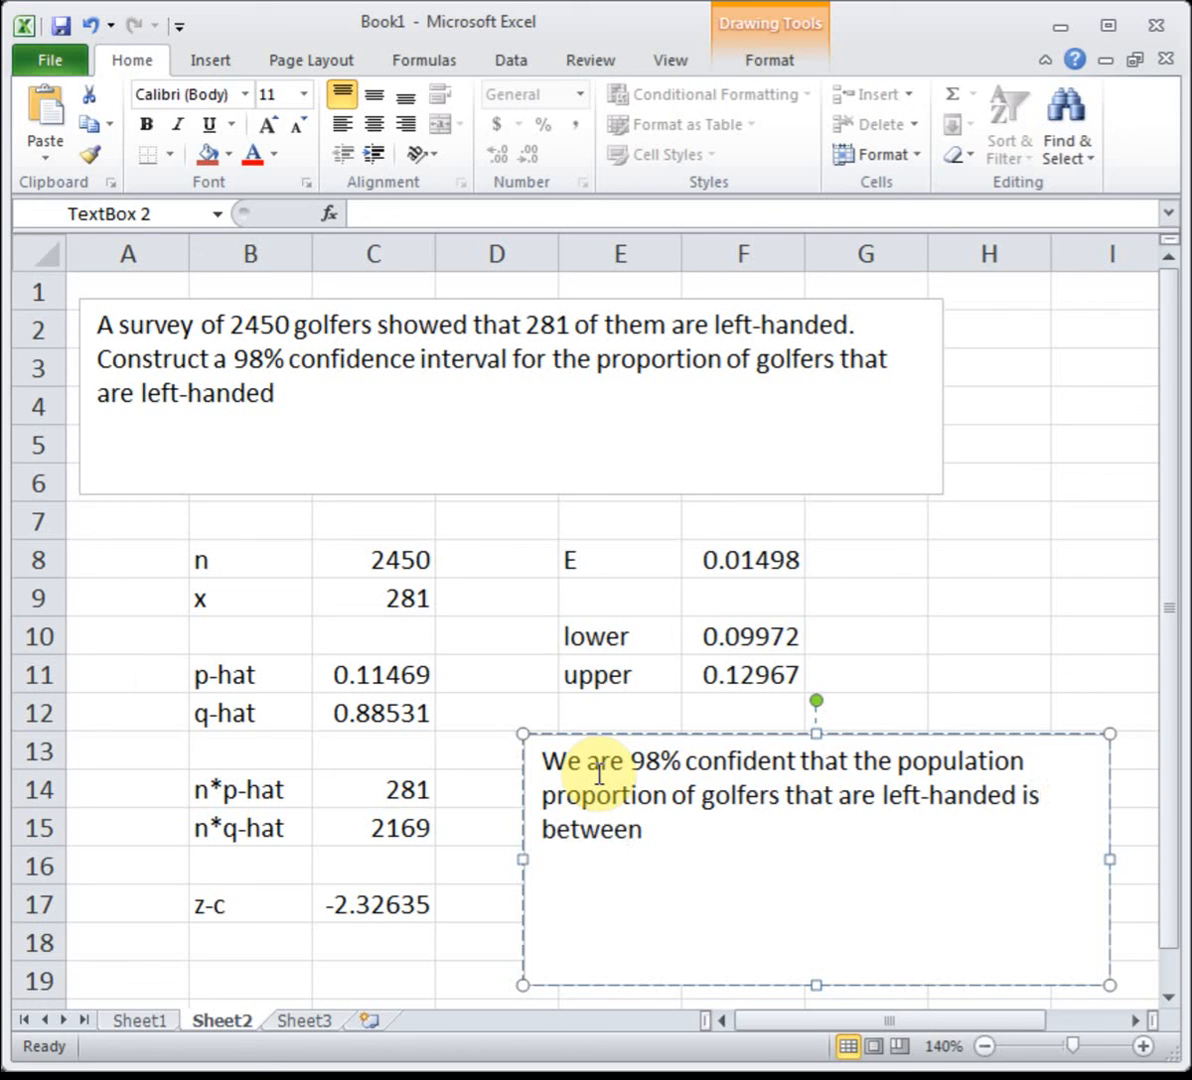
pyautogui.write('9.0')
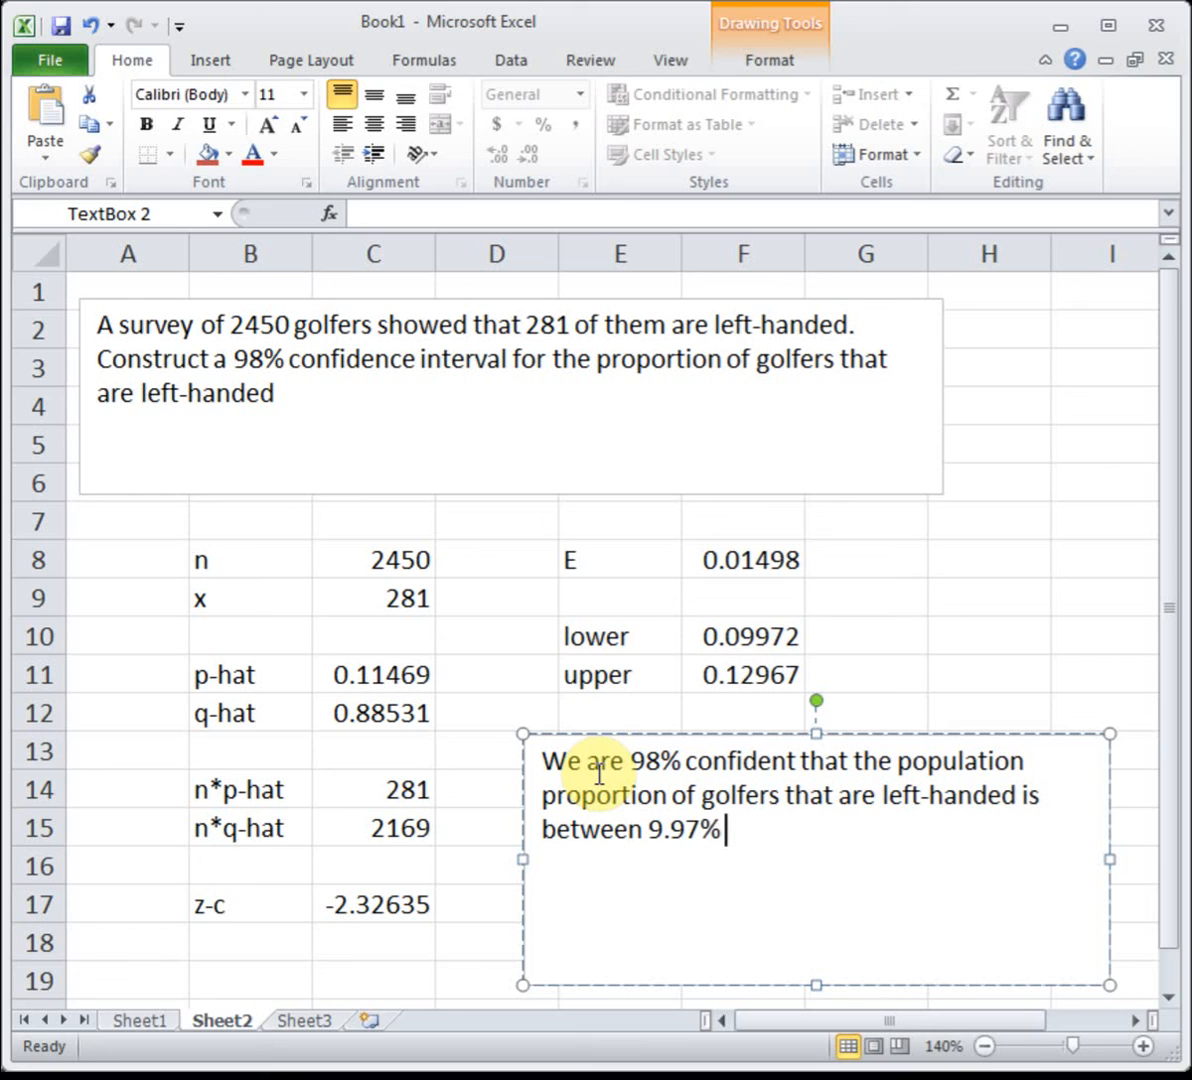
pyautogui.write('and 12.')
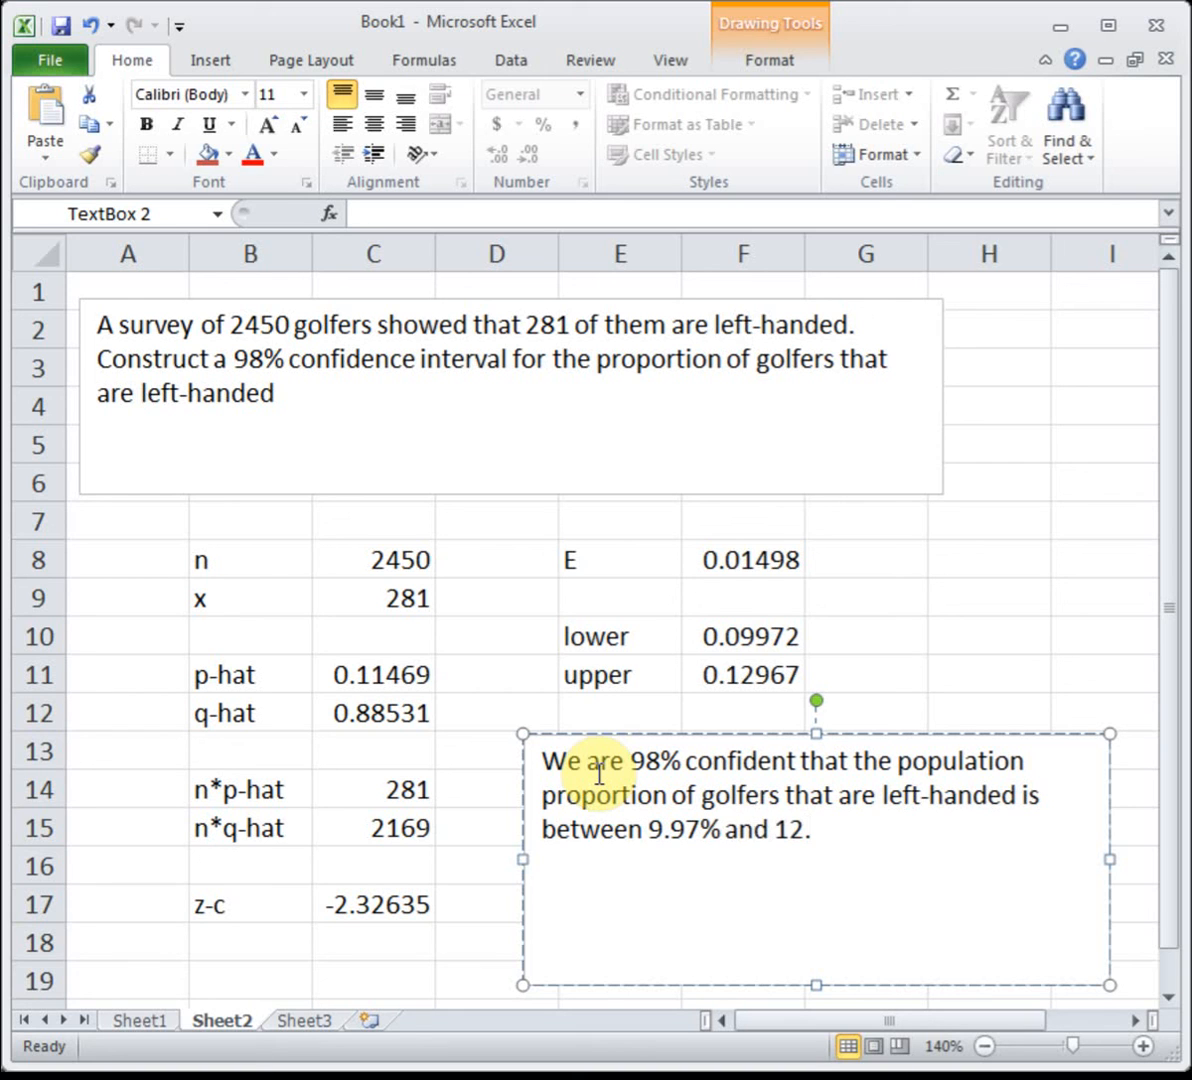
pyautogui.write('97%.')
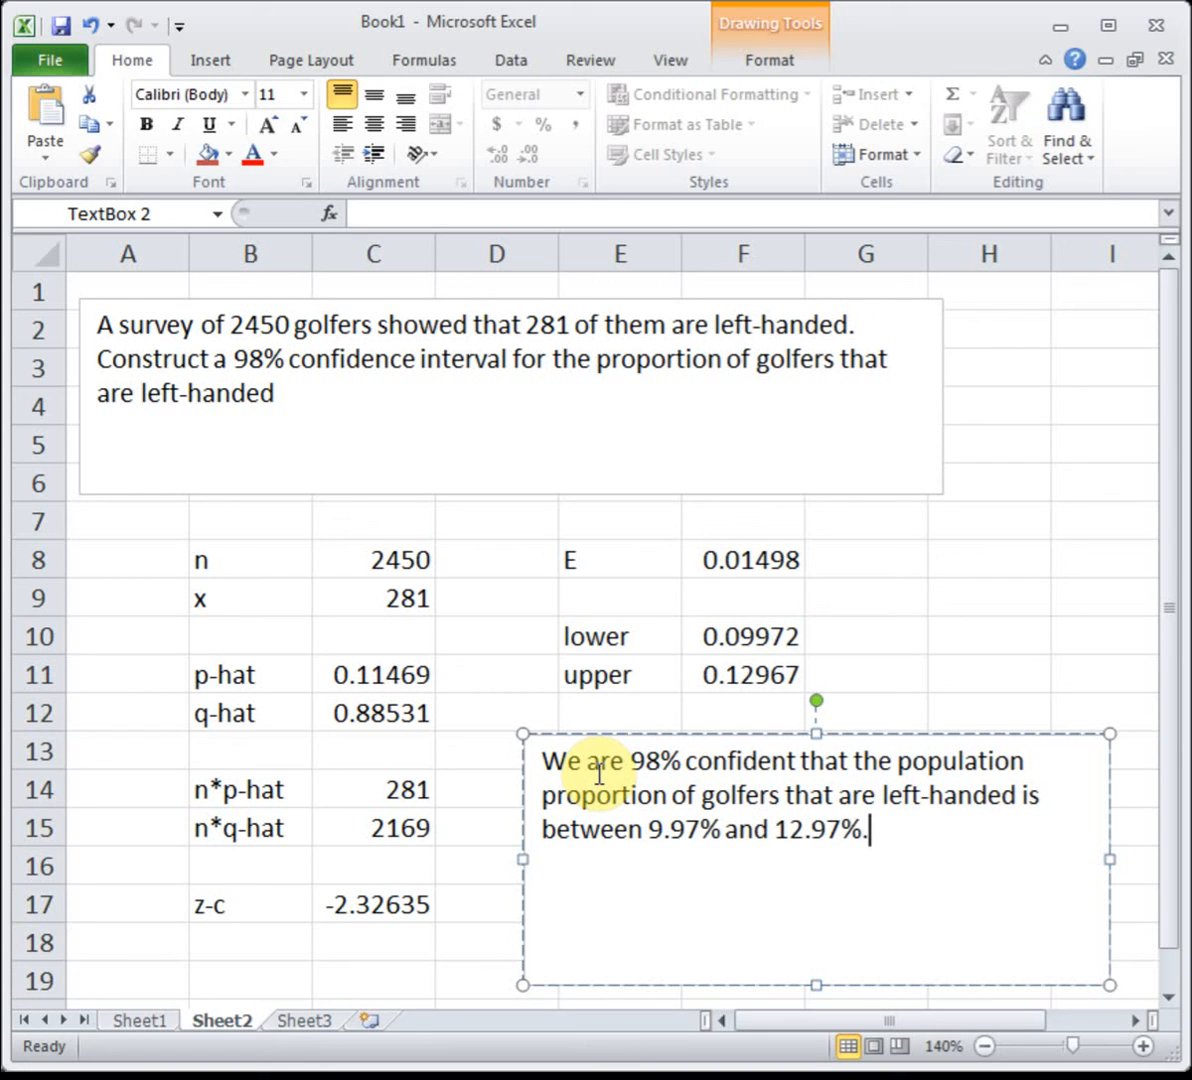